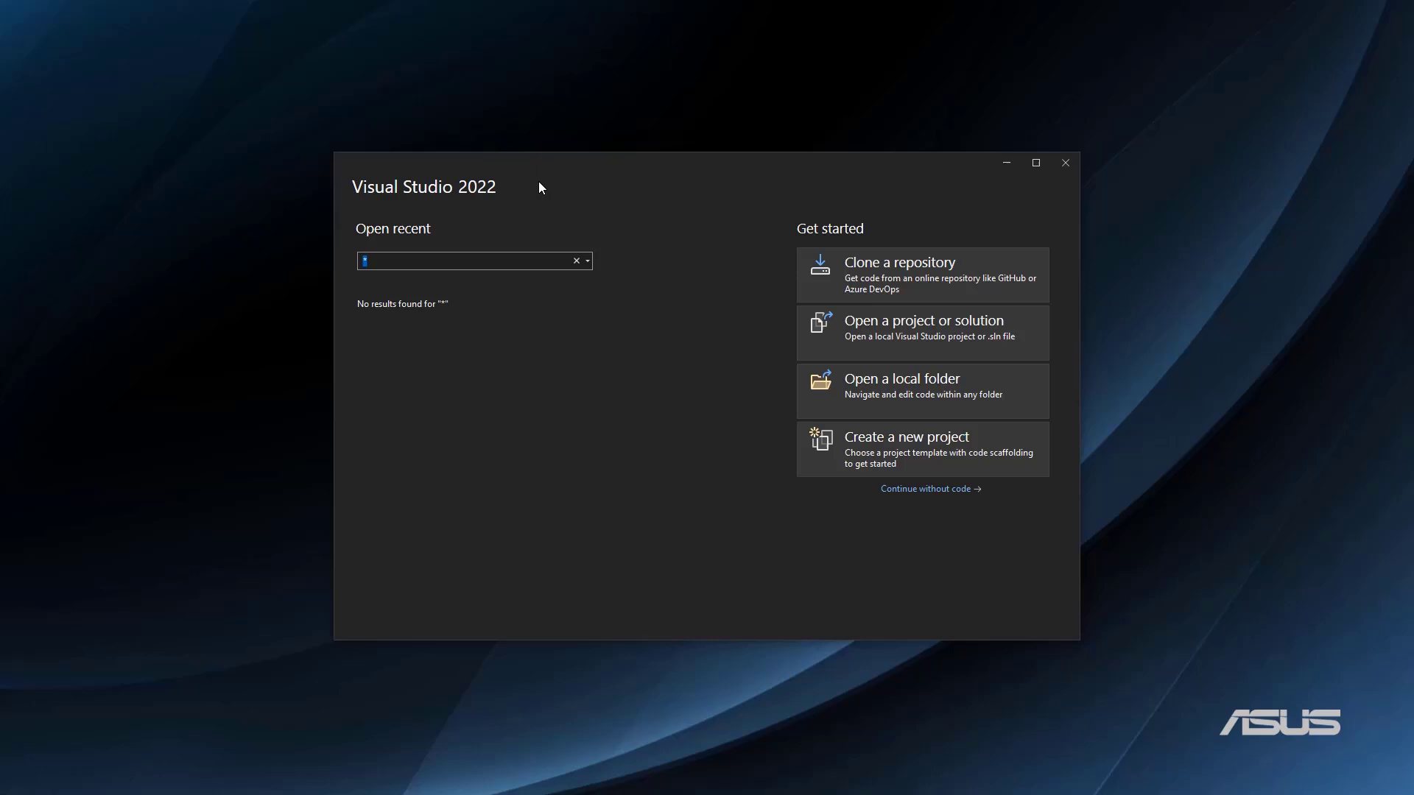
pyautogui.moveTo(857, 443)
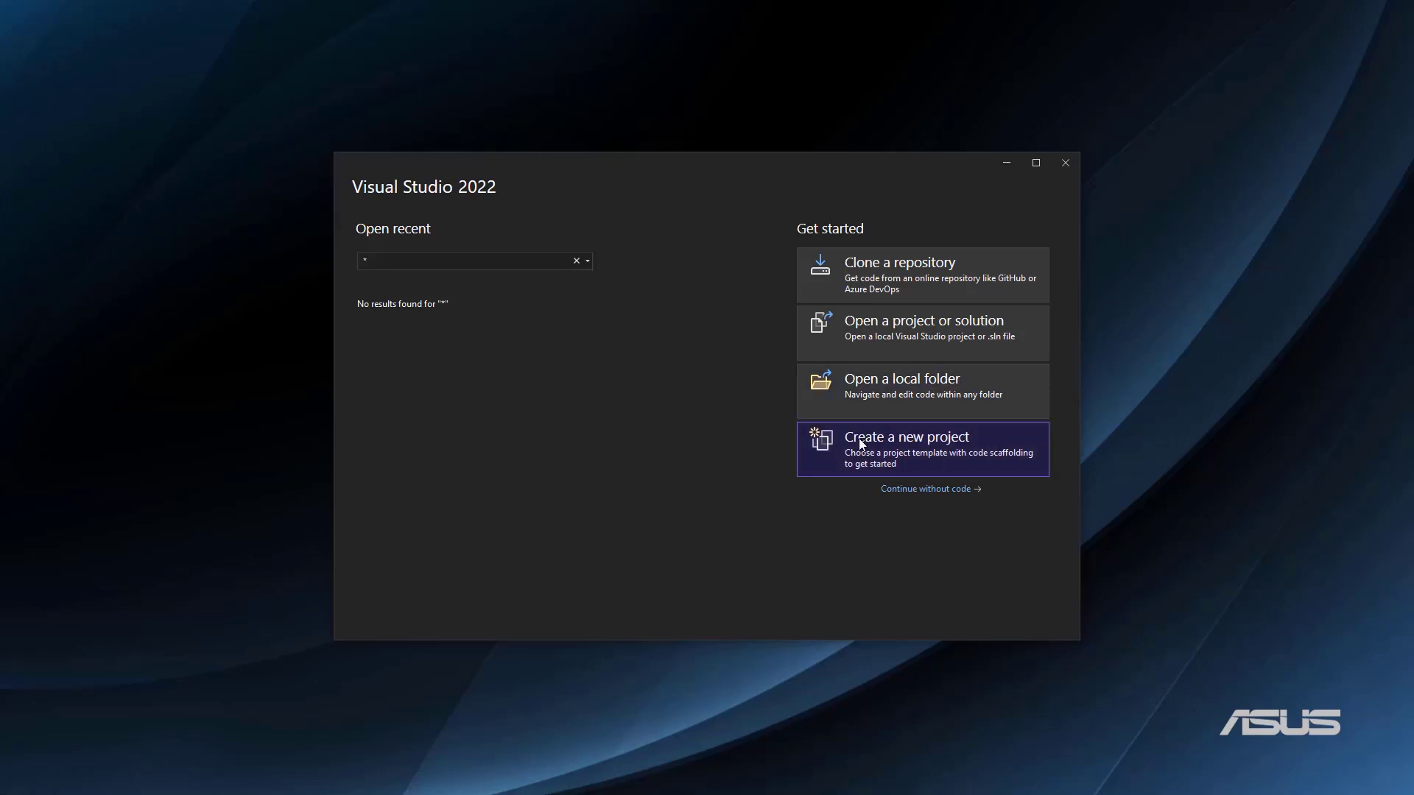
# Create the ASP.NET Core Web API project FluentValidationDemoENG on .NET 8.0 with controllers.
pyautogui.click(906, 436)
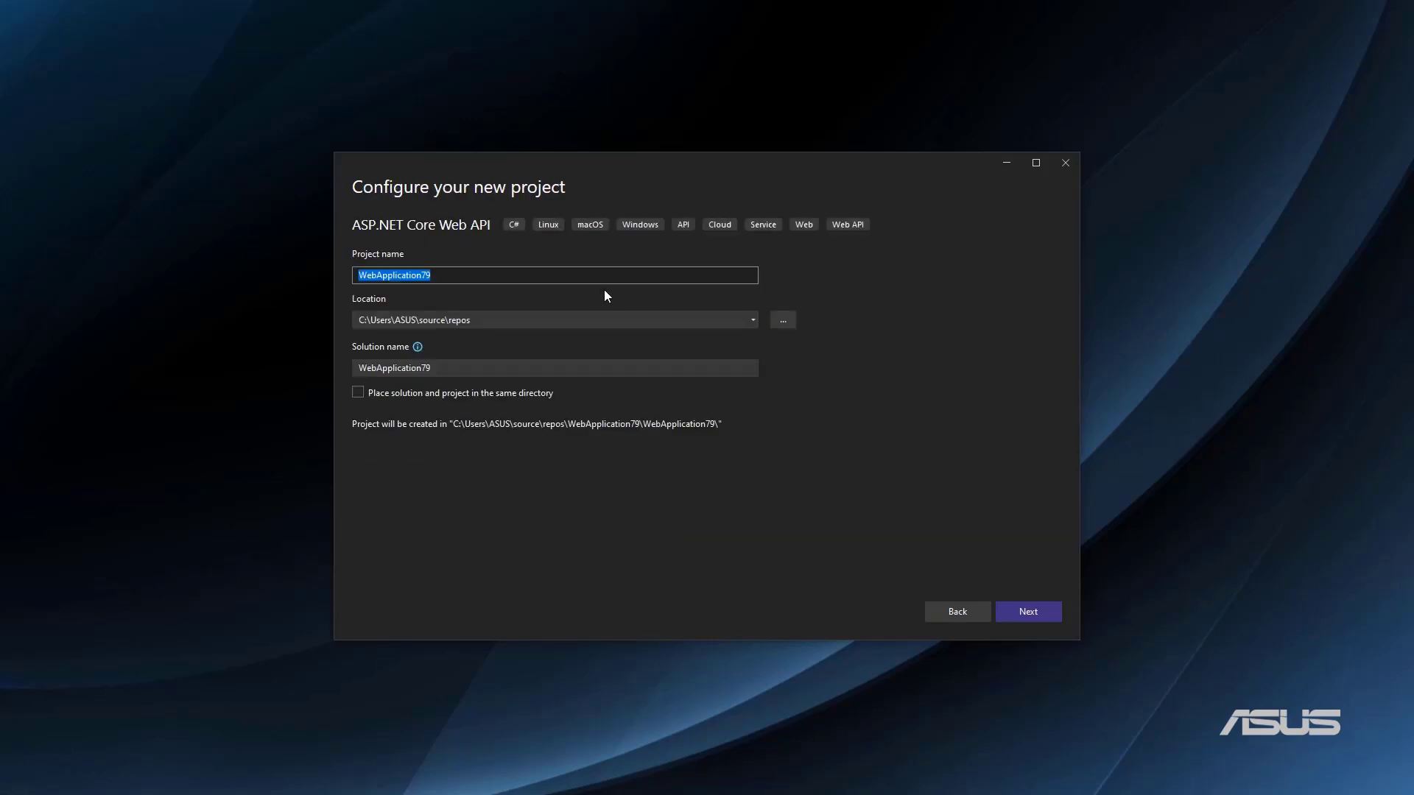
pyautogui.write('FluentValida')
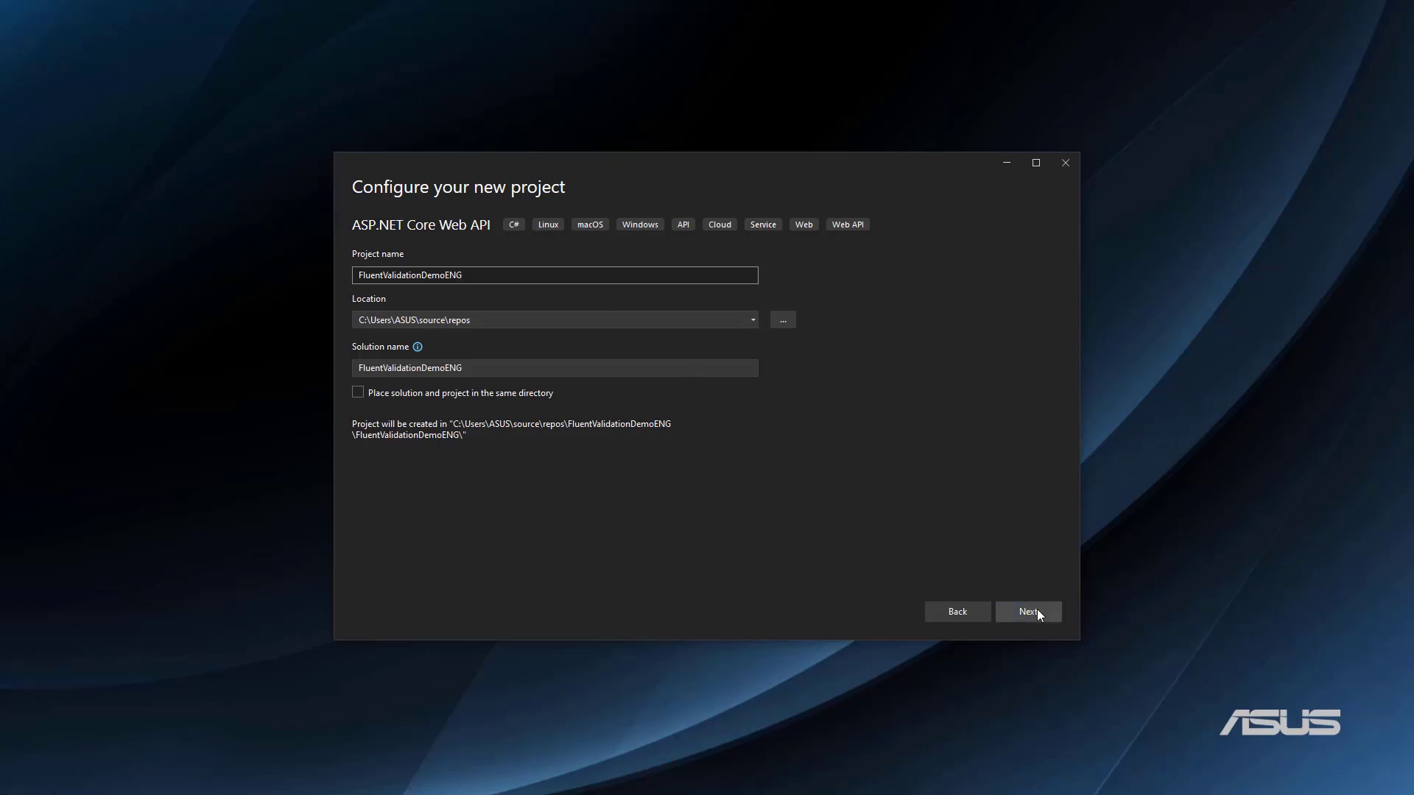
pyautogui.click(1026, 612)
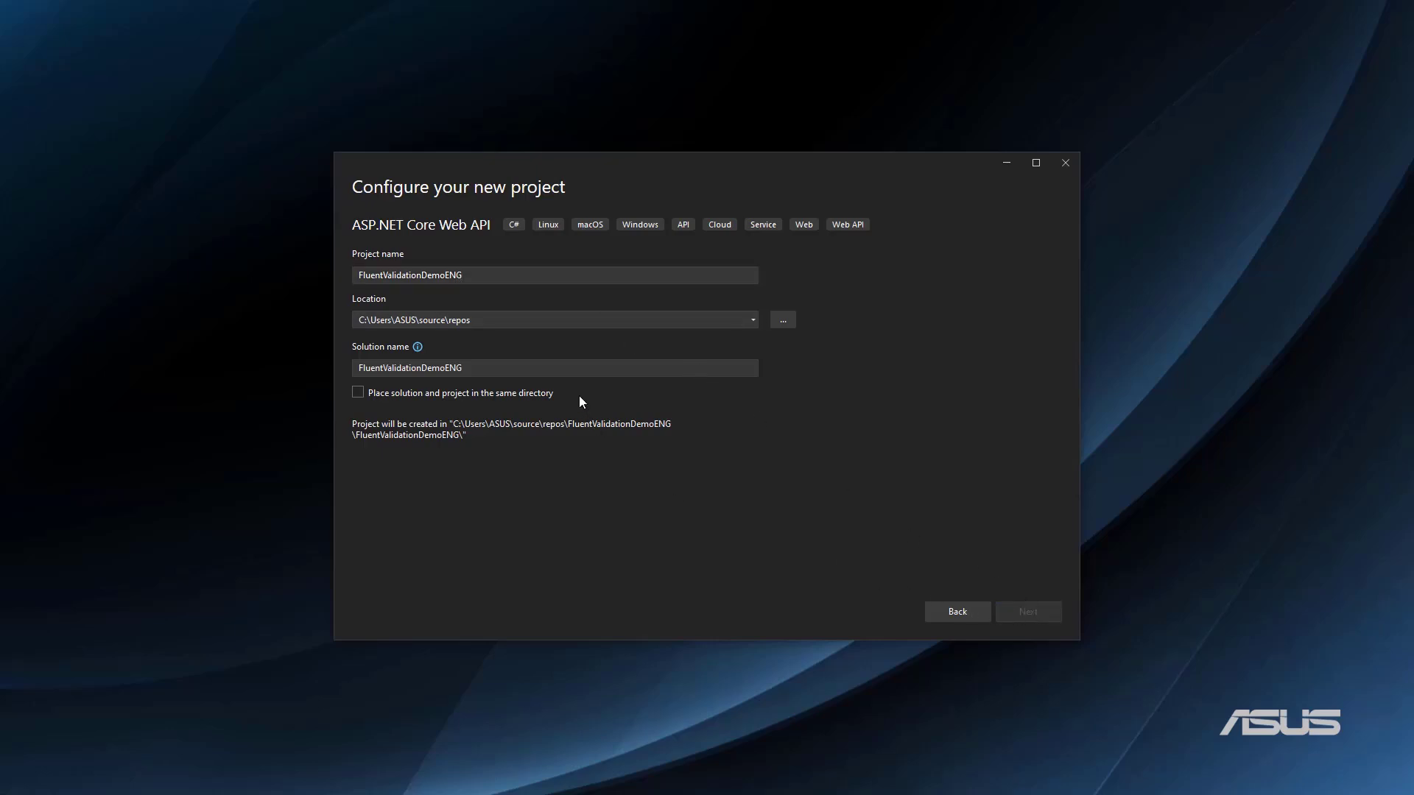
pyautogui.click(1027, 611)
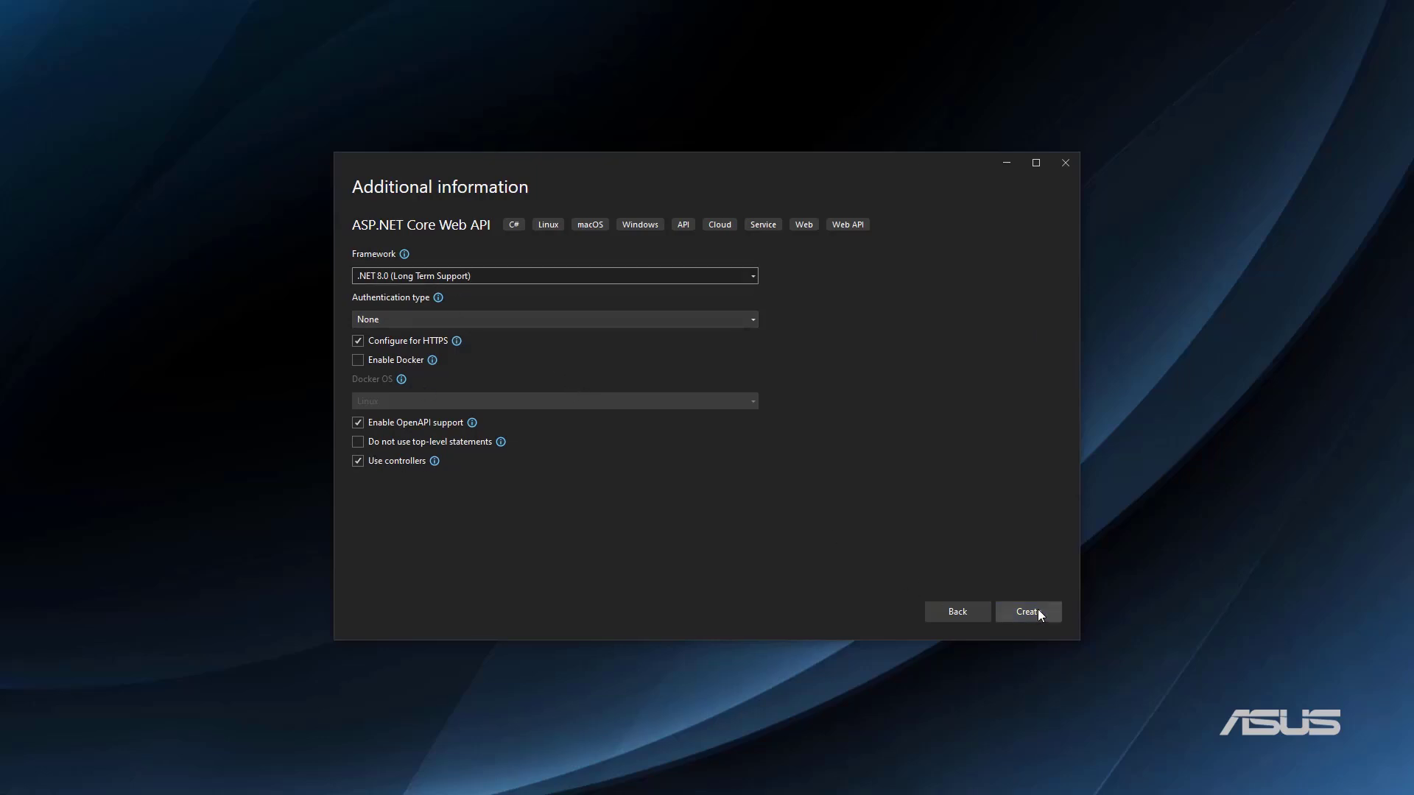
pyautogui.click(1027, 611)
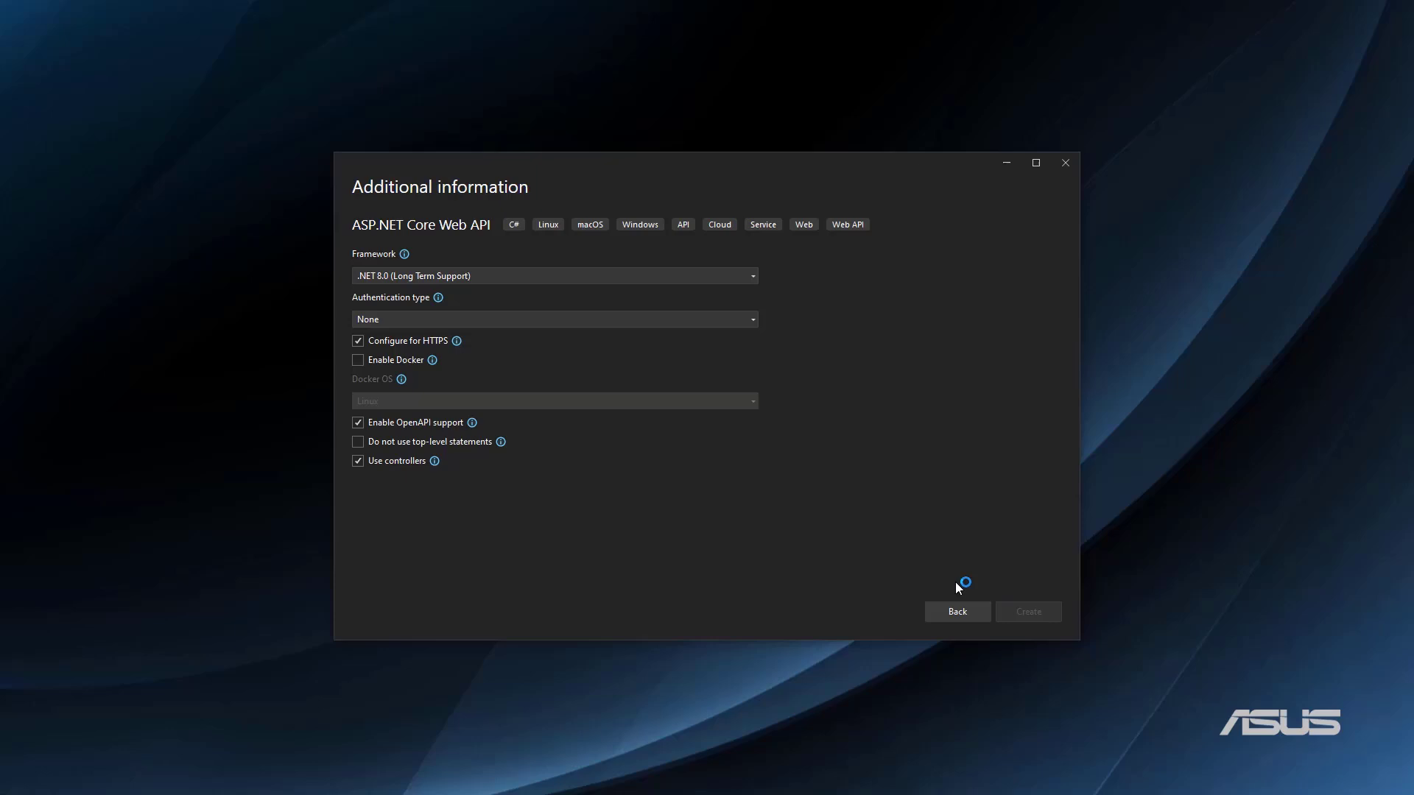
pyautogui.click(1026, 611)
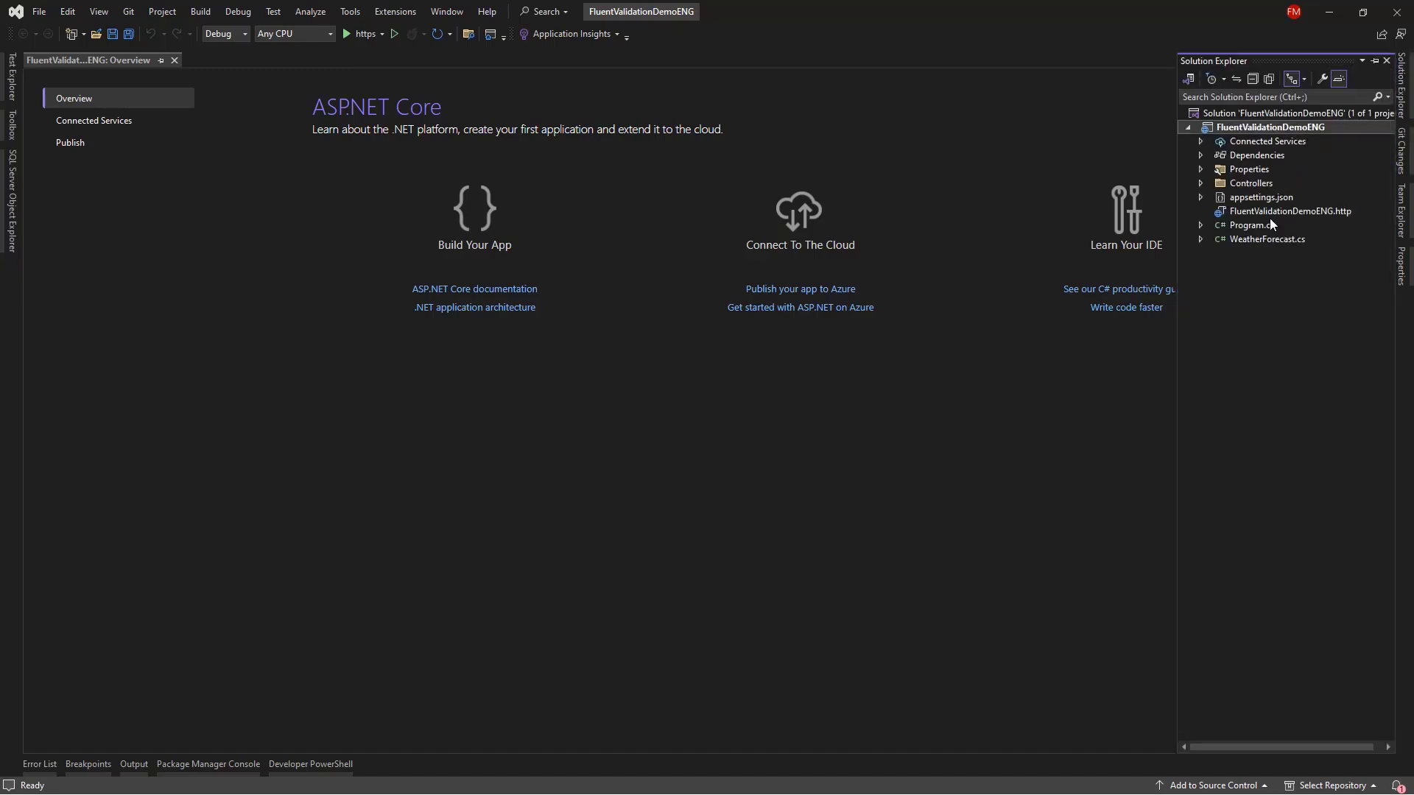
# Add a new class file Person.cs to the project.
pyautogui.rightClick(1269, 127)
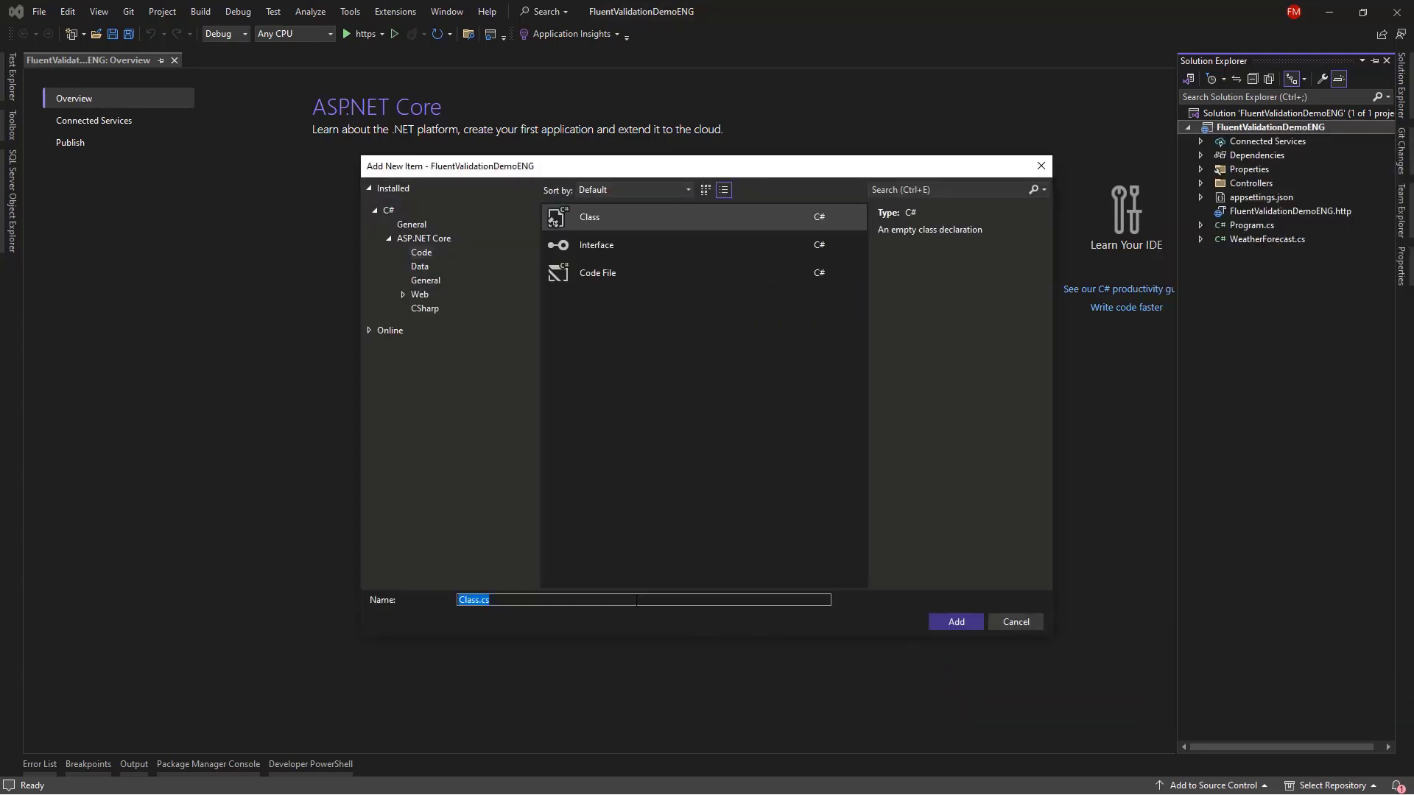
pyautogui.write('Pe')
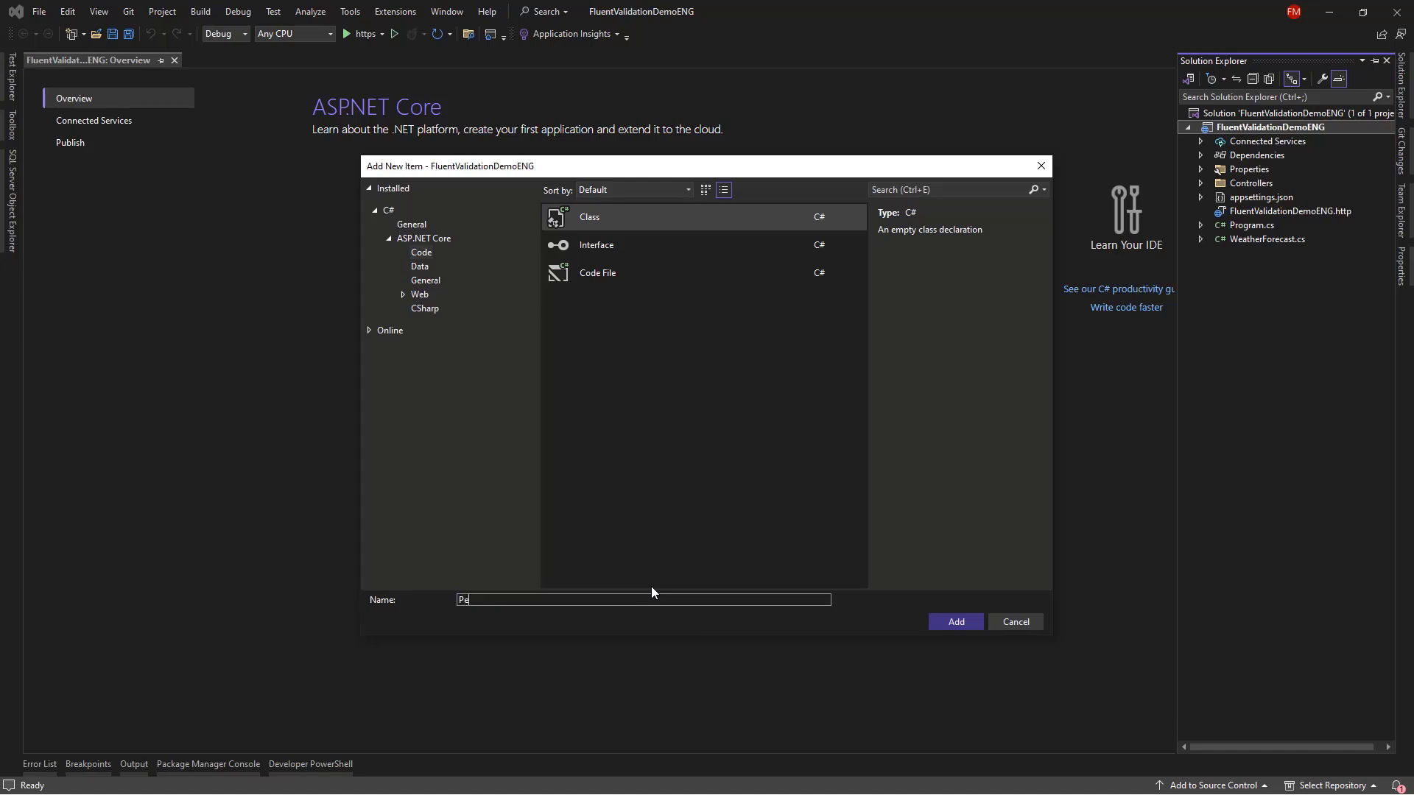
pyautogui.click(955, 622)
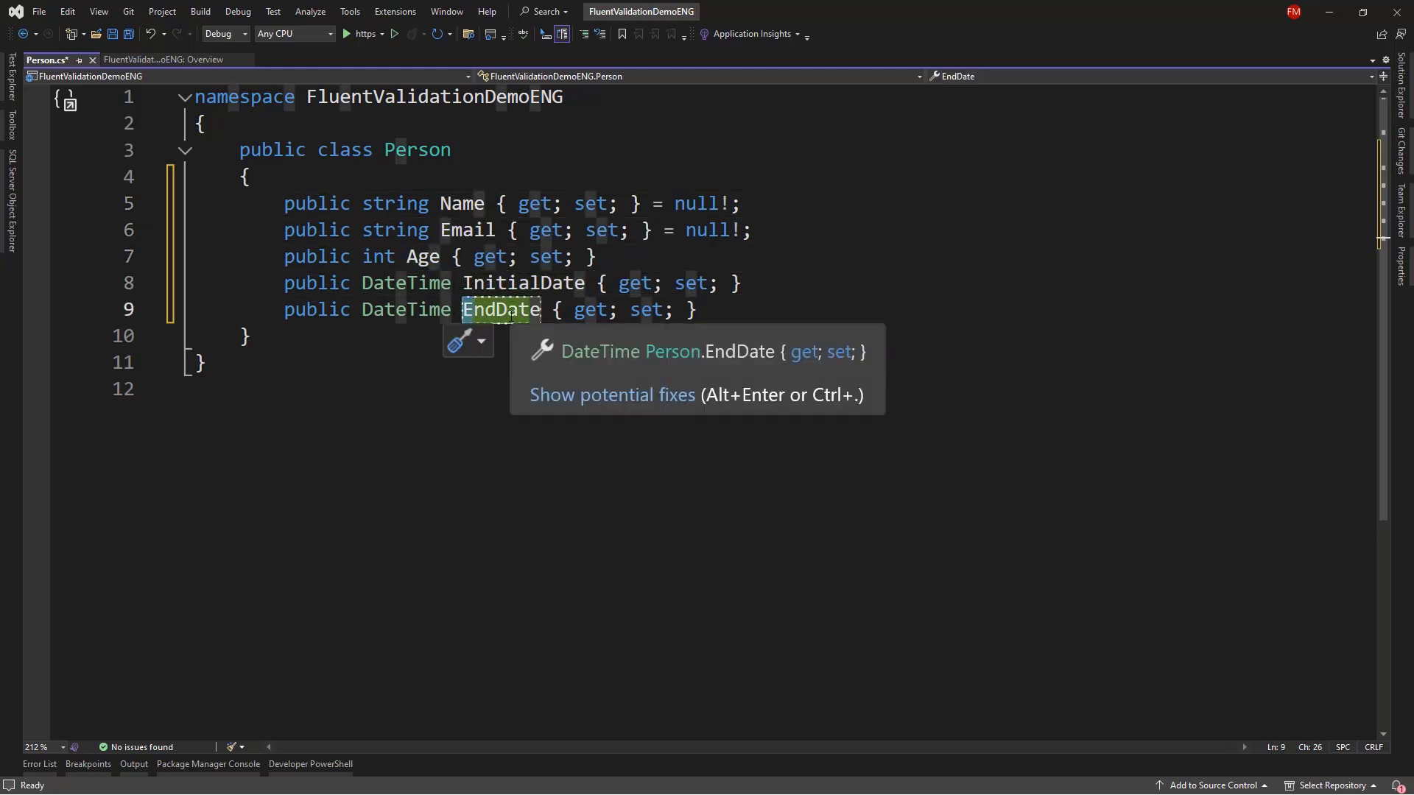
# Write the Name, Email, Age, InitialDate and EndDate properties in Person.
pyautogui.click(774, 203)
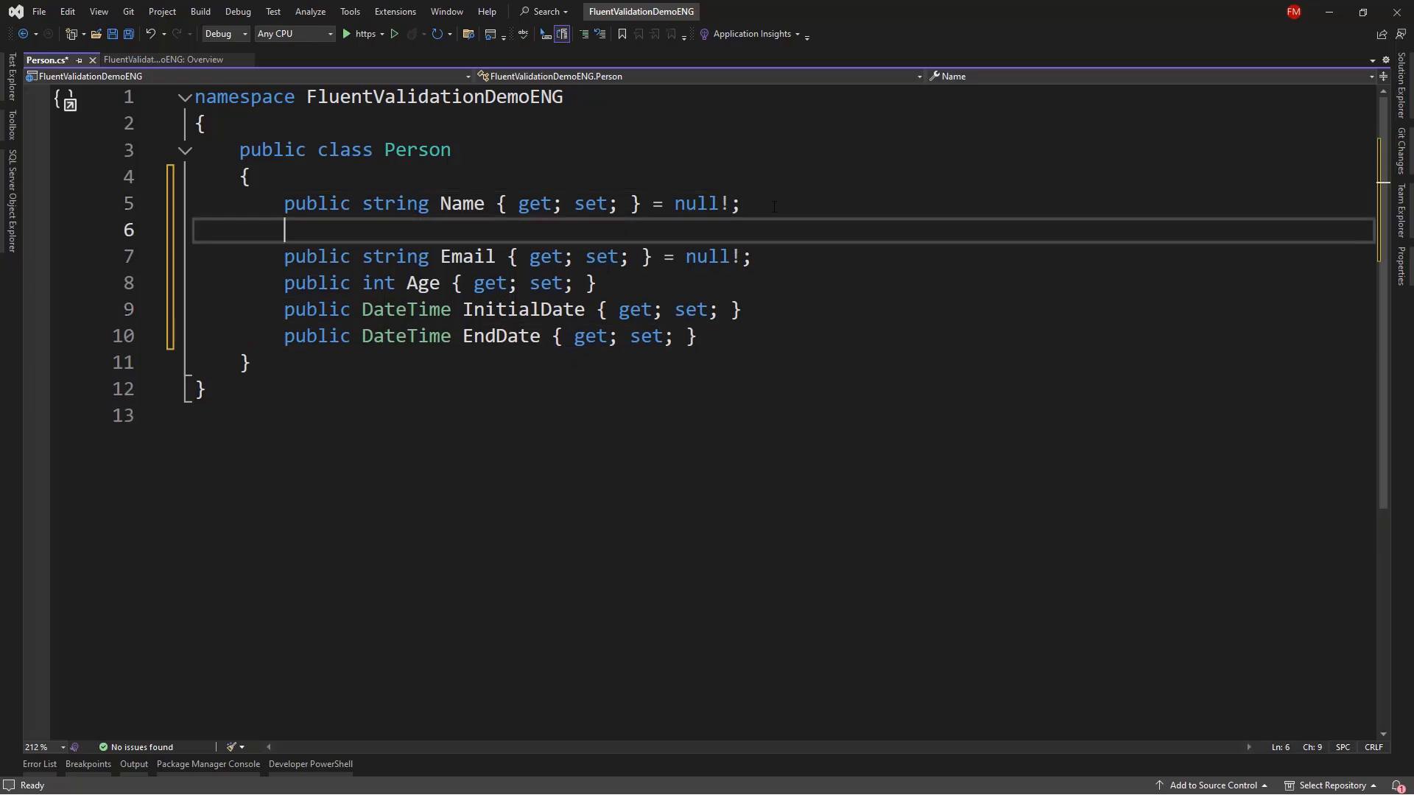
pyautogui.write('[]')
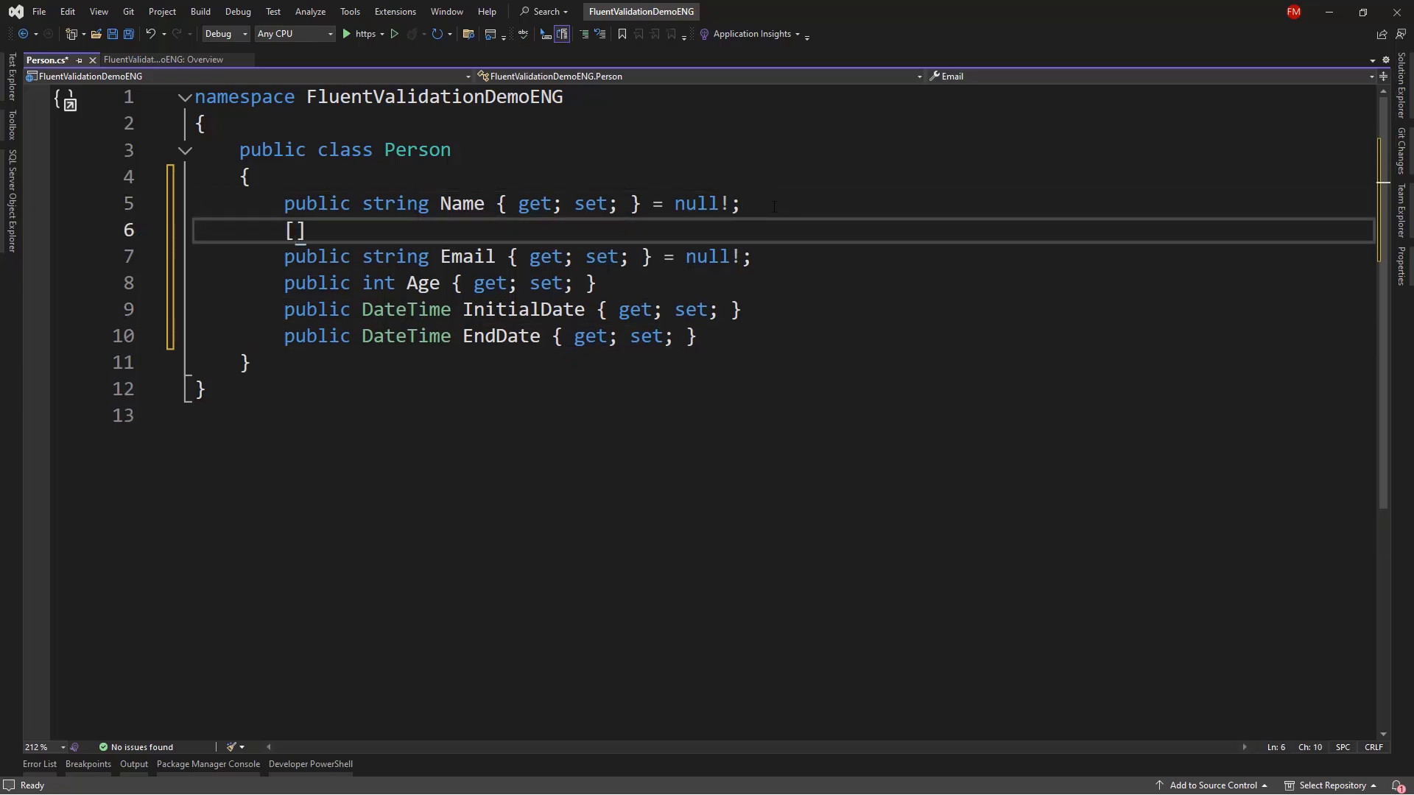
pyautogui.write('eMAIL')
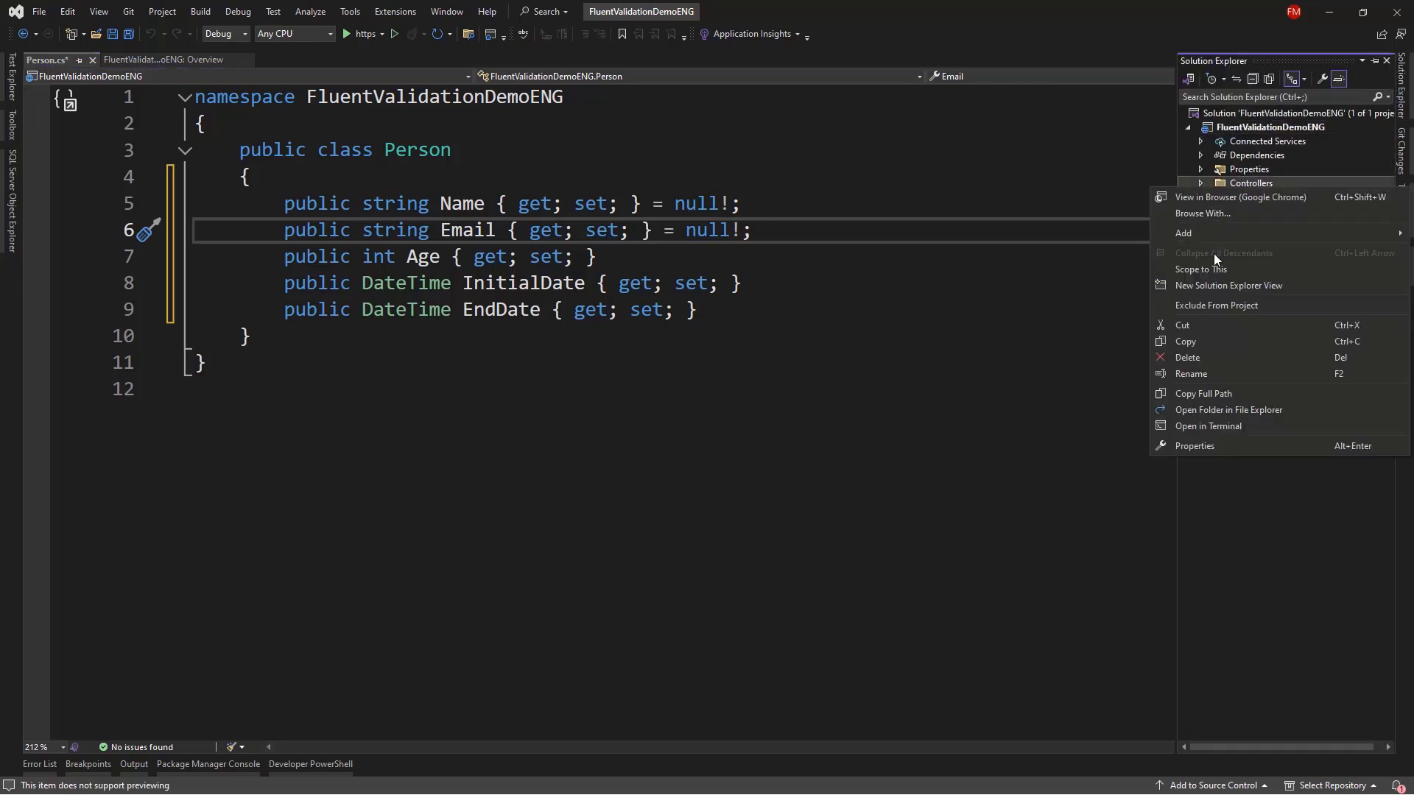
# Add PeopleController.cs with [Route("api/people")], [ApiController] and ControllerBase inheritance.
pyautogui.click(1183, 232)
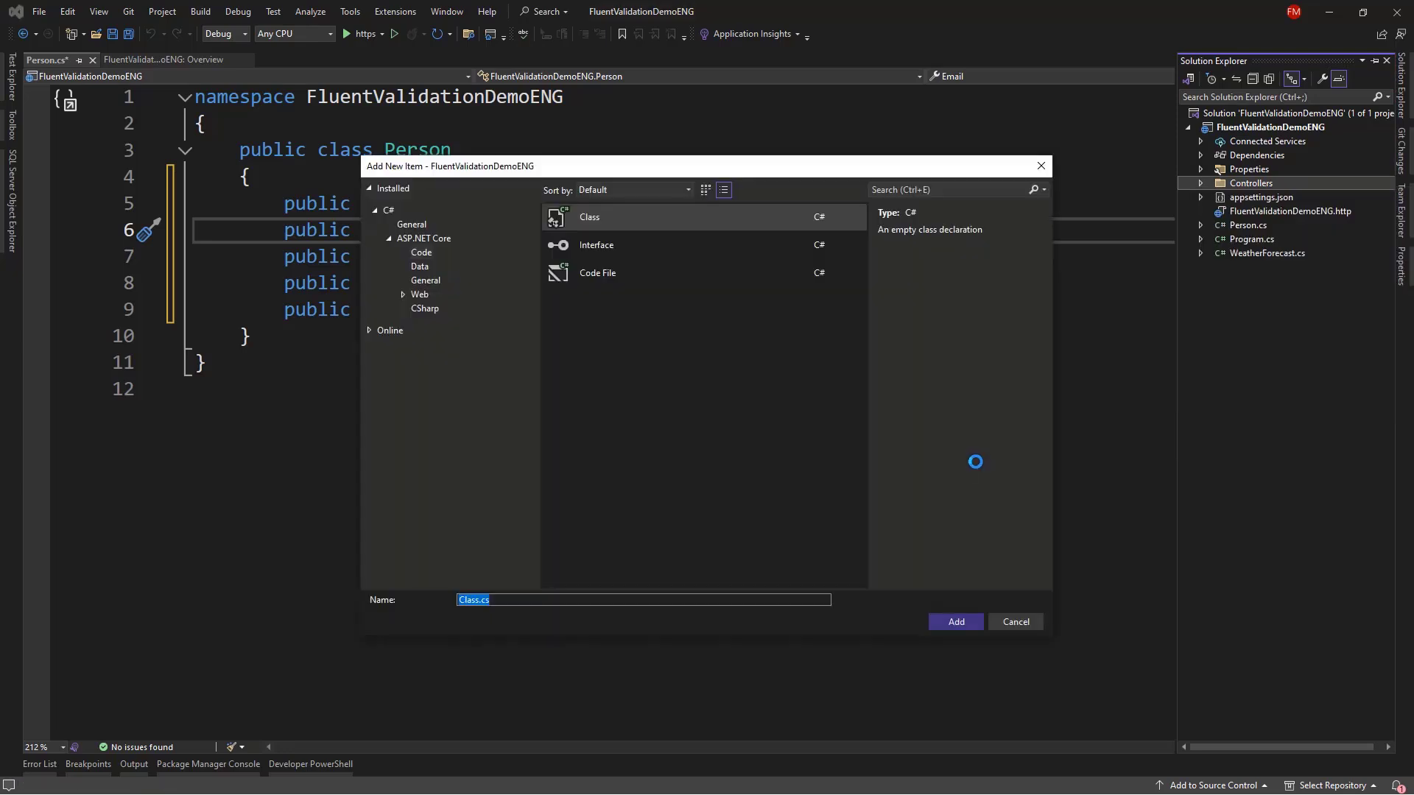
pyautogui.click(955, 622)
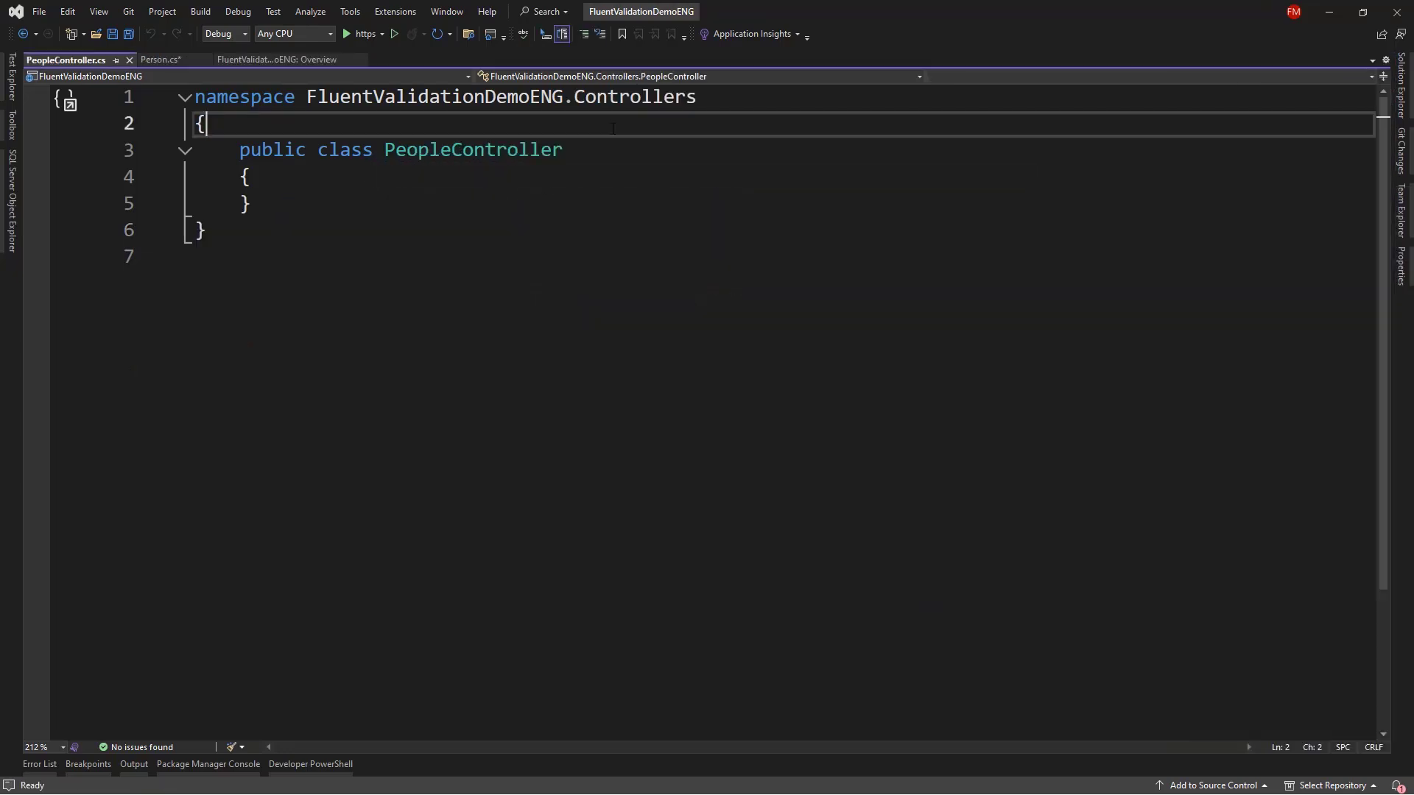
pyautogui.write('[Route]')
pyautogui.write('[Ap]')
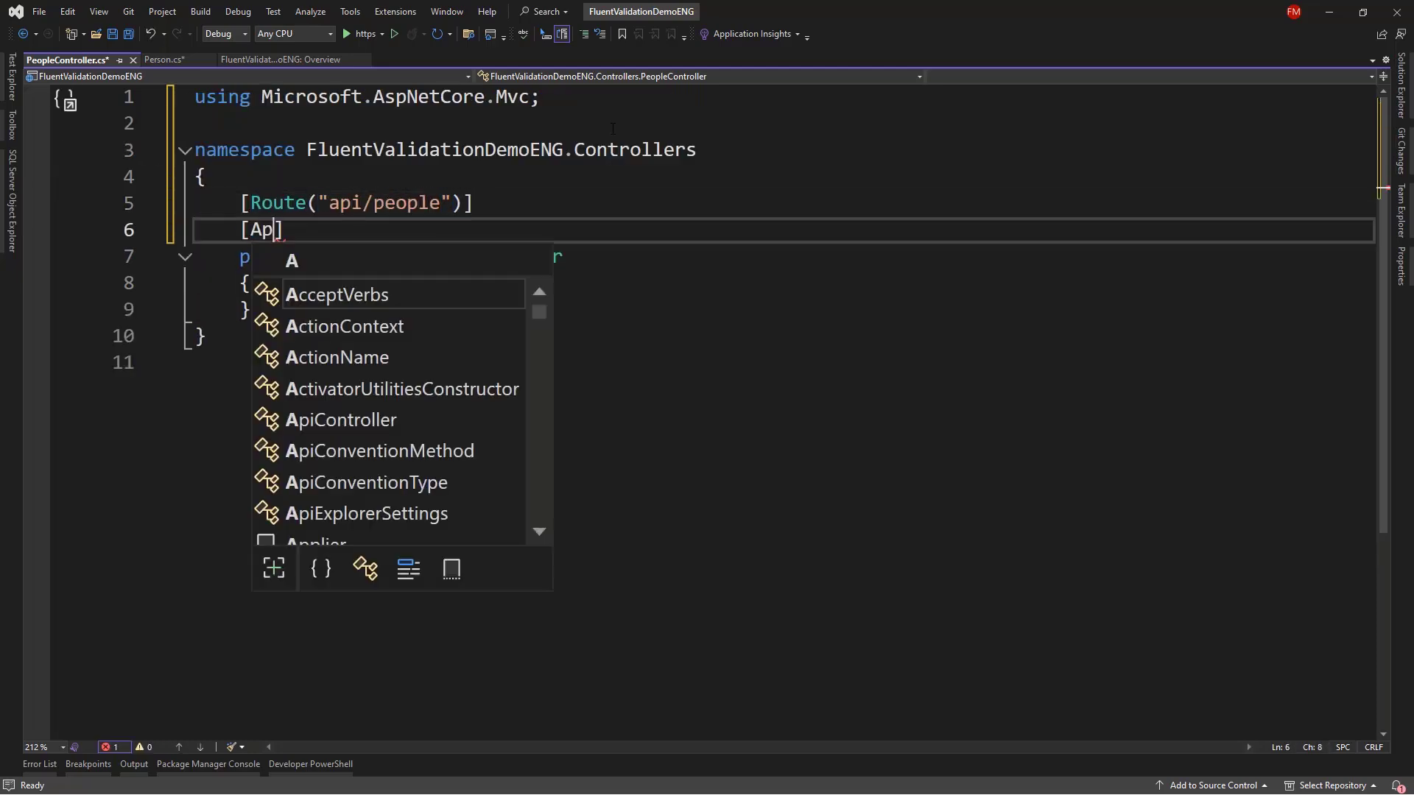
pyautogui.press('Tab')
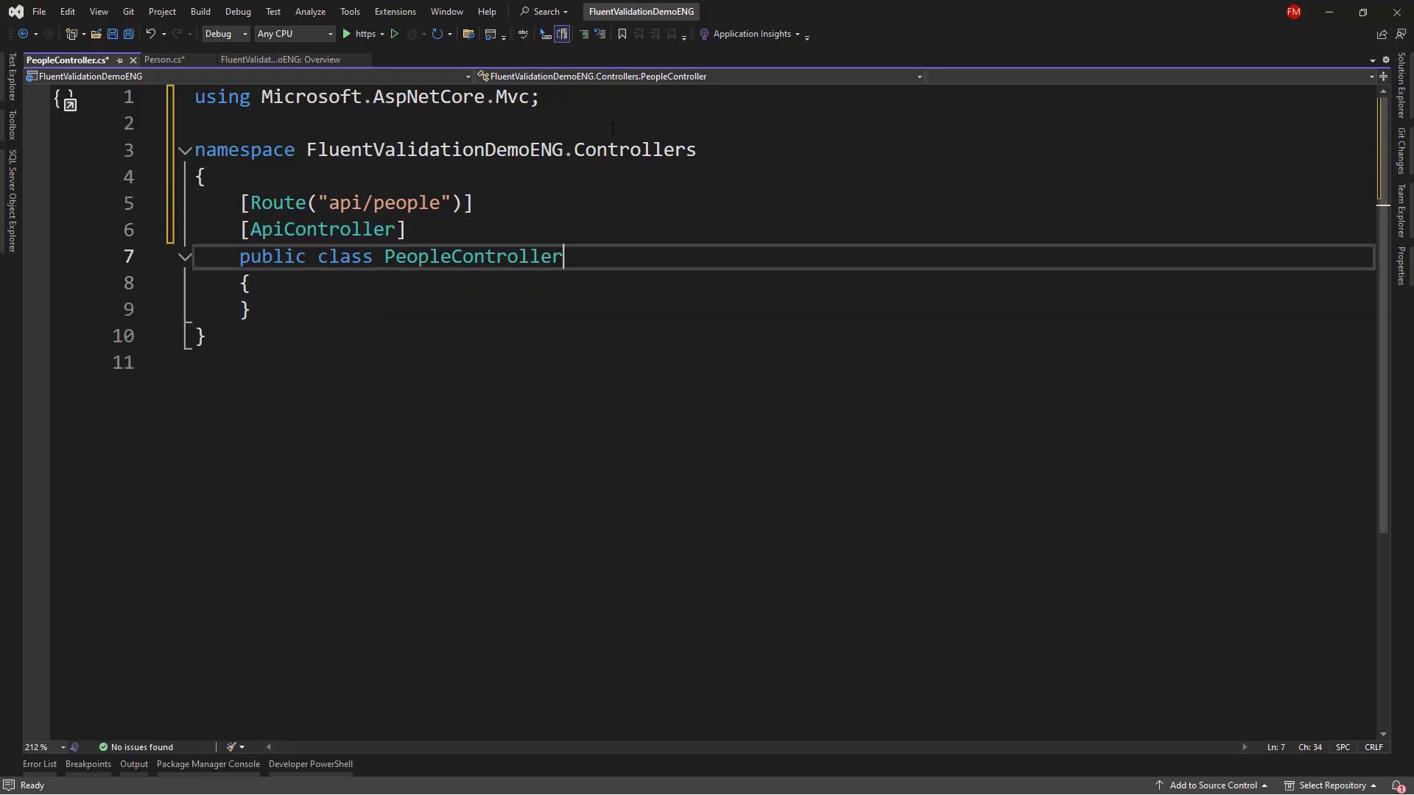
pyautogui.write(': ControllerBase')
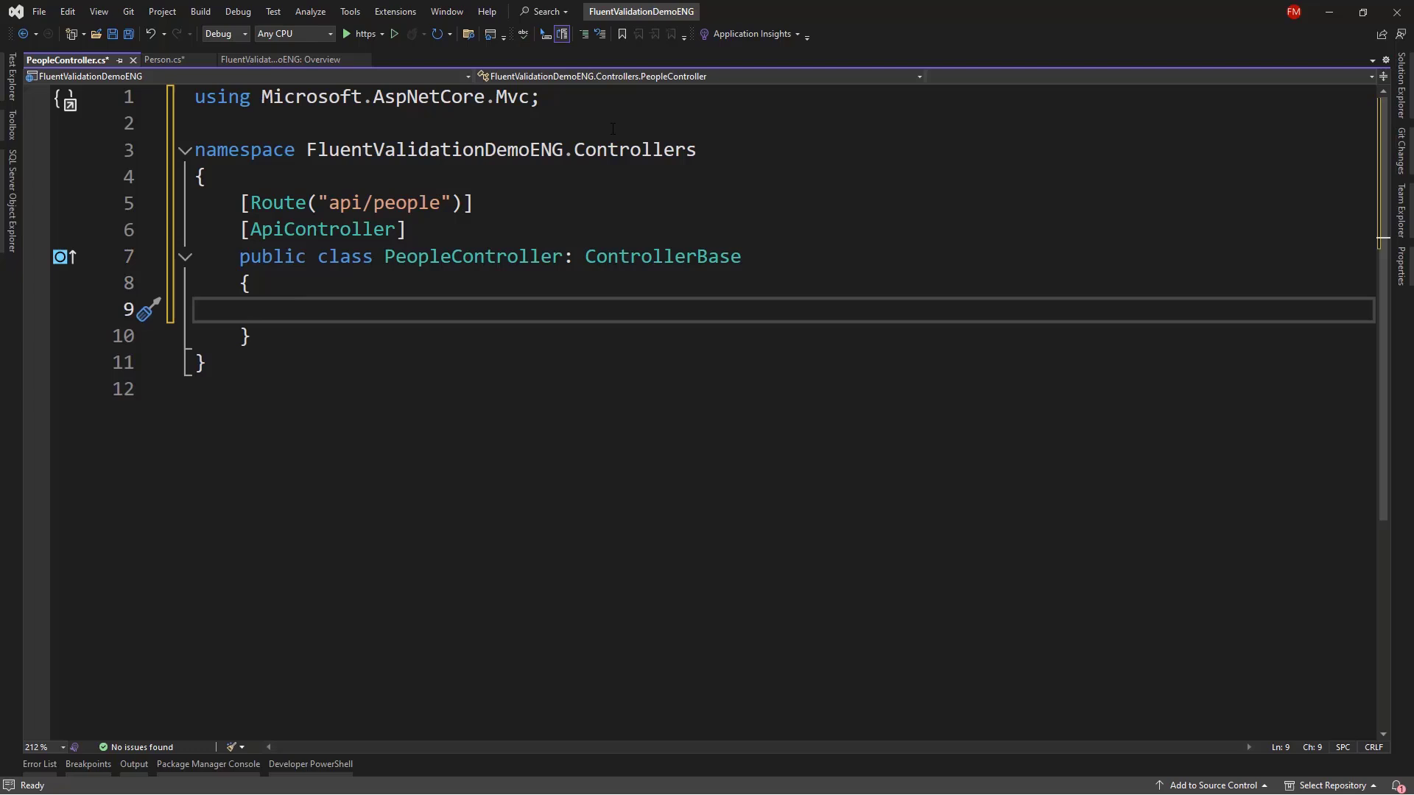
# Add an [HttpPost] Post(Person person) action returning Ok().
pyautogui.write('[Httppo')
pyautogui.write('public A')
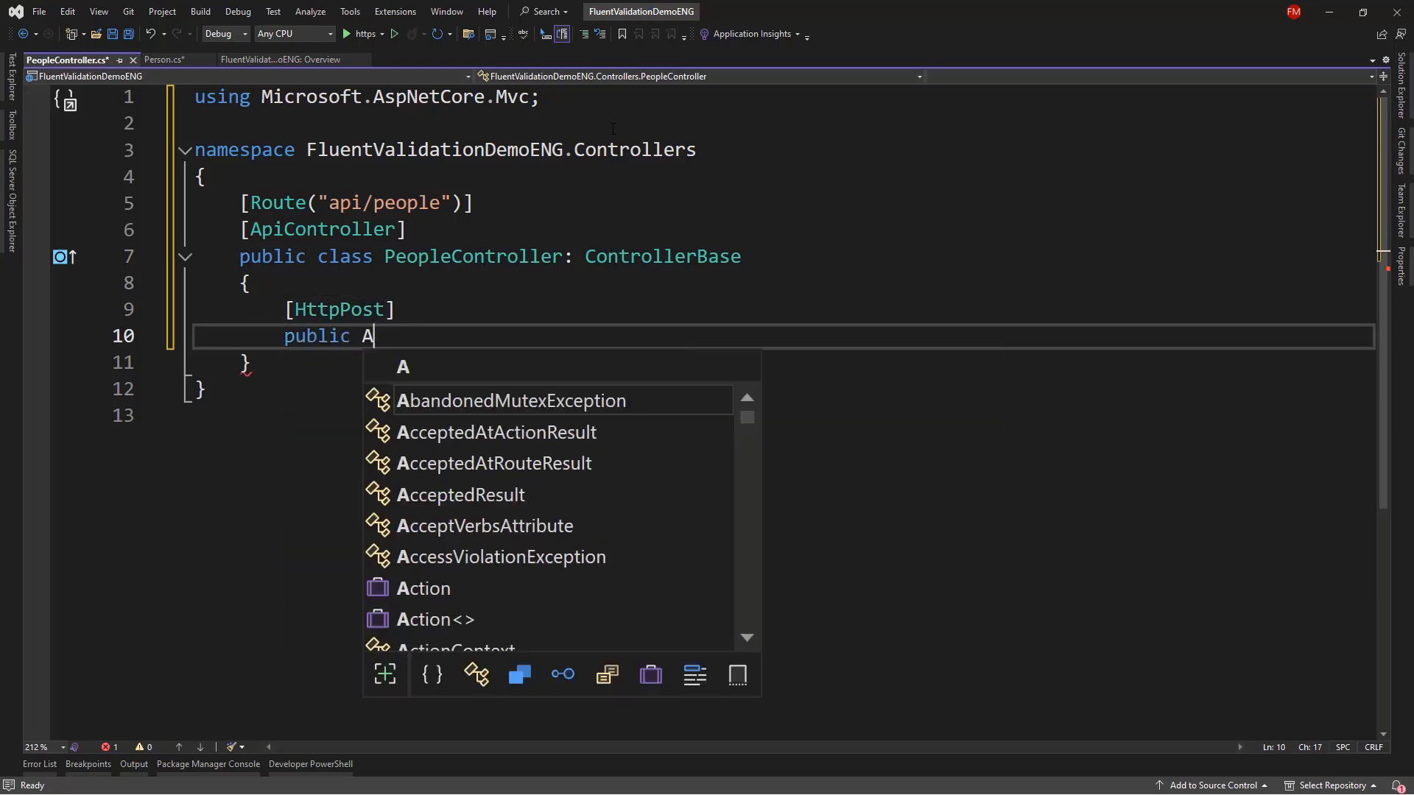
pyautogui.write('ctionResult Post')
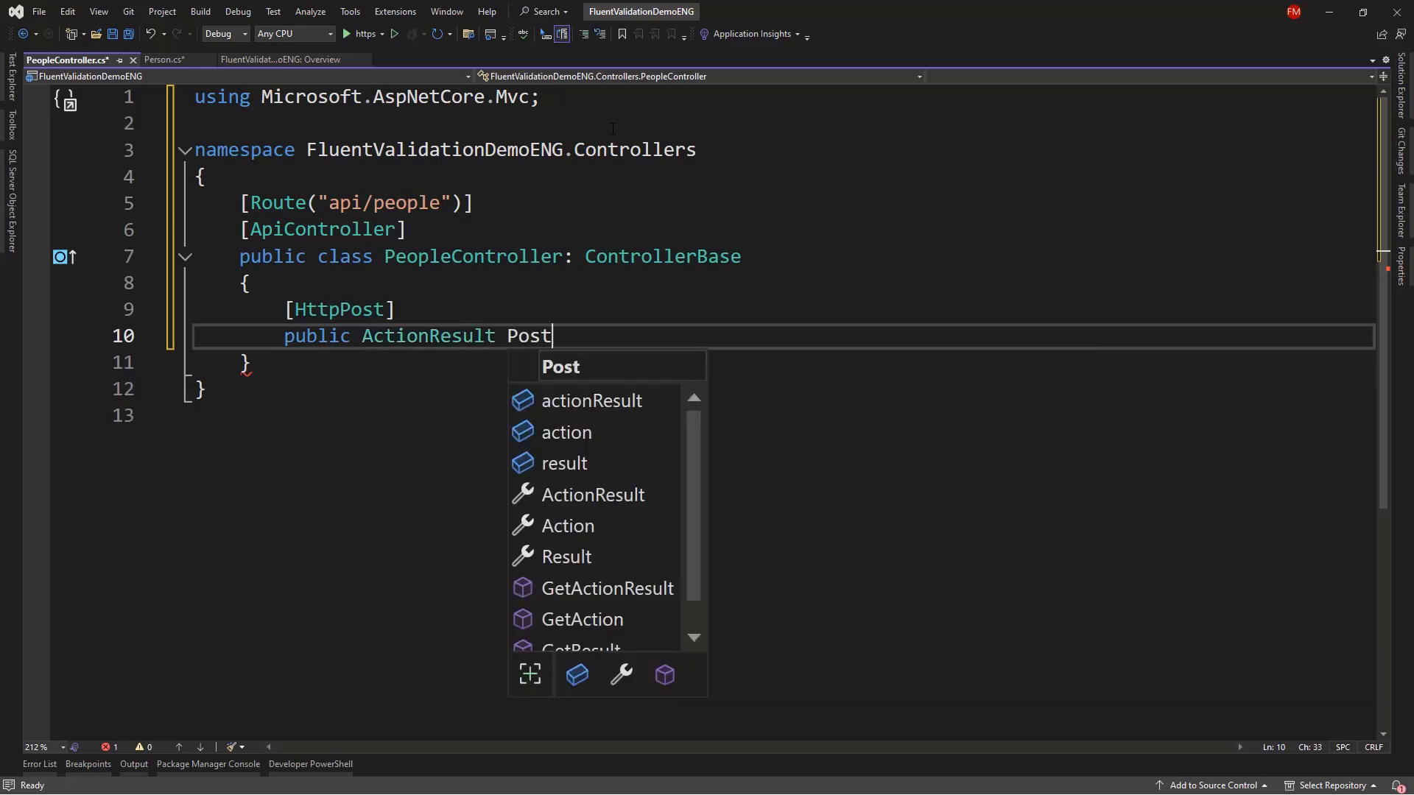
pyautogui.write('(Person person')
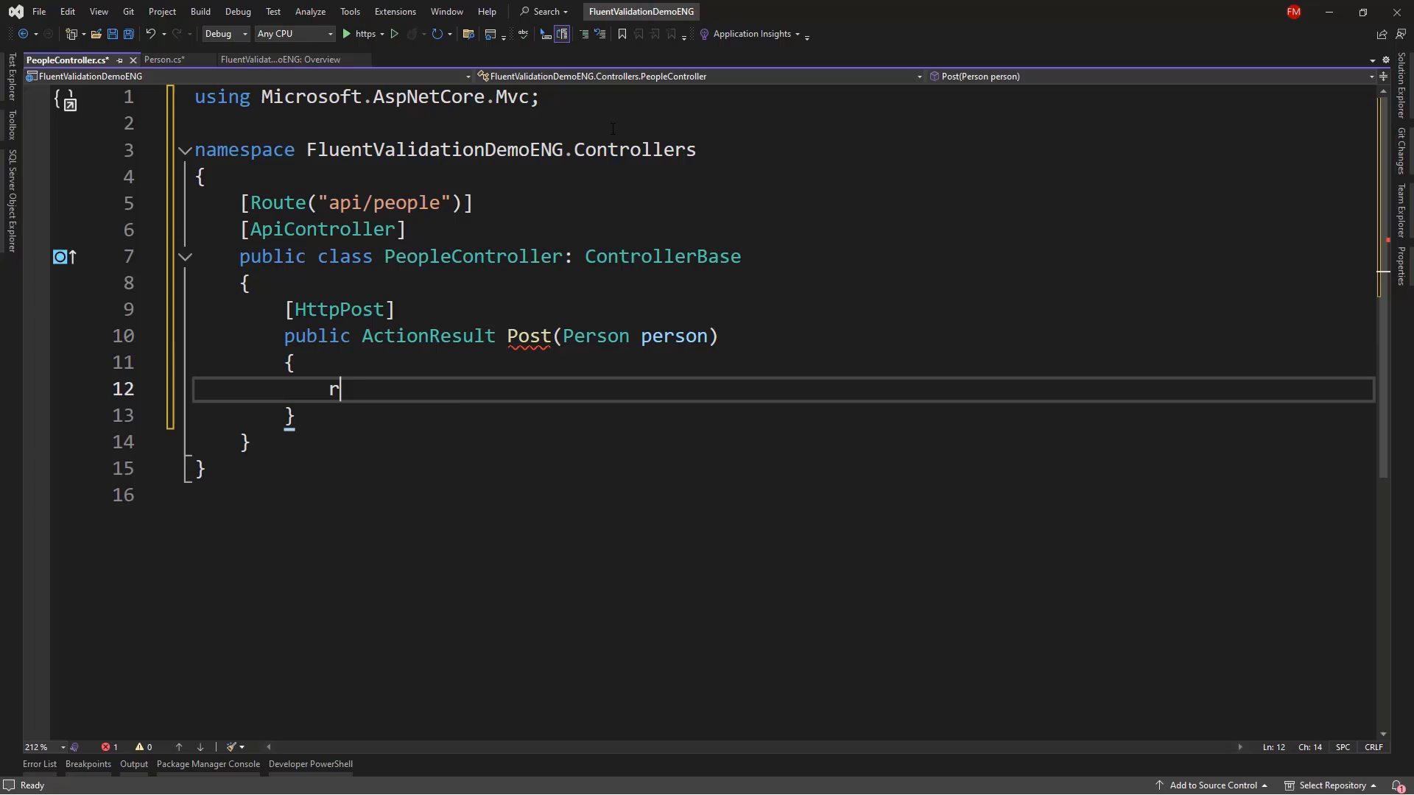
pyautogui.write('eturn Ok(')
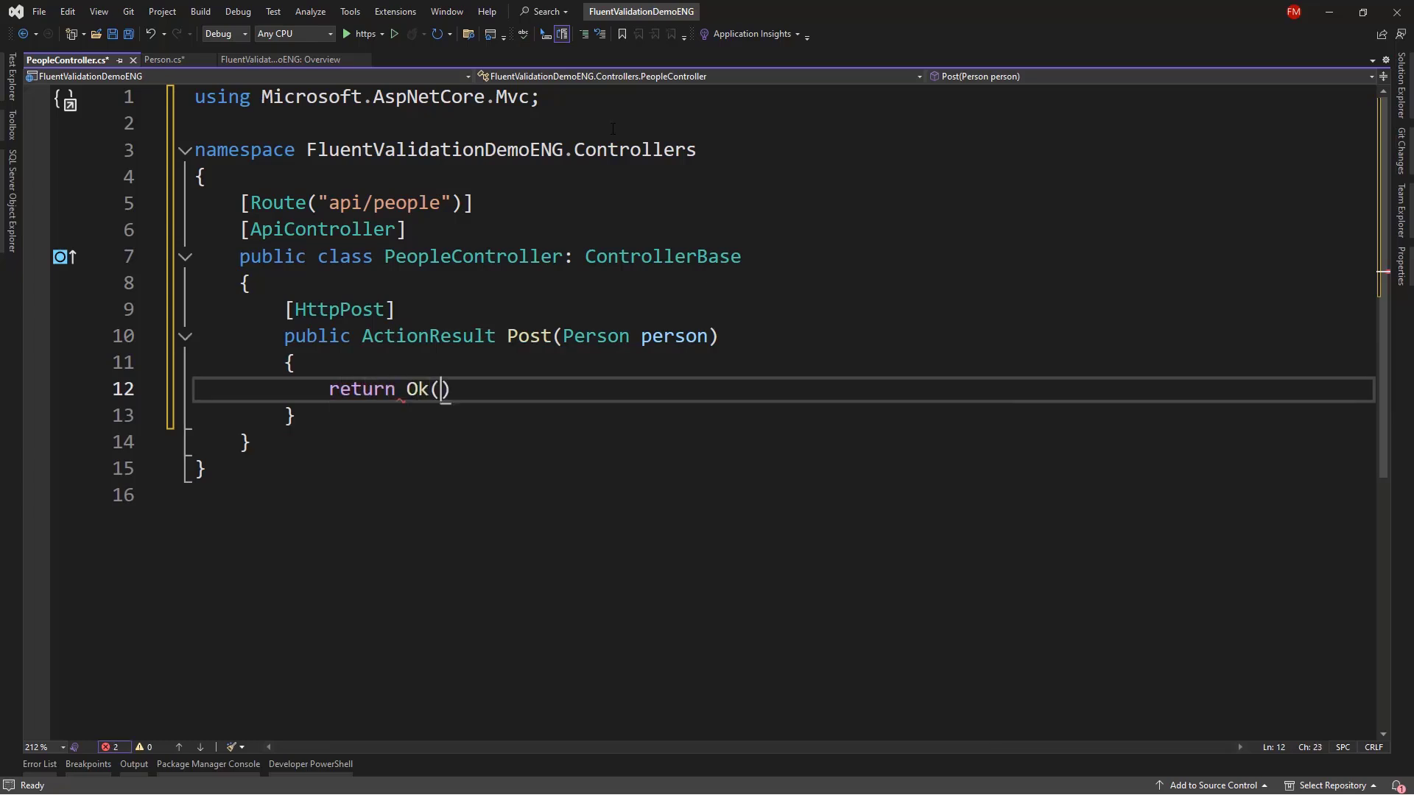
pyautogui.write(';')
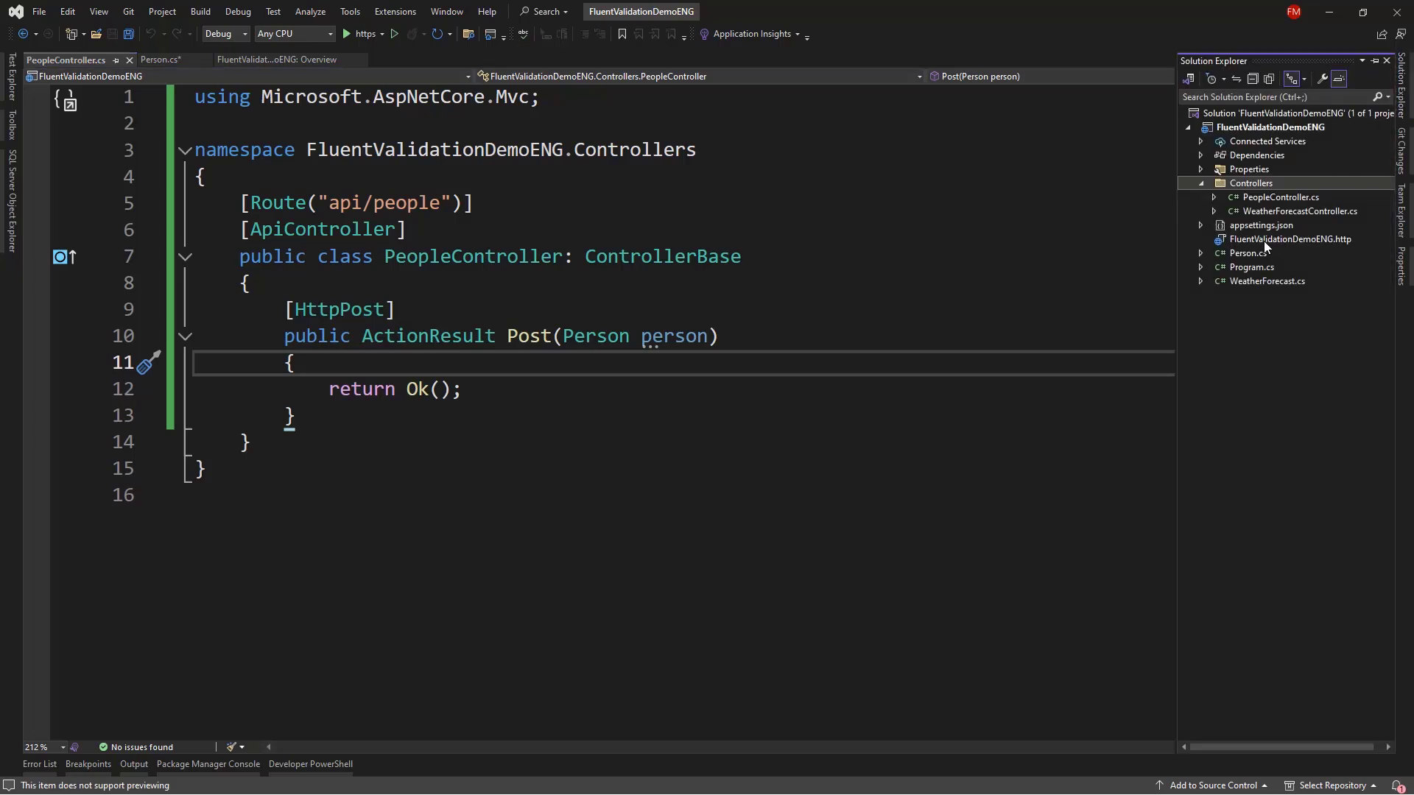
# Write the POST /api/people JSON body: name "", email "felipe", age 0, initialDate and EndDate "2024-01-01".
pyautogui.doubleClick(1290, 239)
pyautogui.write('POST {{FluentValidationDemoENG_HostAddress')
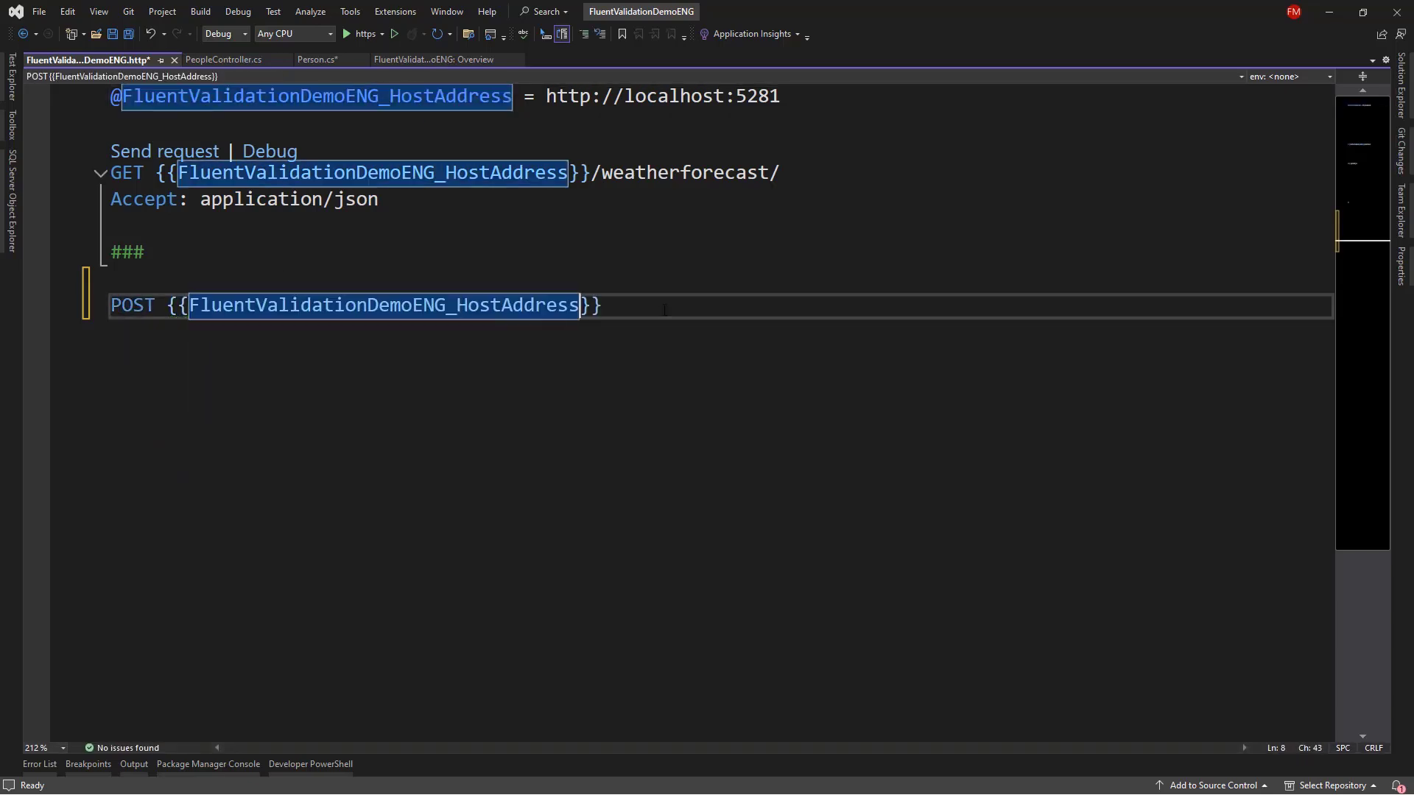
pyautogui.write('/api/people')
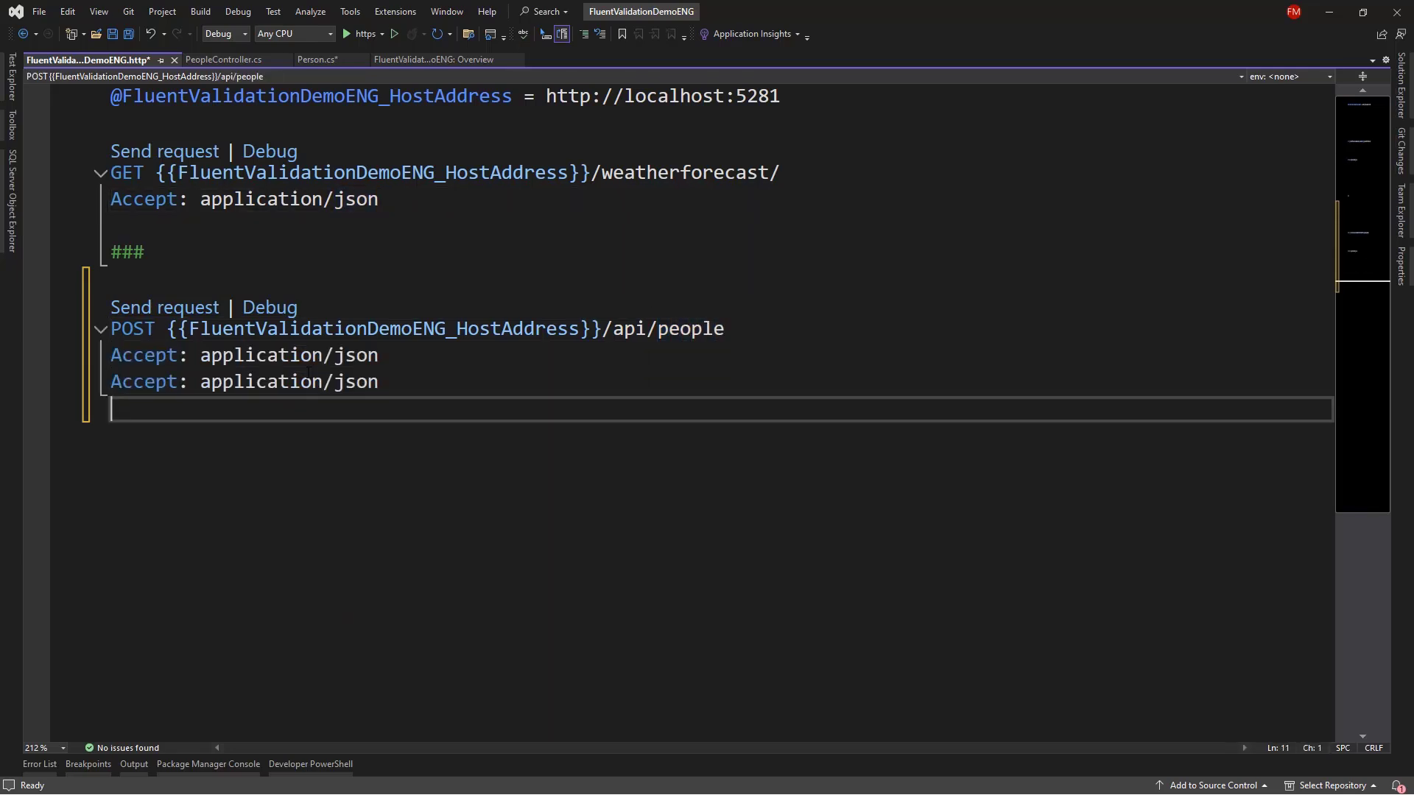
pyautogui.write('Content-Type')
pyautogui.write('{')
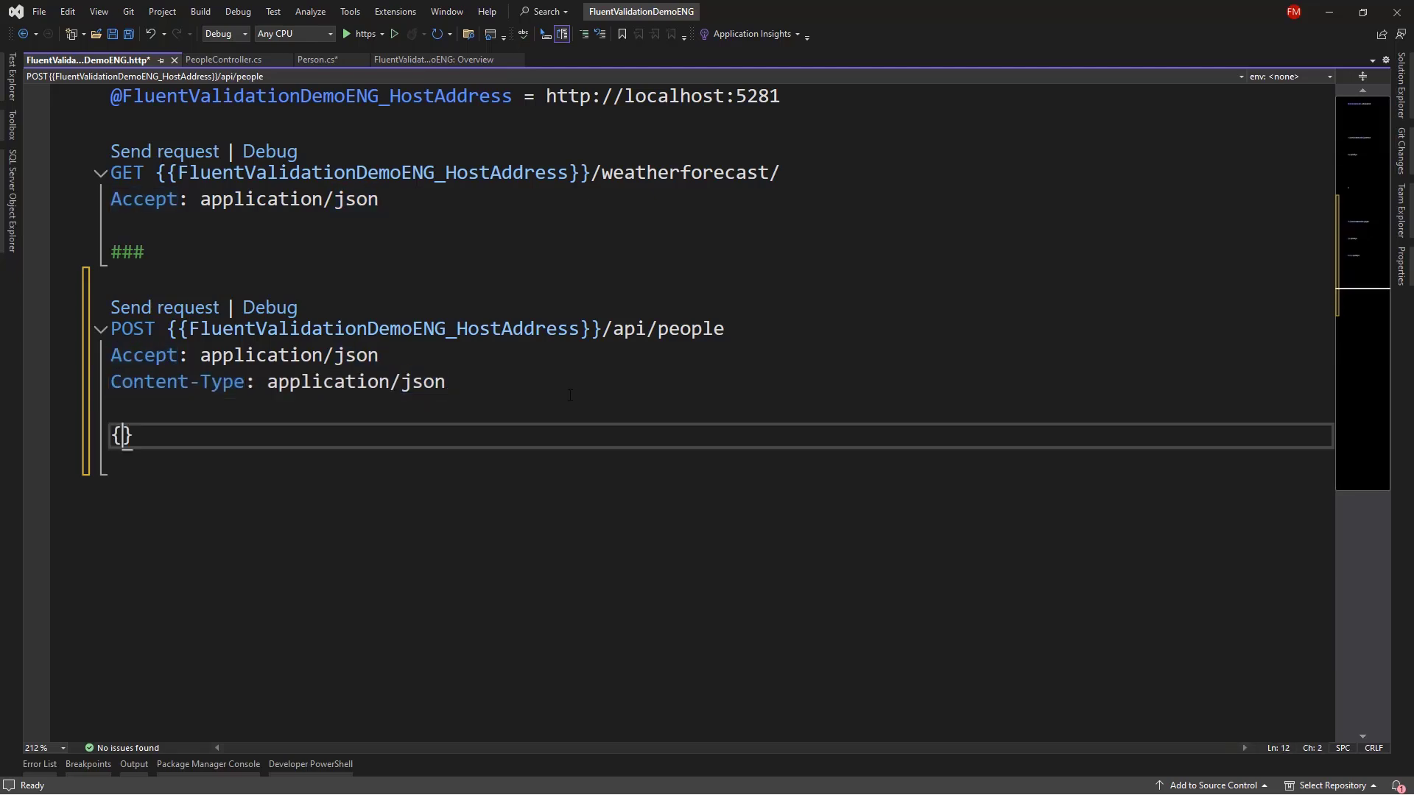
pyautogui.write('"name": "",')
pyautogui.write('"email": "felipe",')
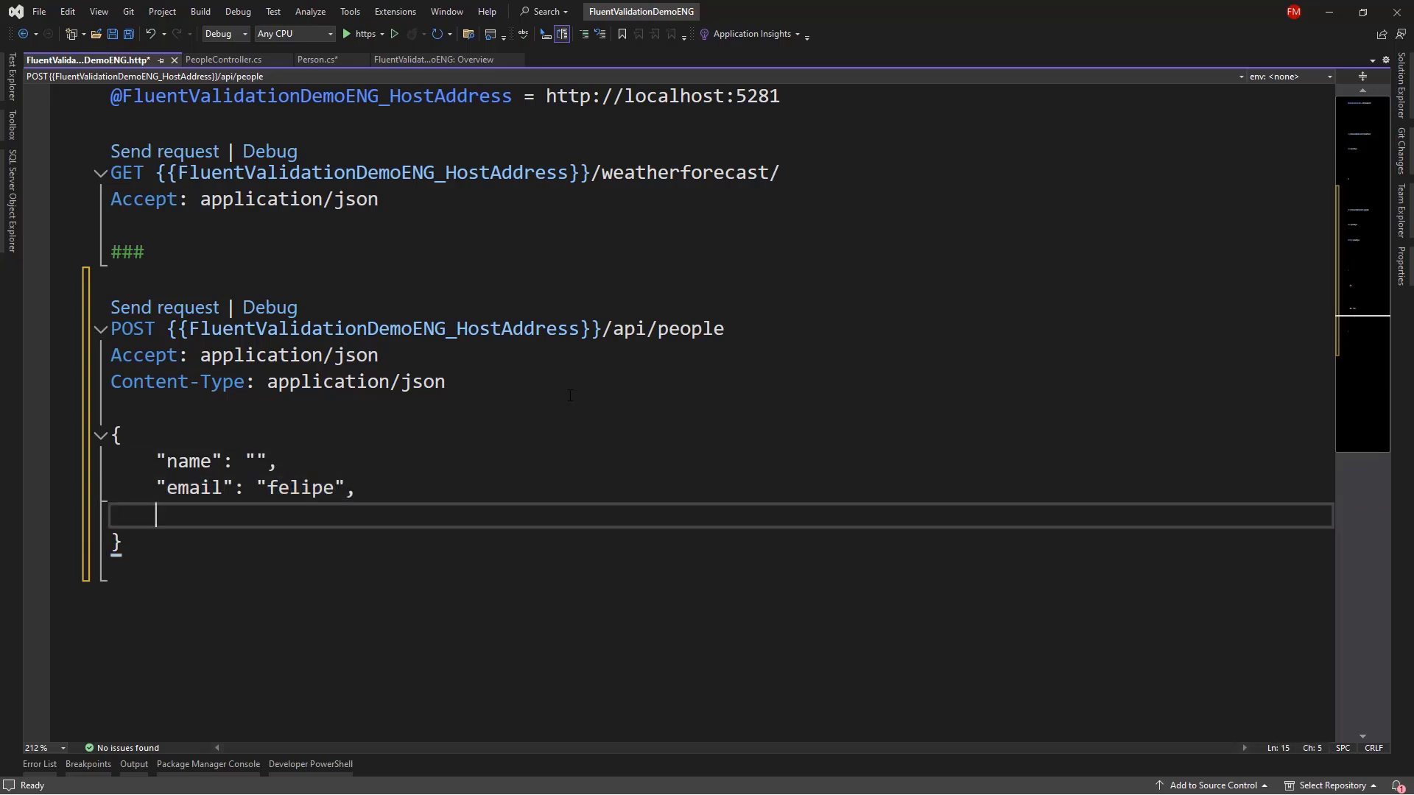
pyautogui.write('"age": 0,')
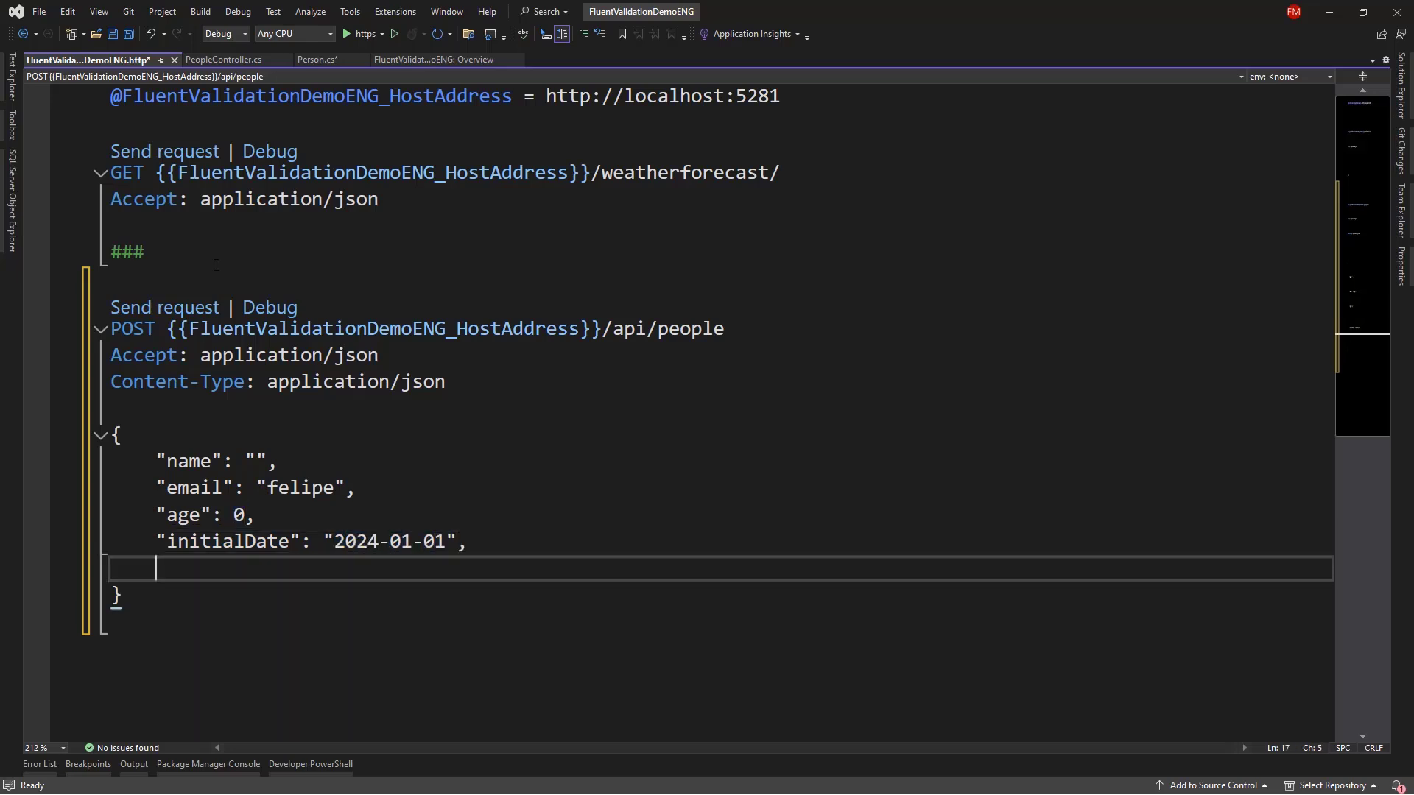
pyautogui.write('"initialDate": "2024-01-01"')
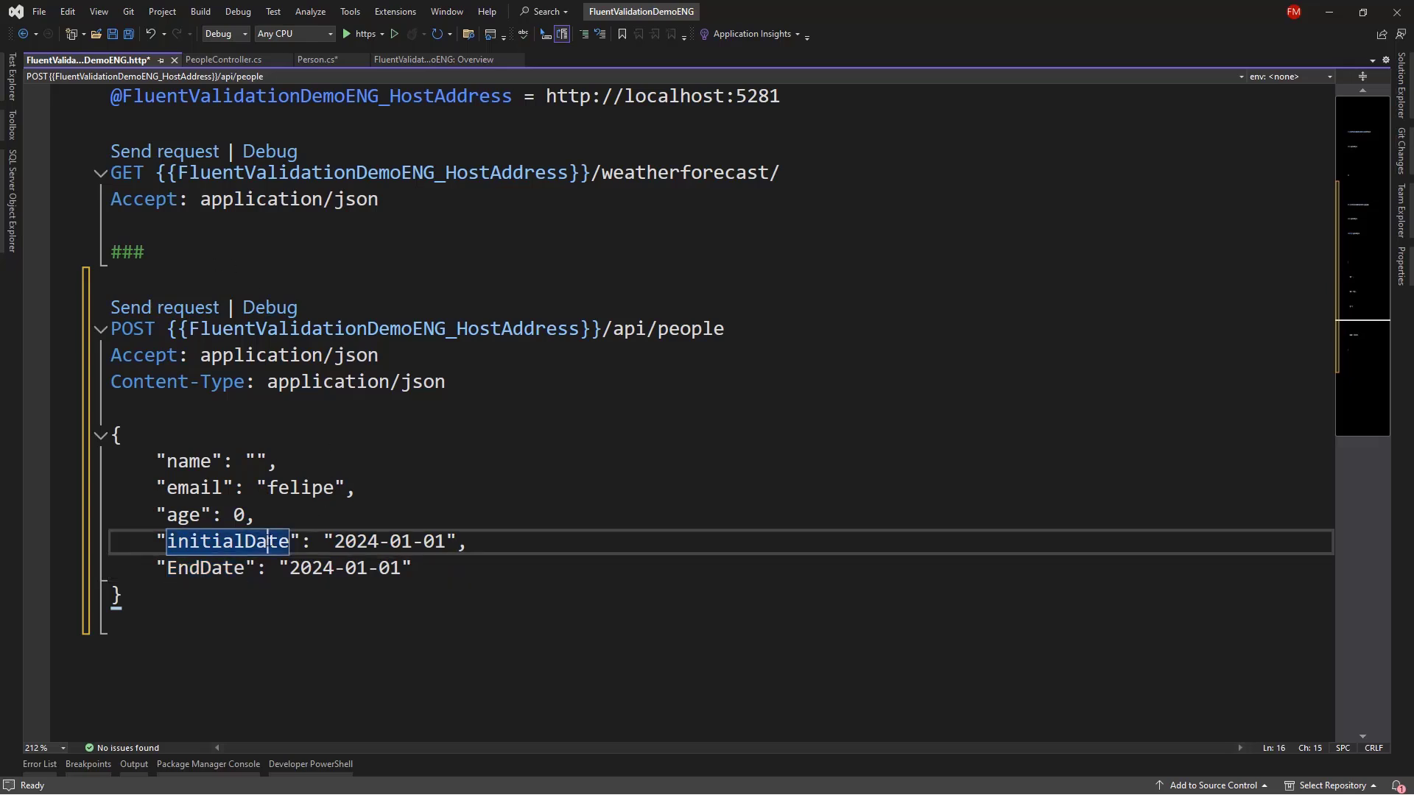
pyautogui.doubleClick(206, 567)
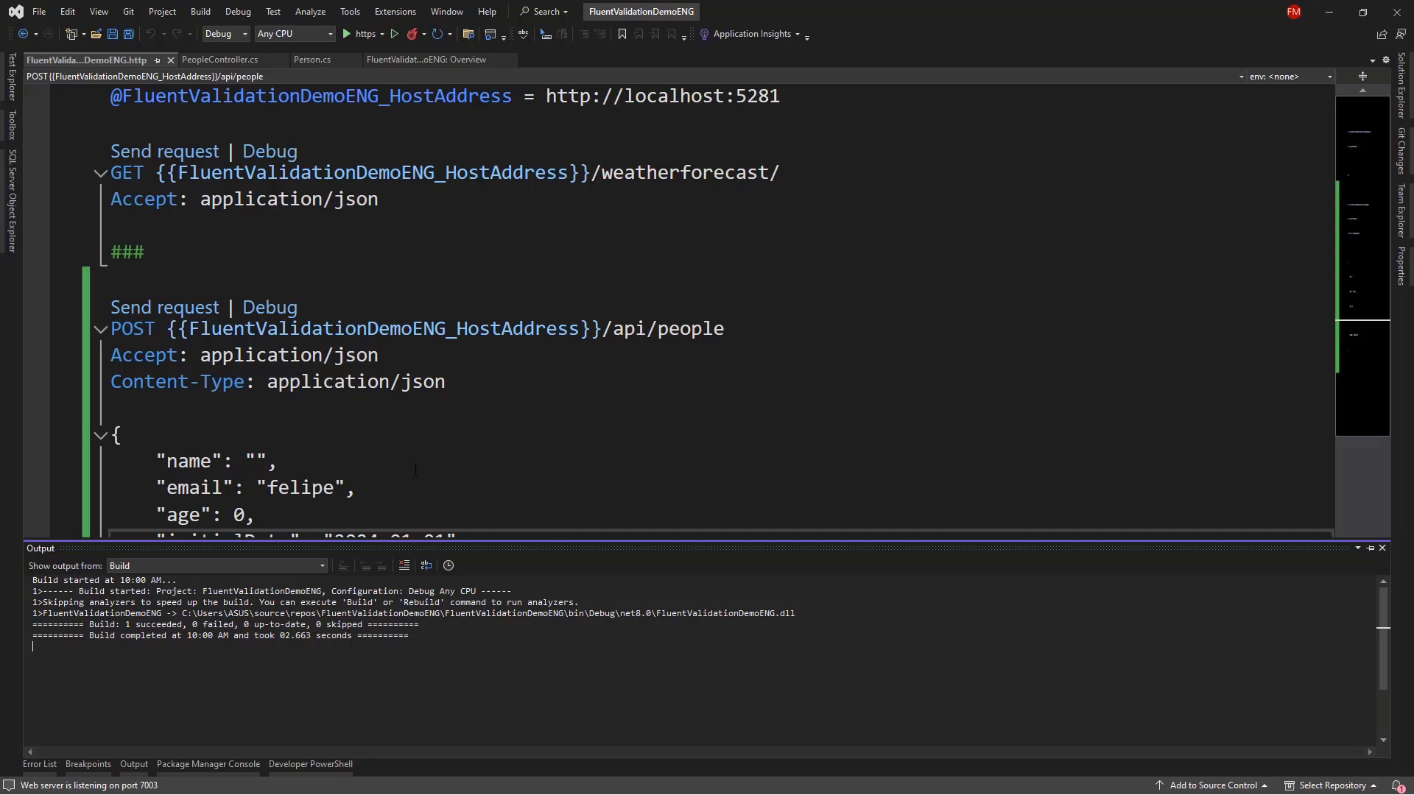
# Send the invalid person POST to api/people and view the 200 OK empty response.
pyautogui.click(164, 307)
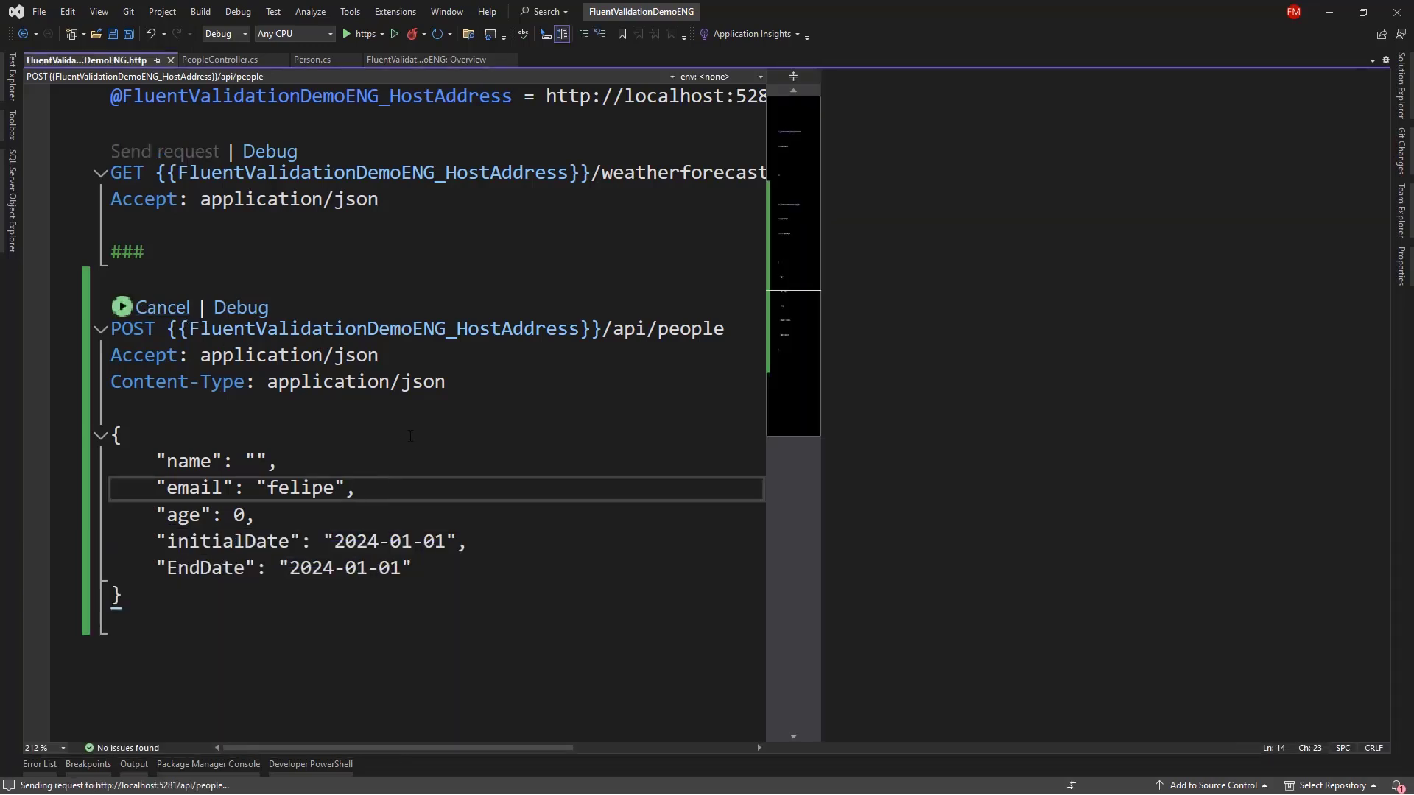
pyautogui.click(164, 307)
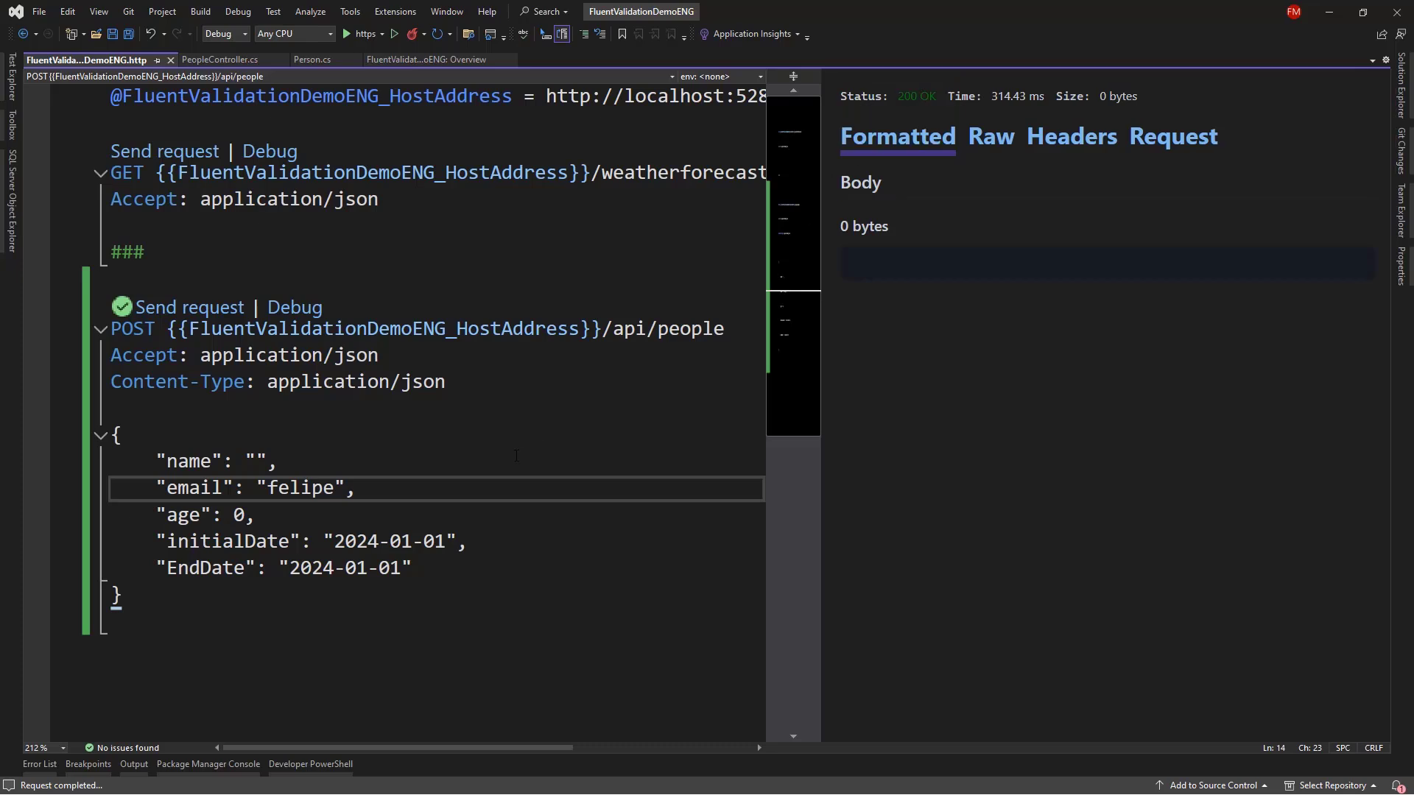
pyautogui.moveTo(1368, 107)
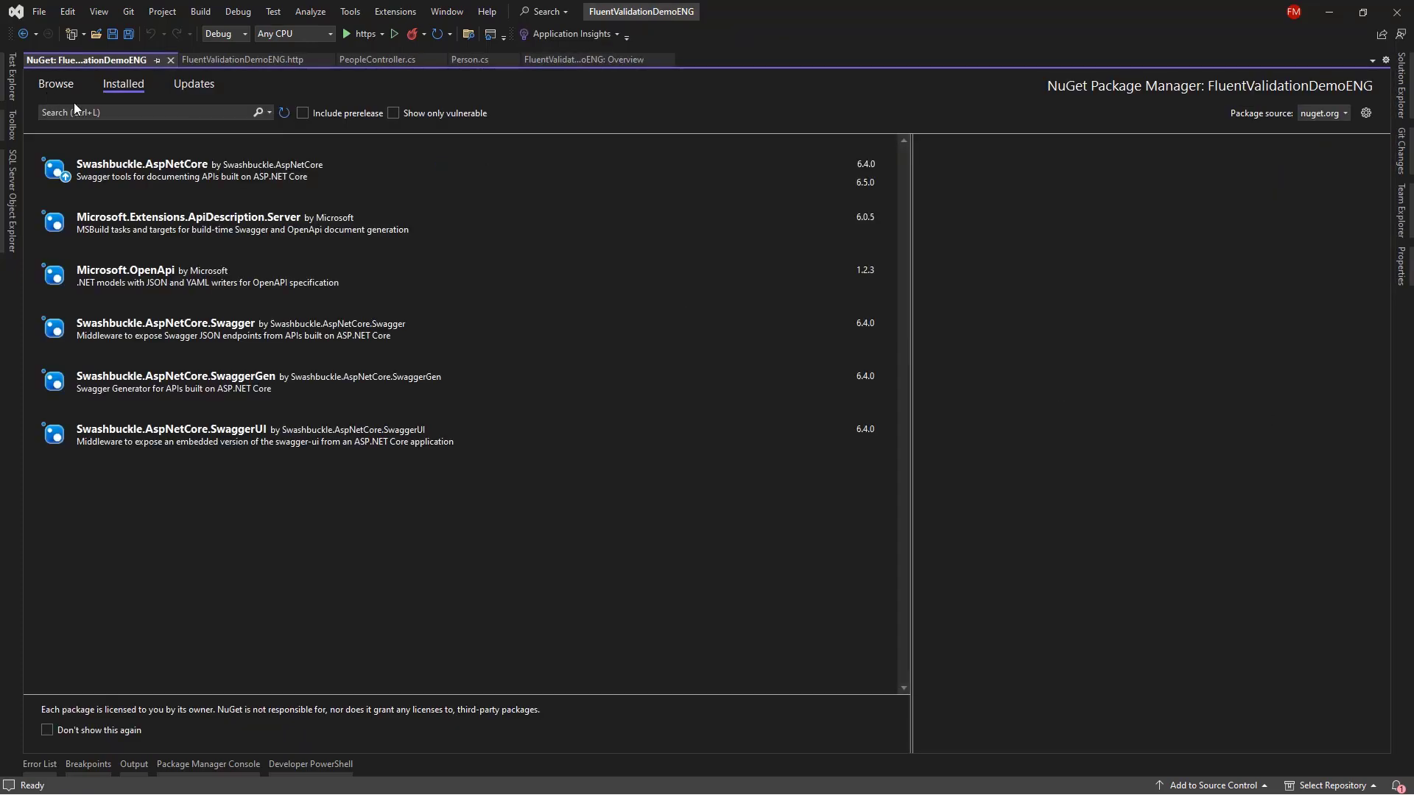
# Search NuGet Browse for FluentValidation.DependencyInjectionExtensions and SharpGrip.FluentValidation.AutoValidation.Mvc.
pyautogui.click(54, 84)
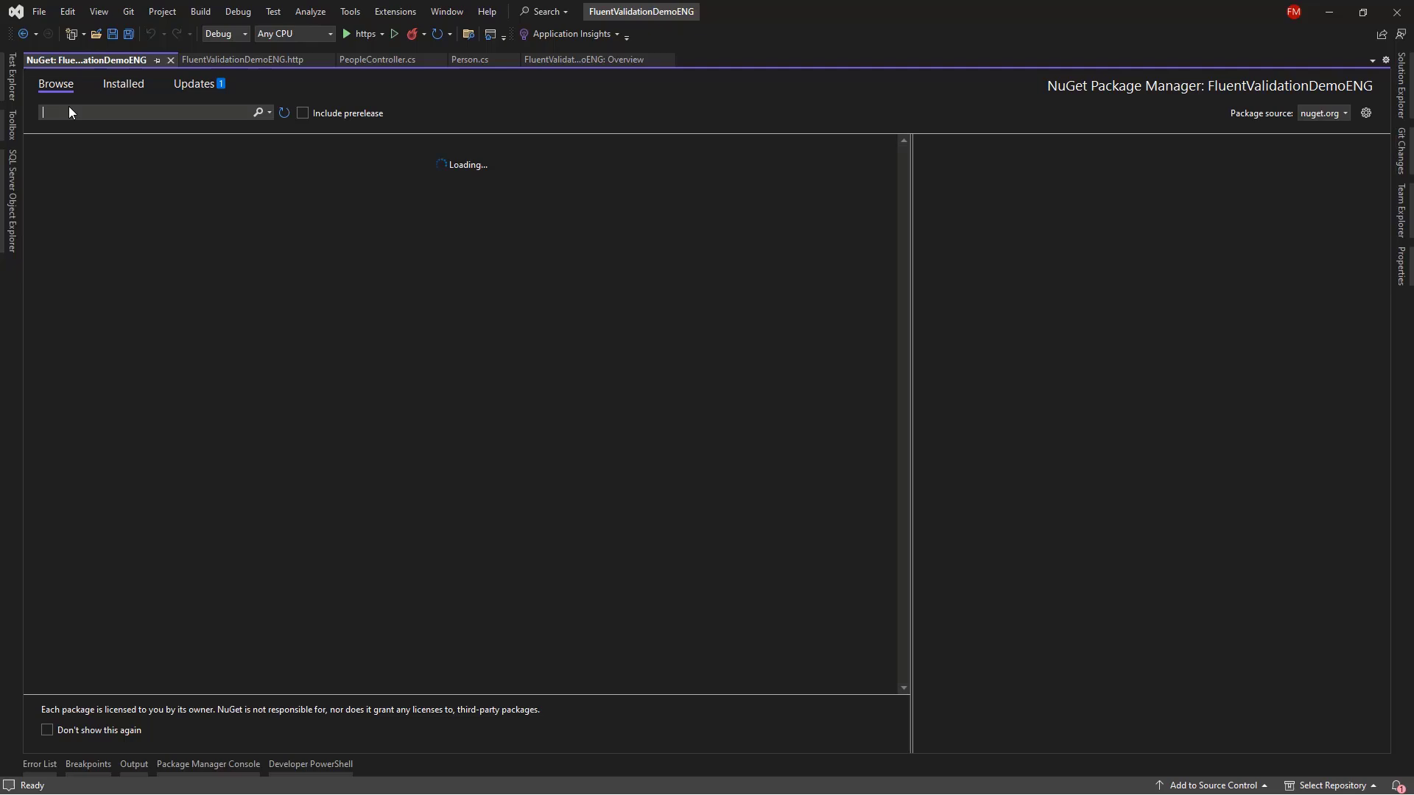
pyautogui.write('FluentValidation.DependencyInjectionExtensions')
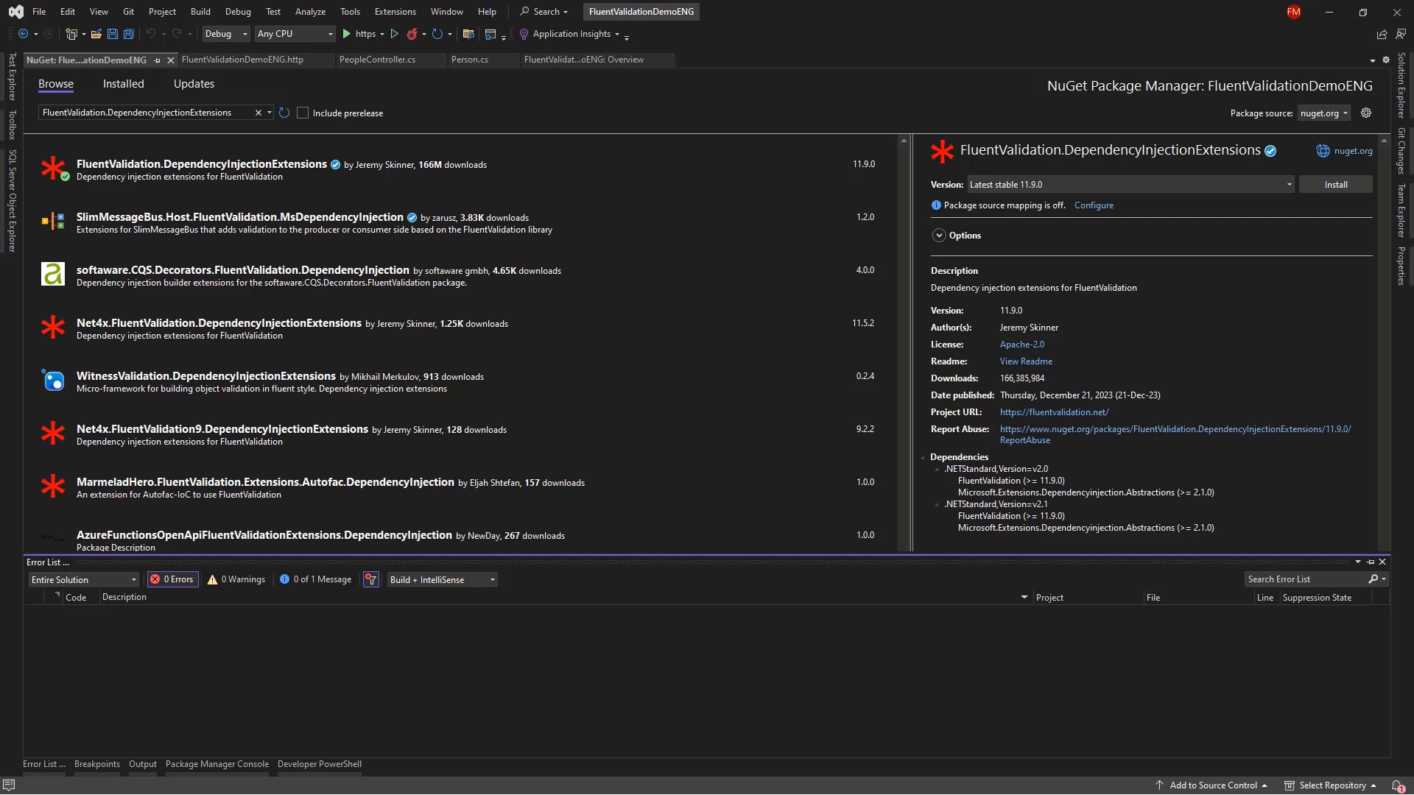
pyautogui.write('SharpGrip.FluentValidation.AutoValidation.Mvc')
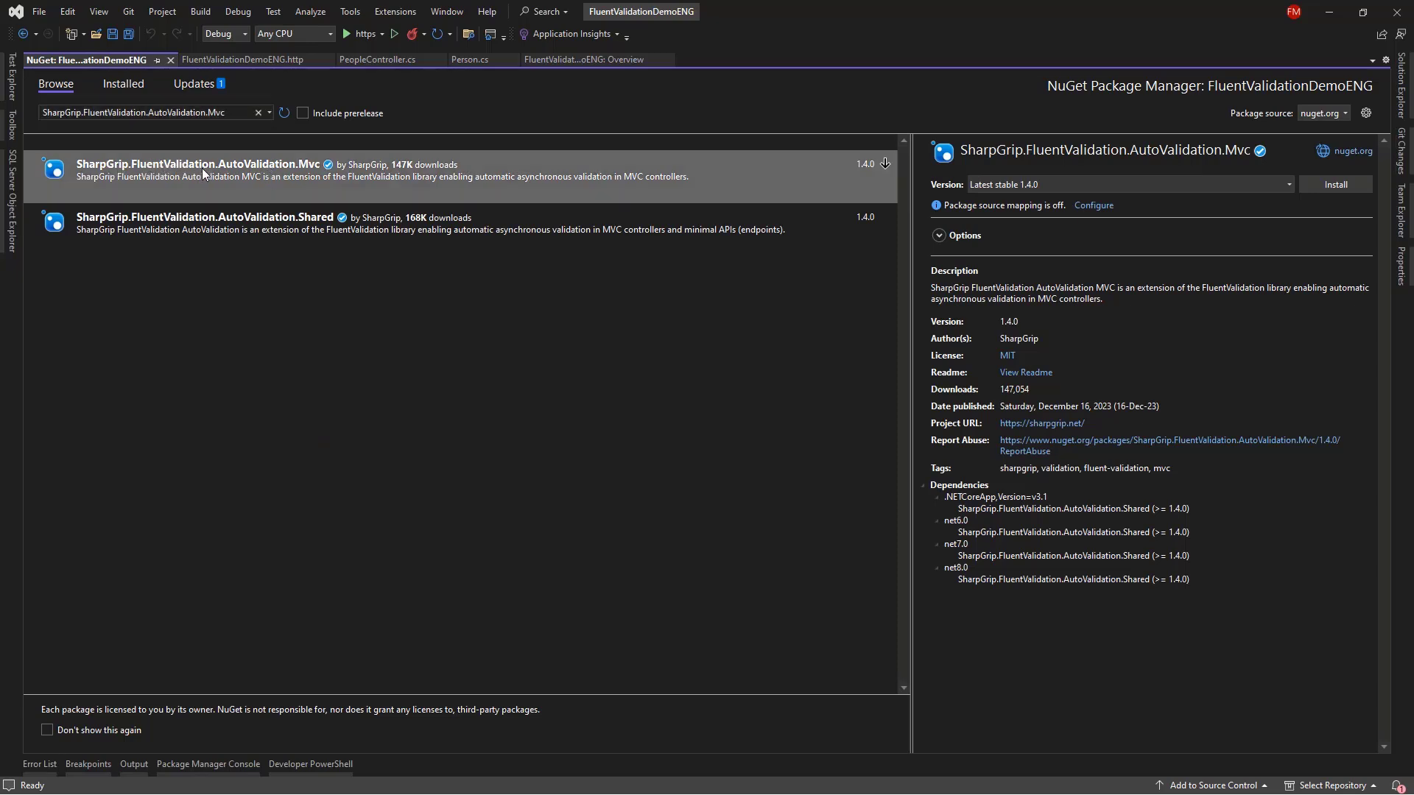
pyautogui.moveTo(1272, 190)
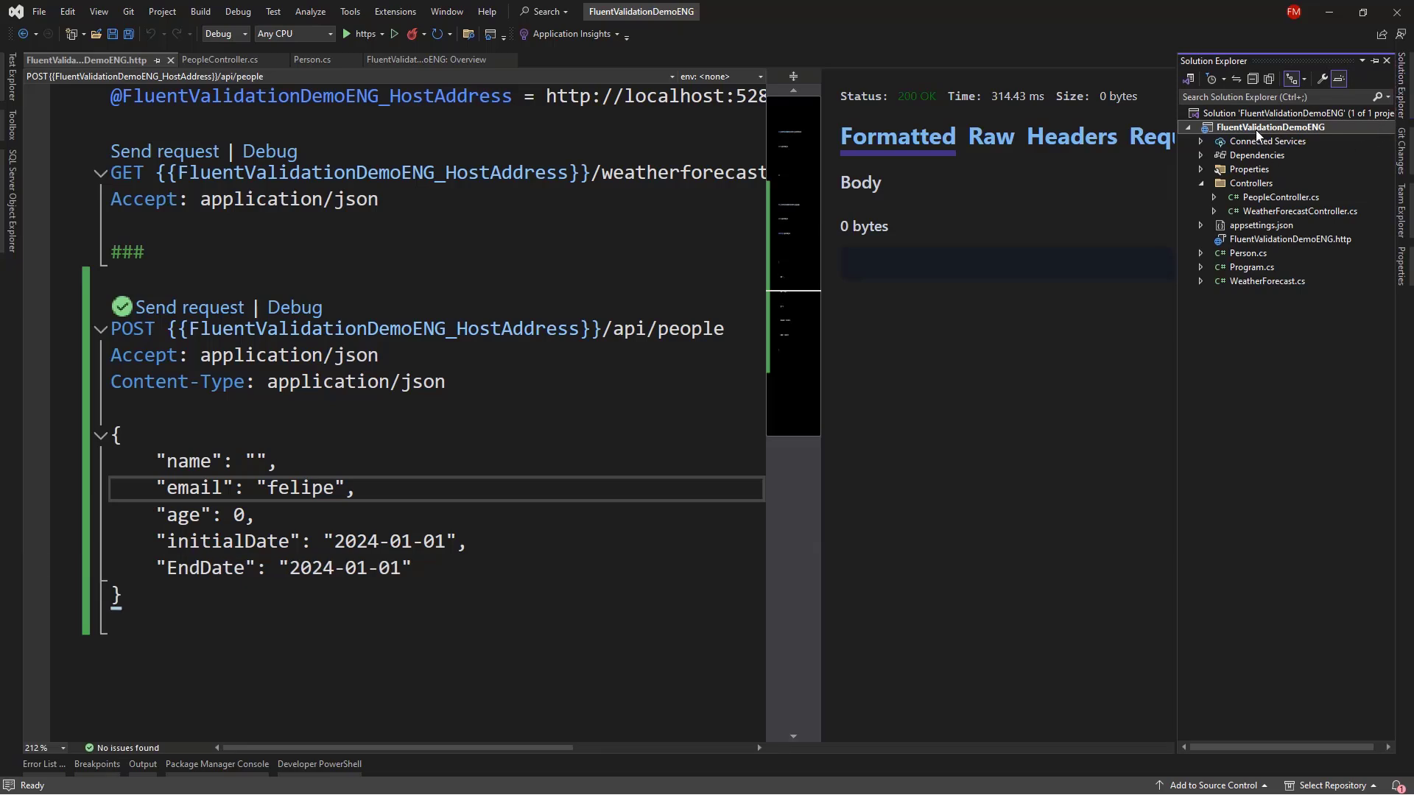
# Add a PersonValidator class inheriting AbstractValidator<Person> with a constructor.
pyautogui.rightClick(1267, 126)
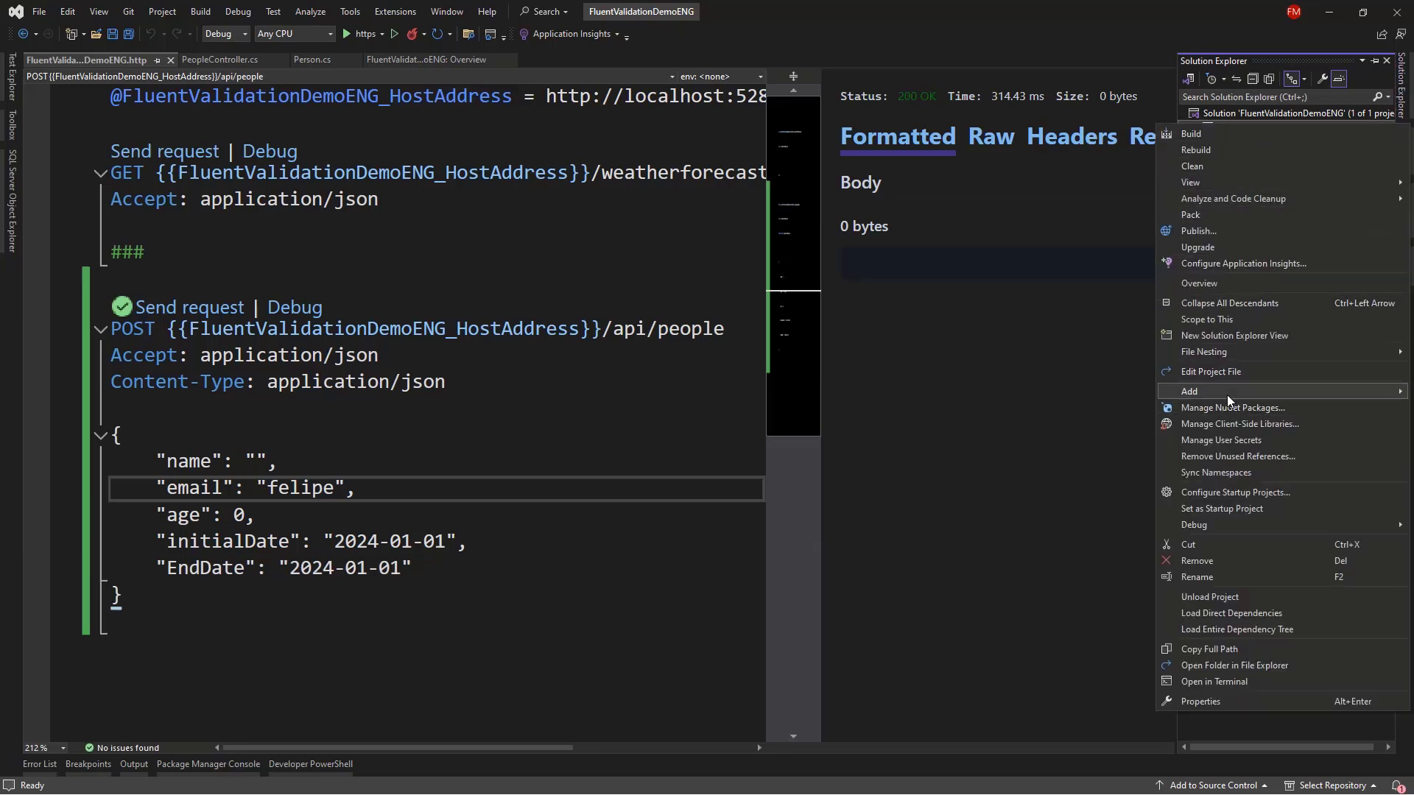
pyautogui.moveTo(1189, 390)
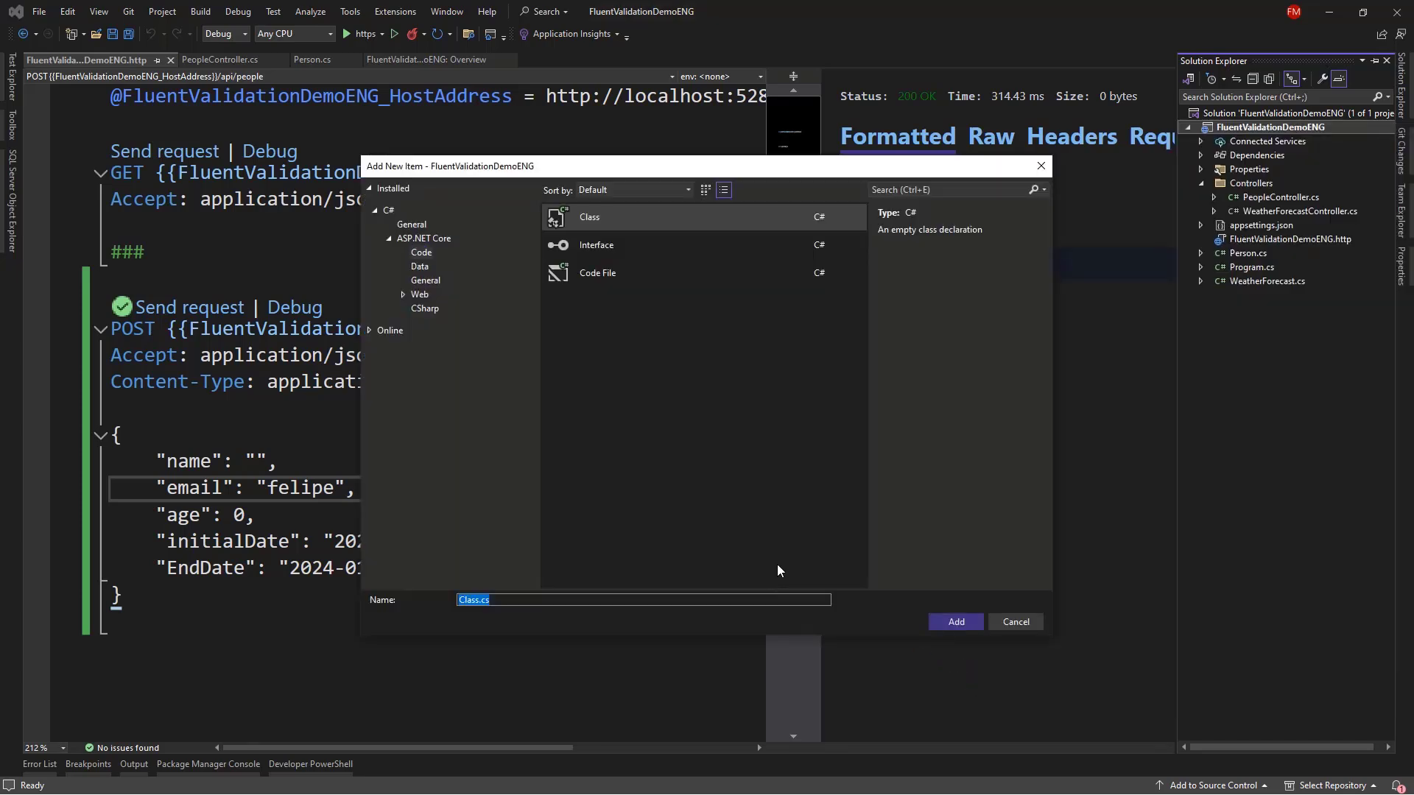
pyautogui.write('PersonValida')
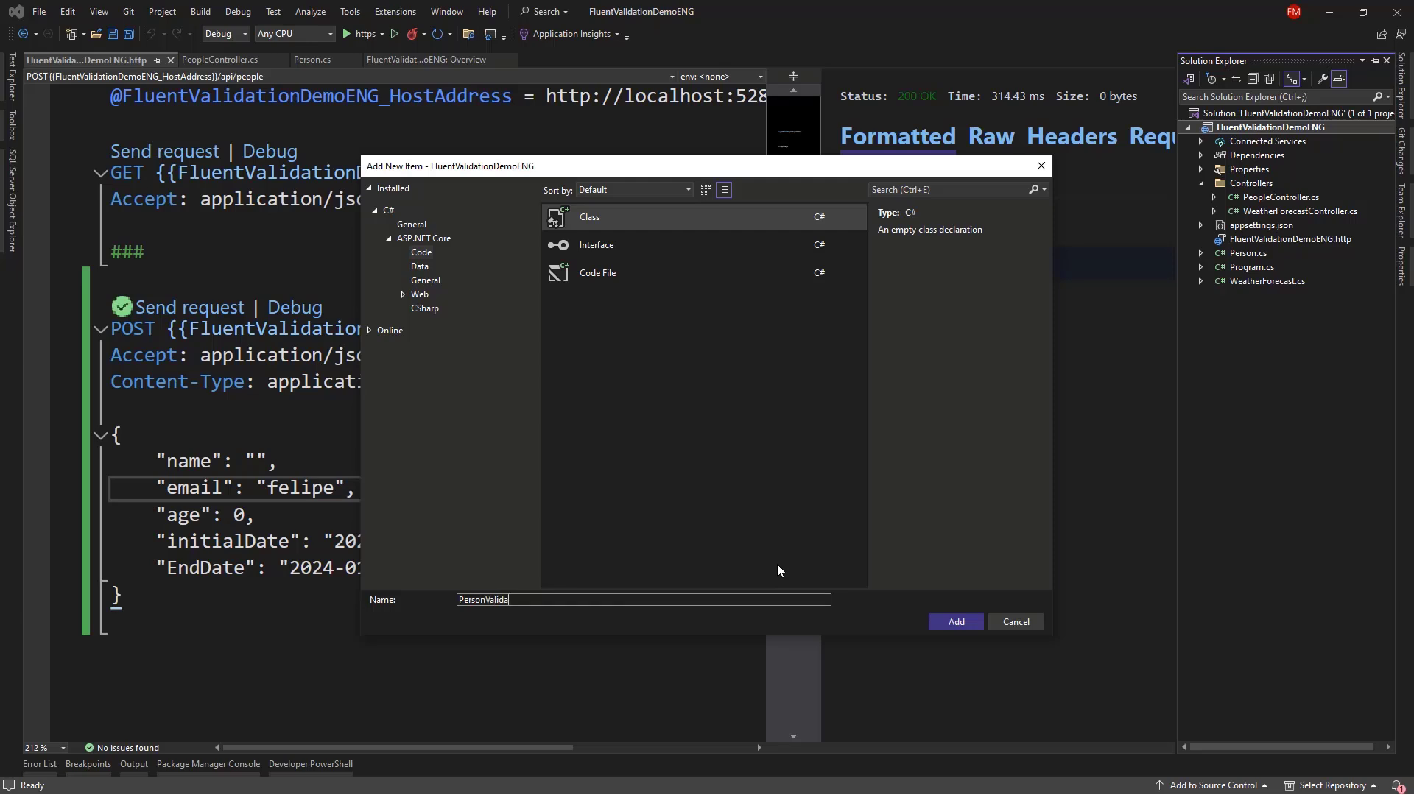
pyautogui.click(954, 622)
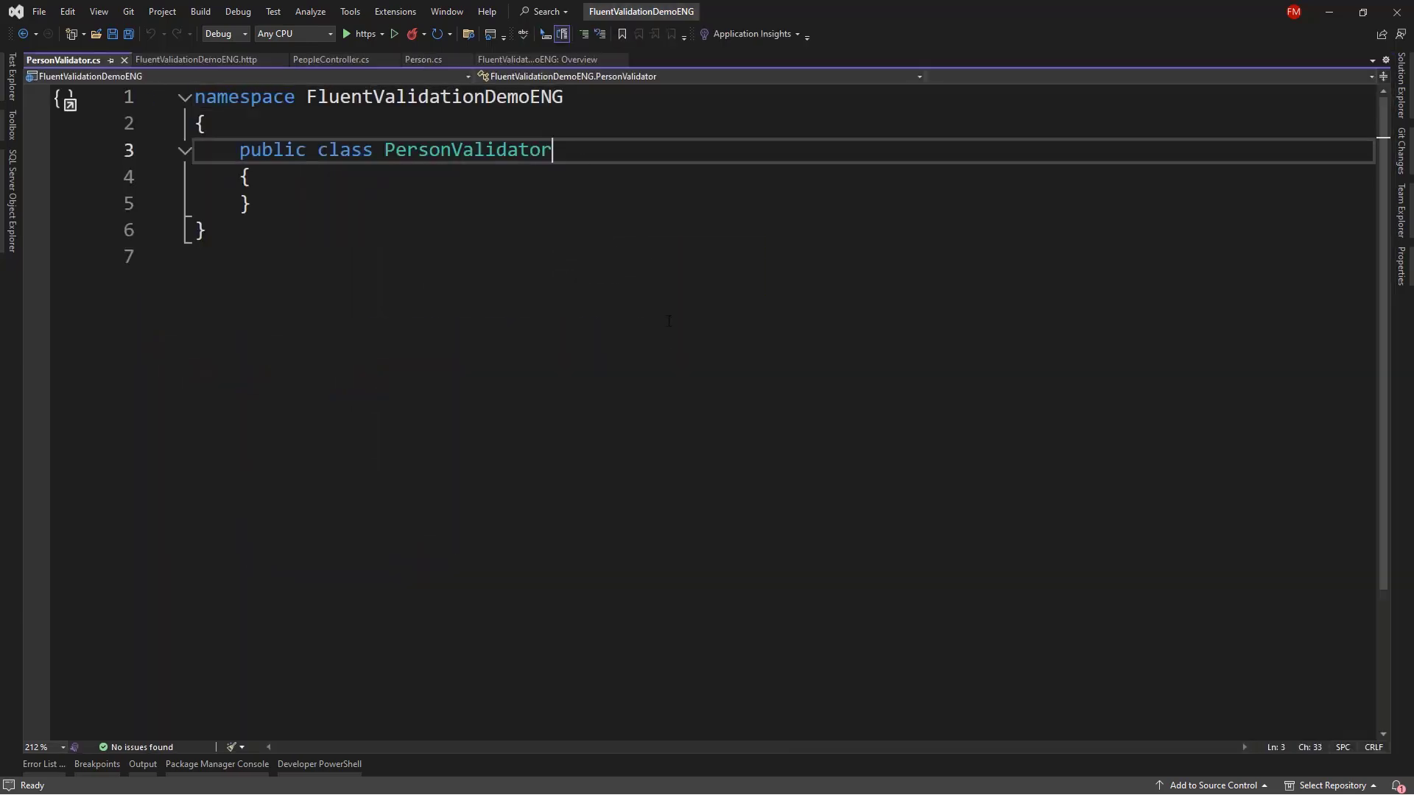
pyautogui.write(': AbstractValidator')
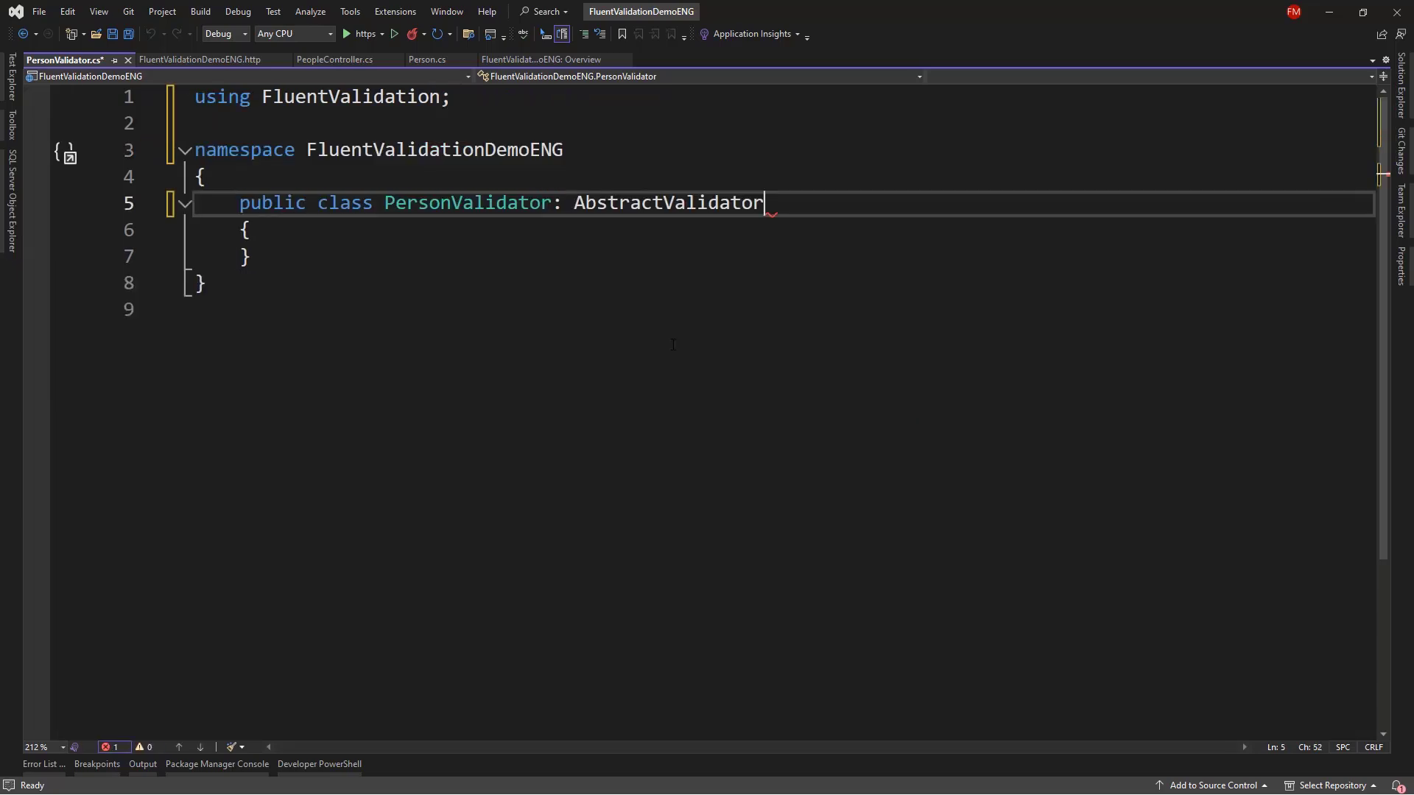
pyautogui.write('<Person>')
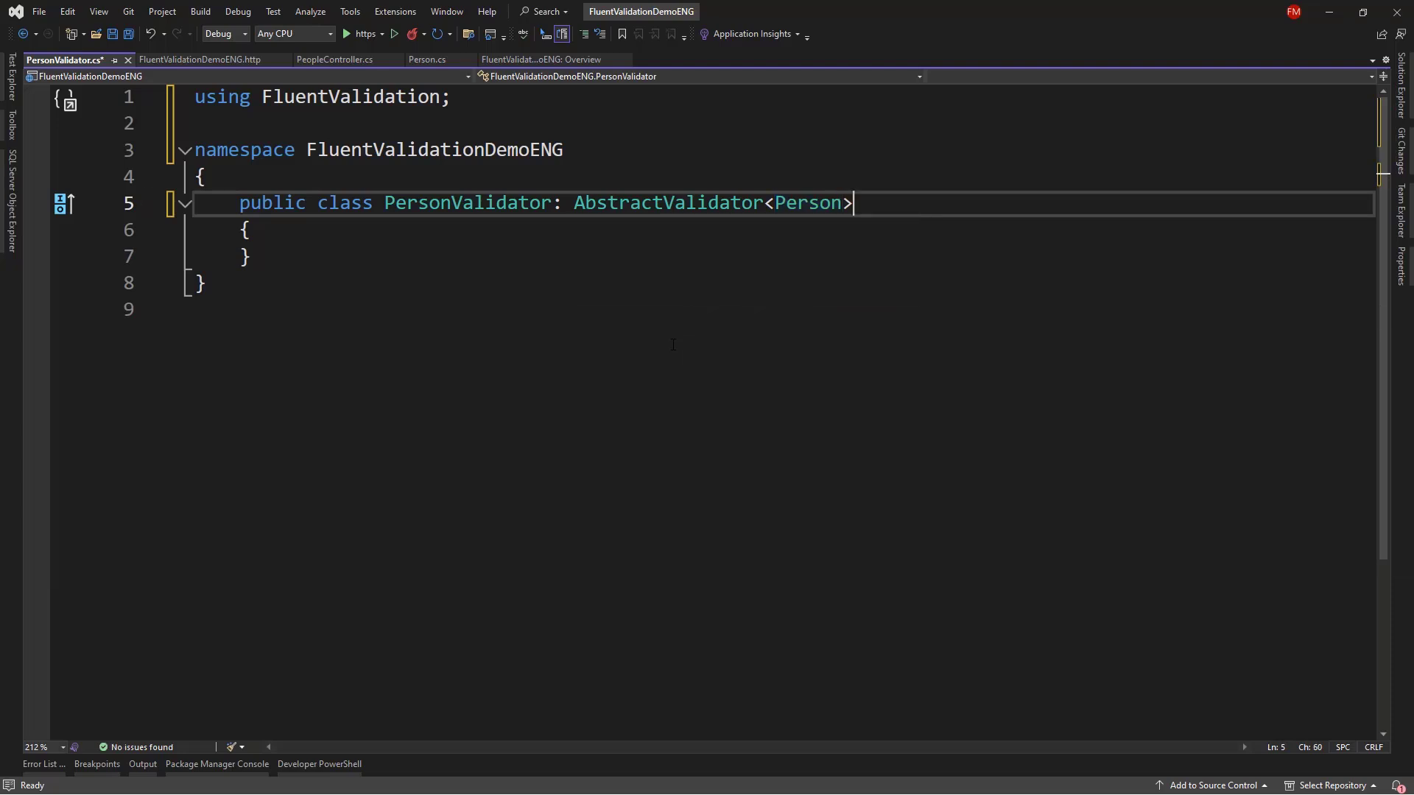
pyautogui.write('ct')
pyautogui.write('R')
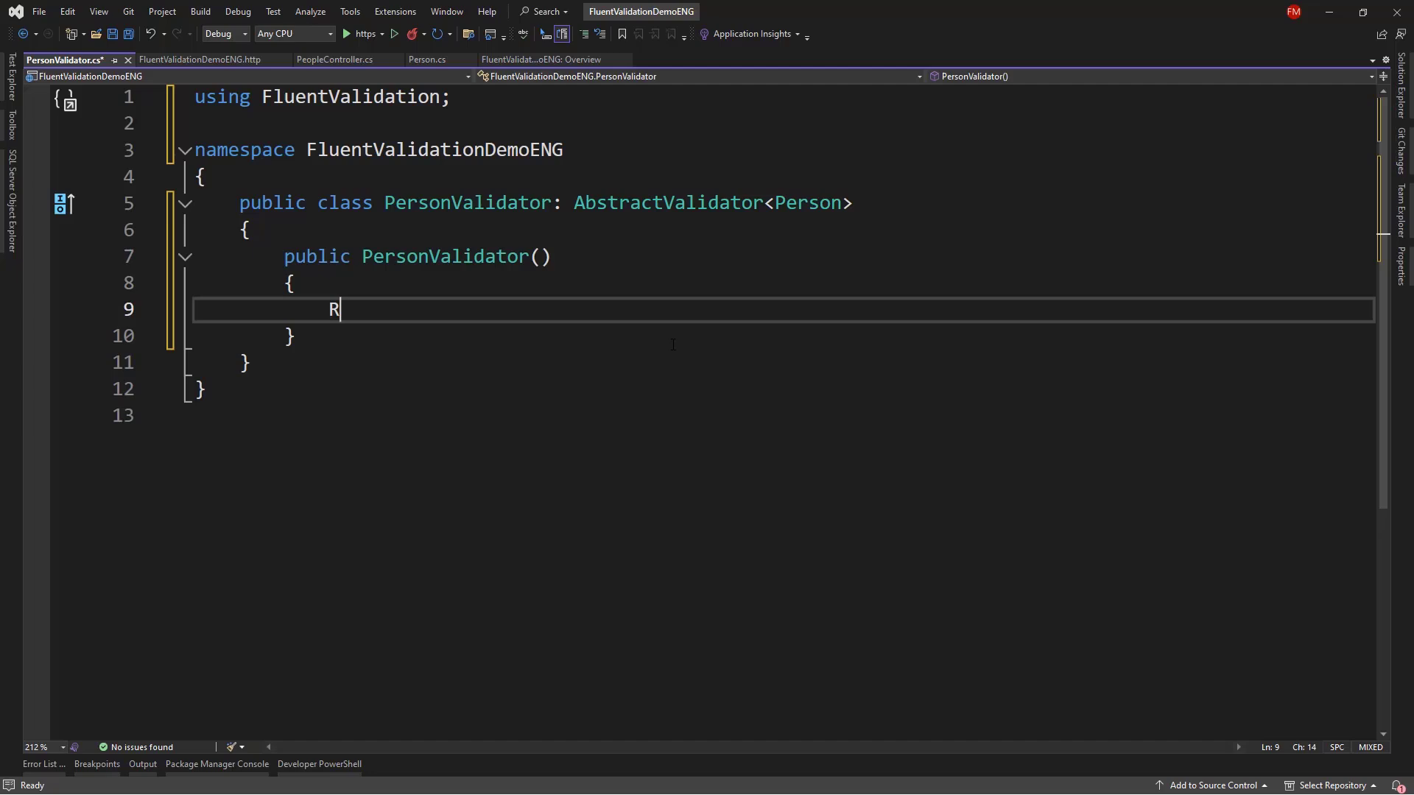
# Add rules: Name NotEmpty, Email EmailAddress, Age InclusiveBetween(18, 150).
pyautogui.write('uleFor(x =>')
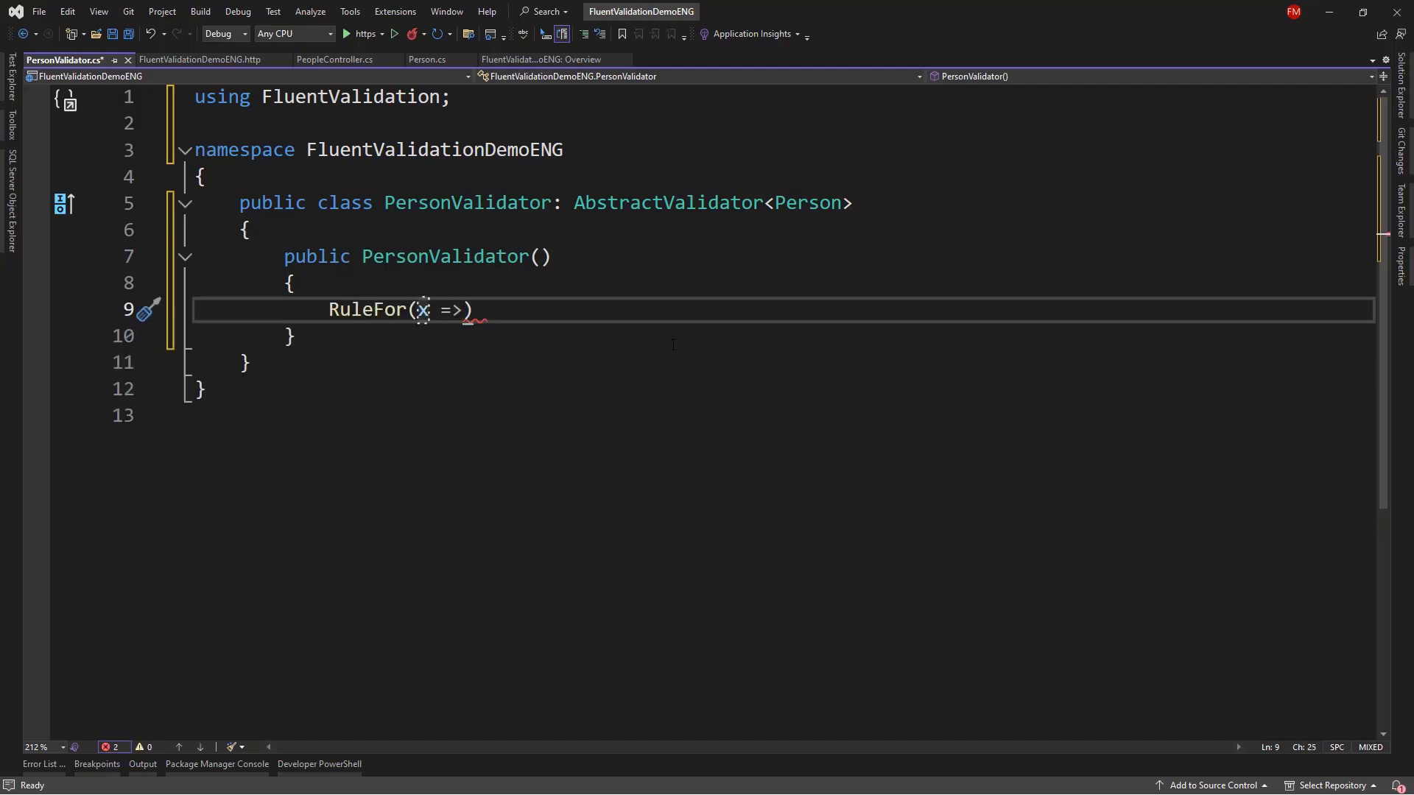
pyautogui.write('x.Name).')
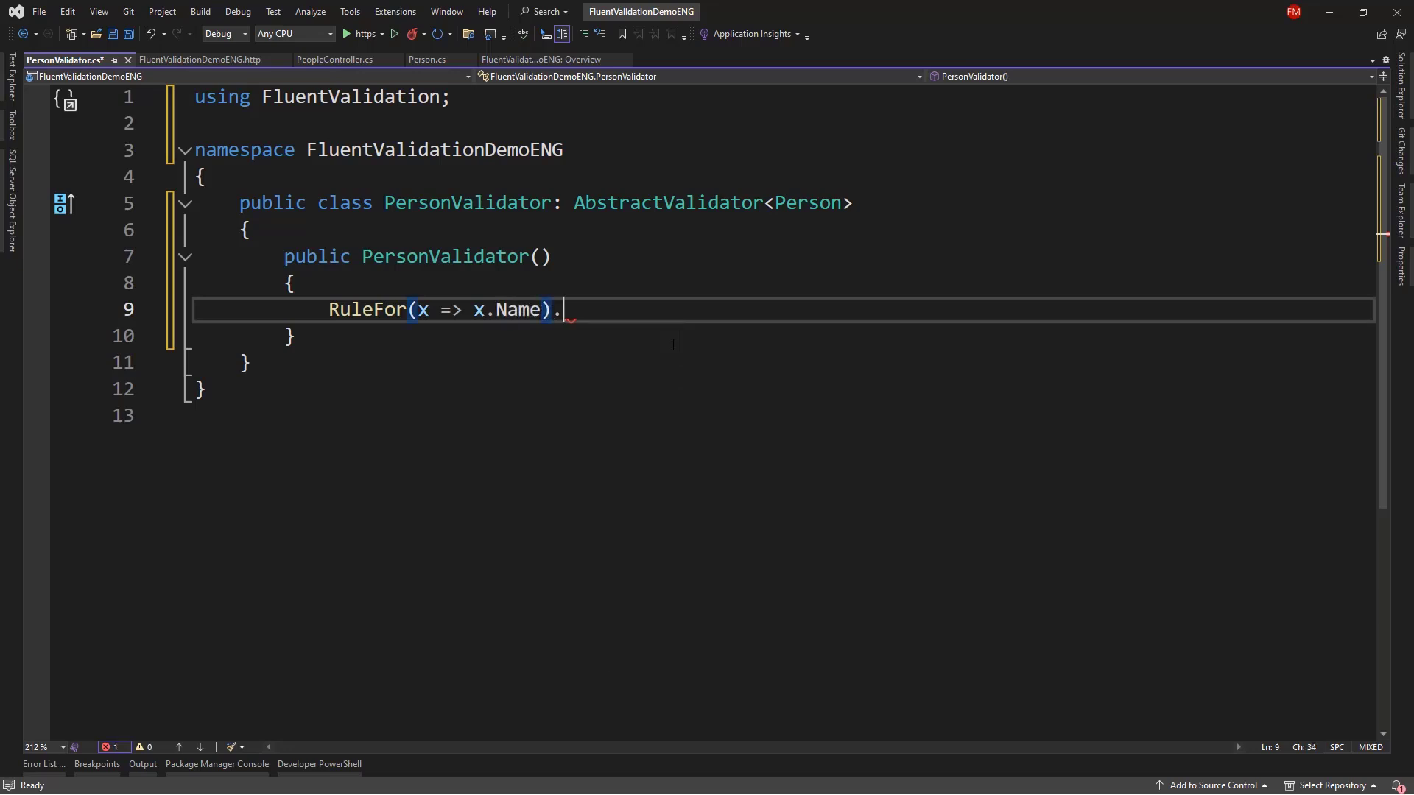
pyautogui.write('NotEmpty();')
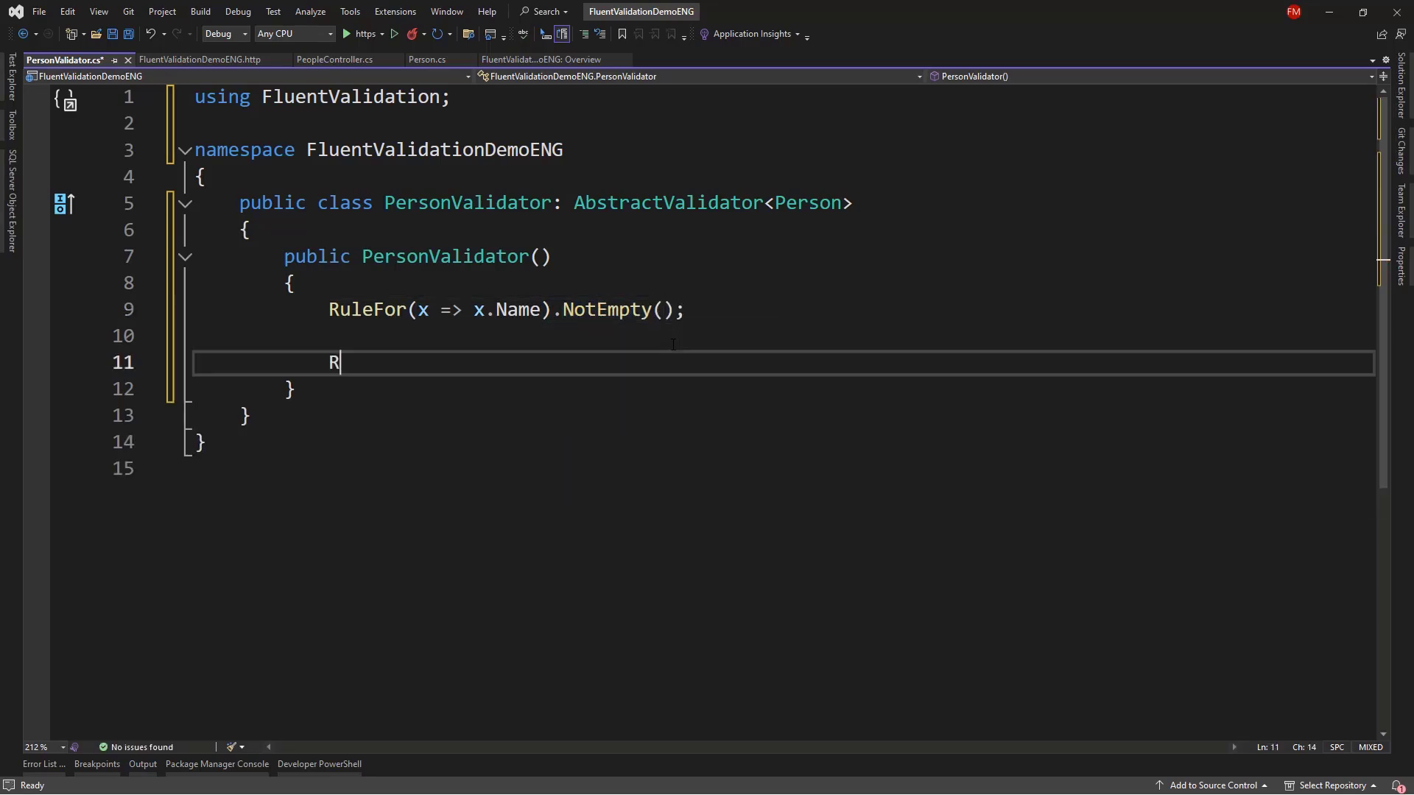
pyautogui.write('uleFor(x => x.m)')
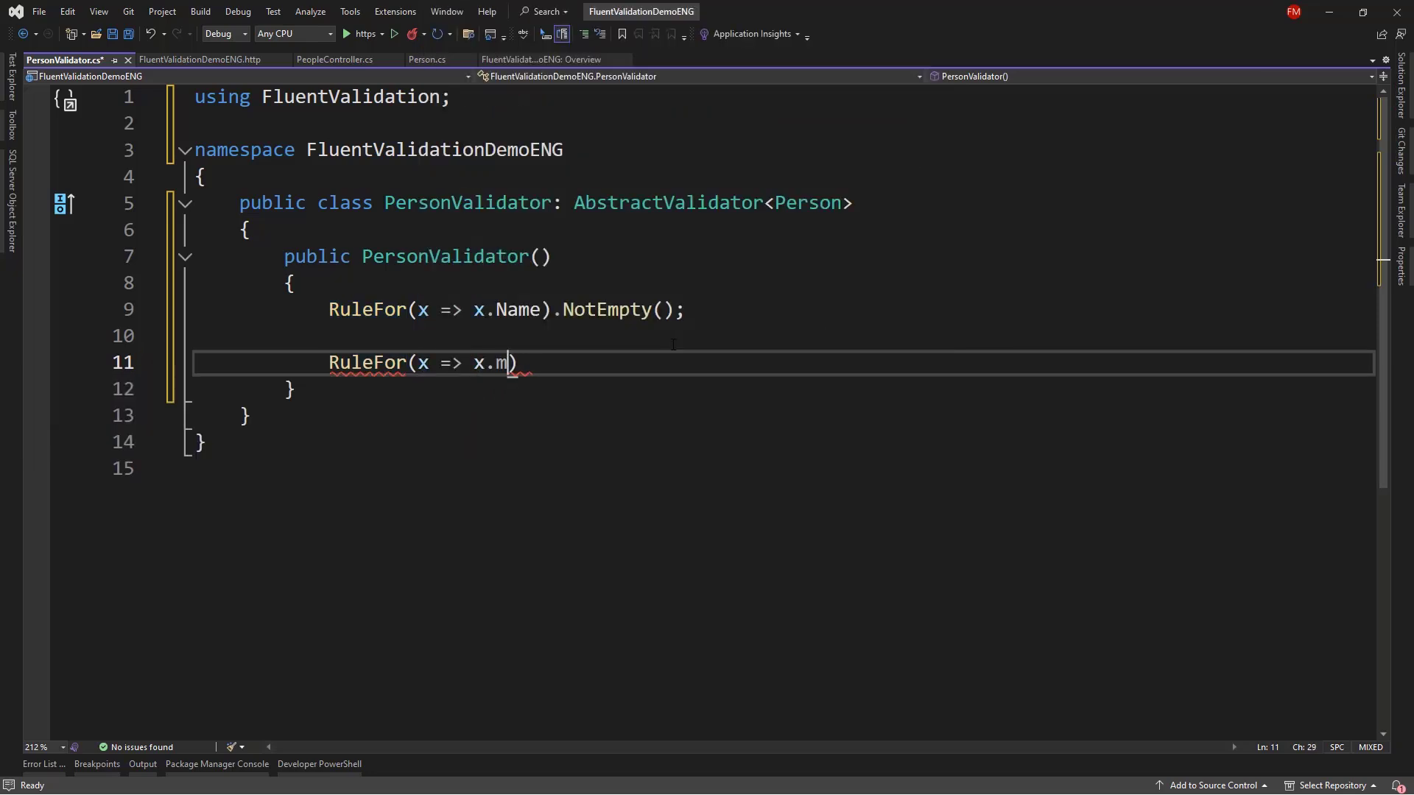
pyautogui.write('Email).')
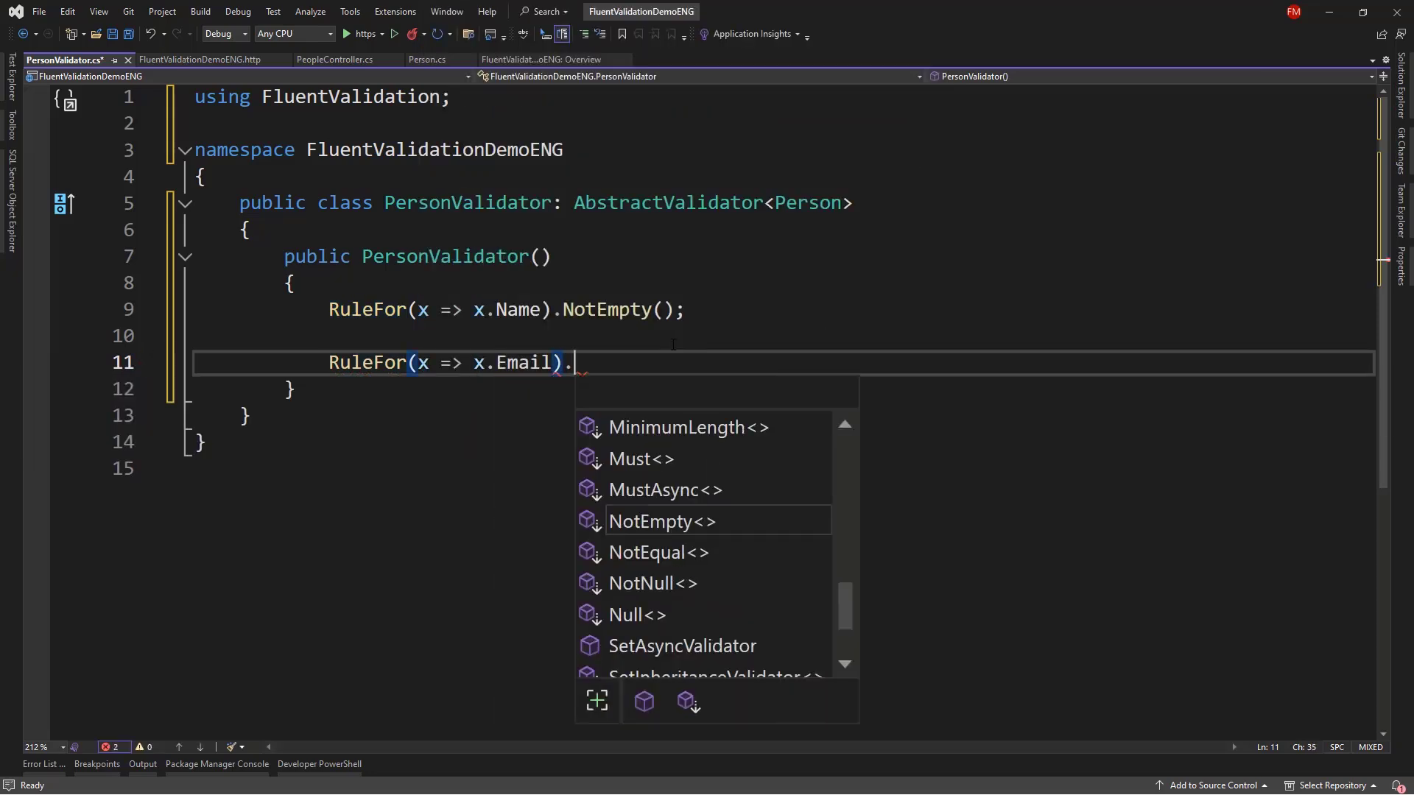
pyautogui.write('EmailAddress();')
pyautogui.write('RuleFor(')
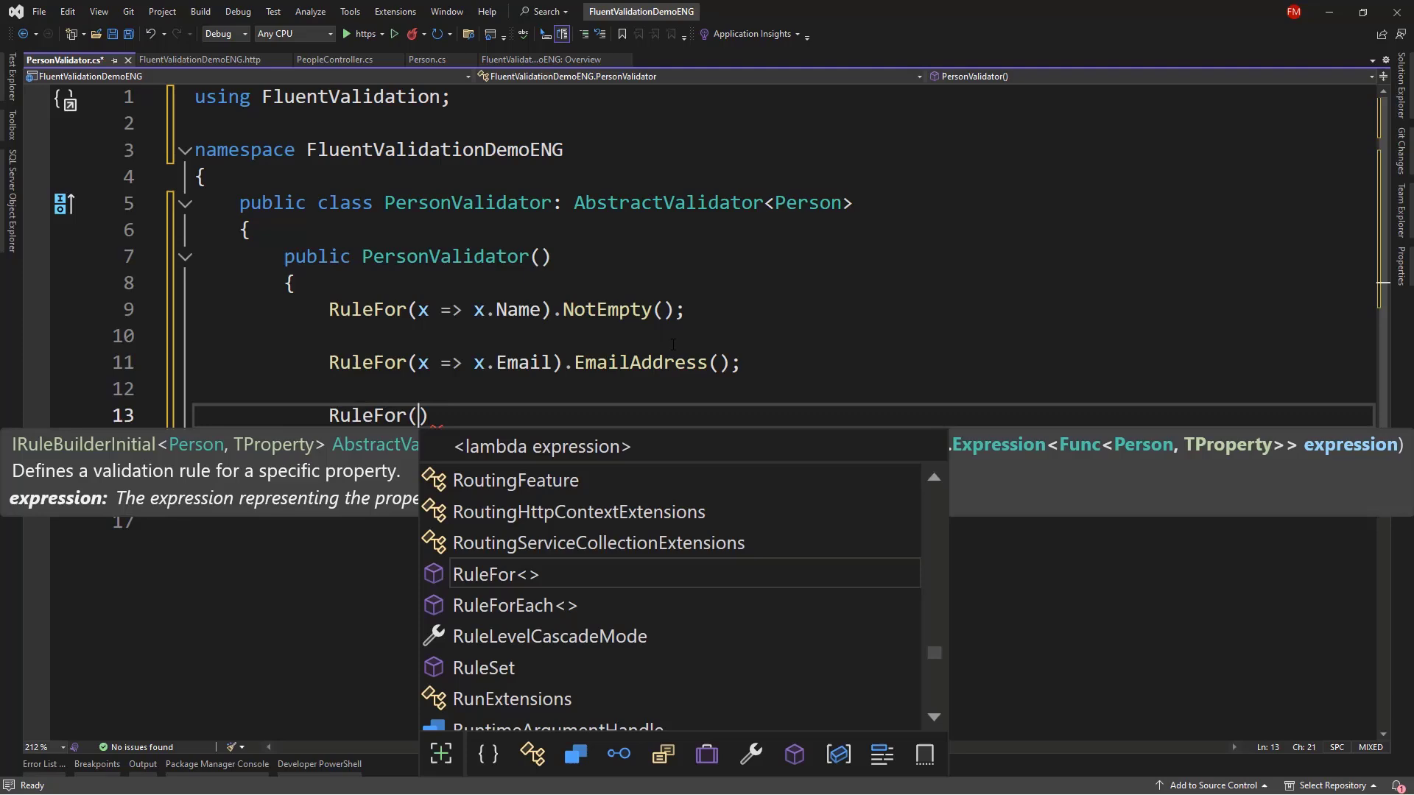
pyautogui.write('x => x.Age).be')
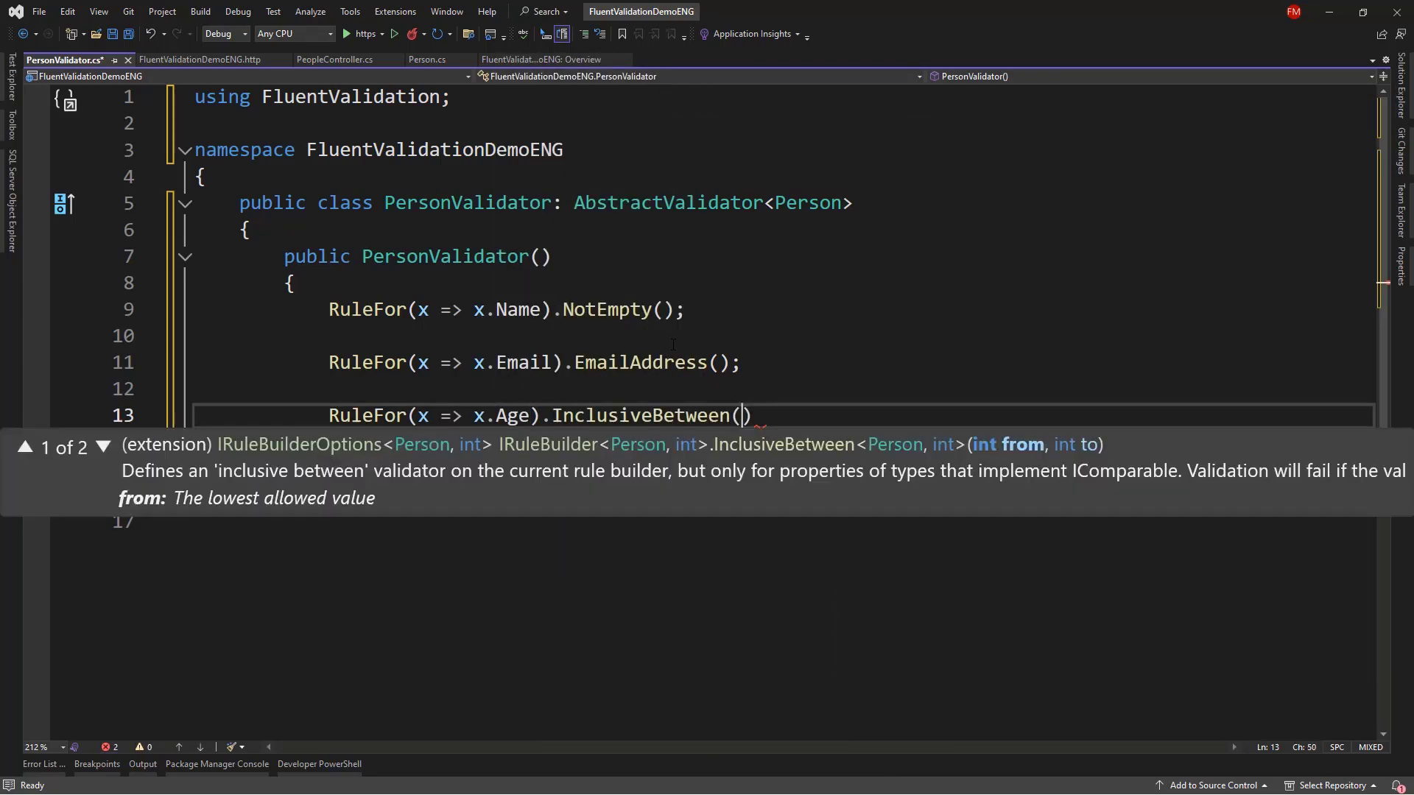
pyautogui.write('18,')
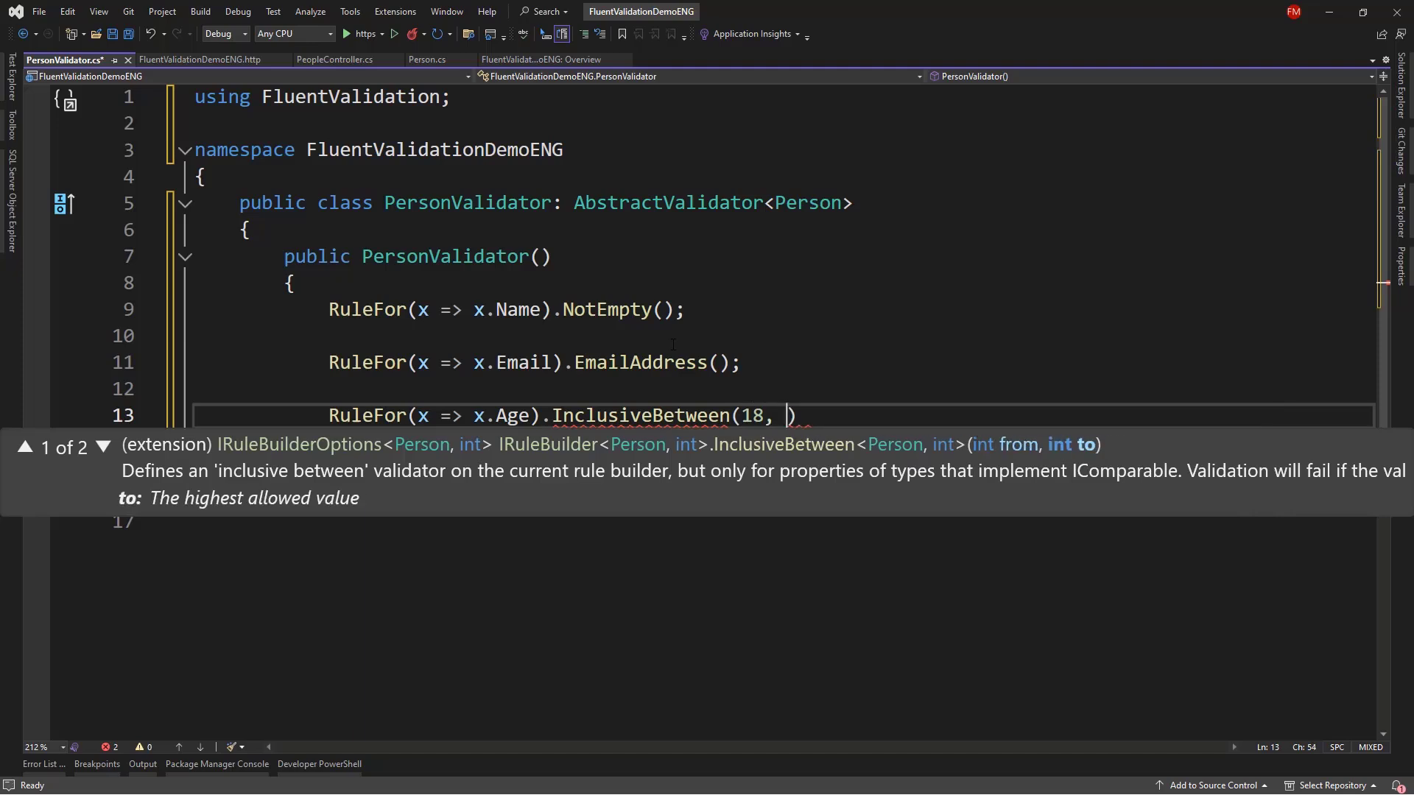
pyautogui.write('150);')
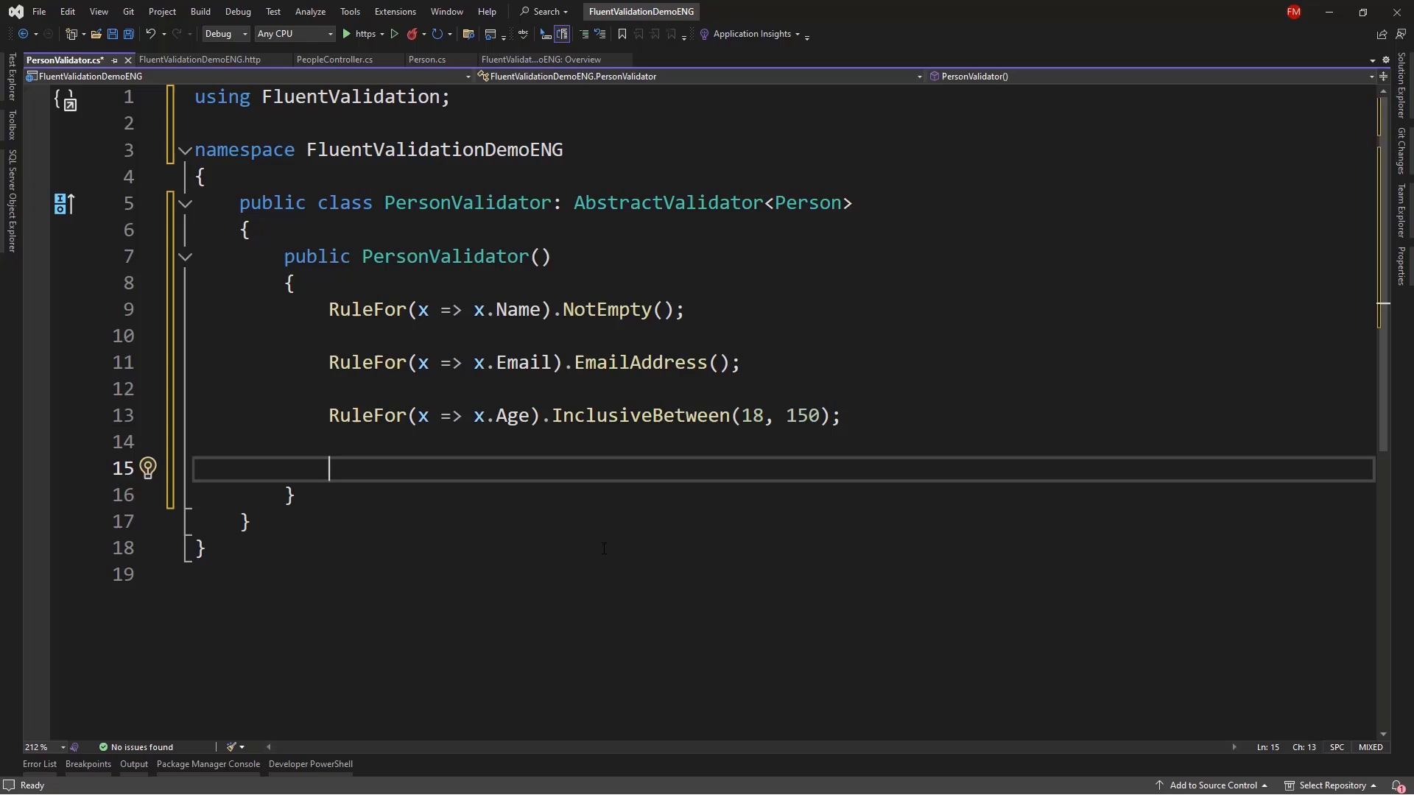
# Add a RuleFor InitialDate Must rule requiring person.InitialDate < person.EndDate.
pyautogui.write('RuleFor(x => x.InitialDate).')
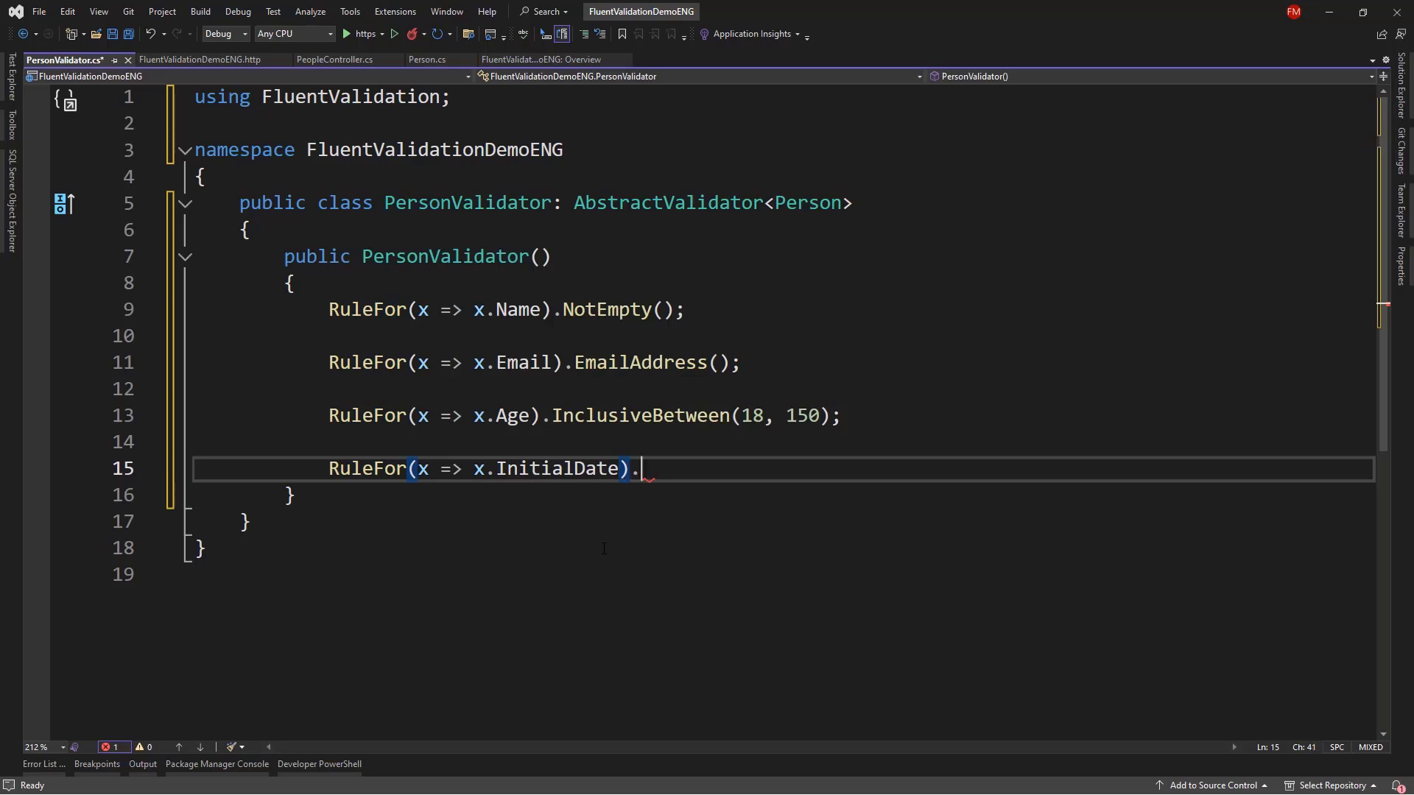
pyautogui.write('Must()')
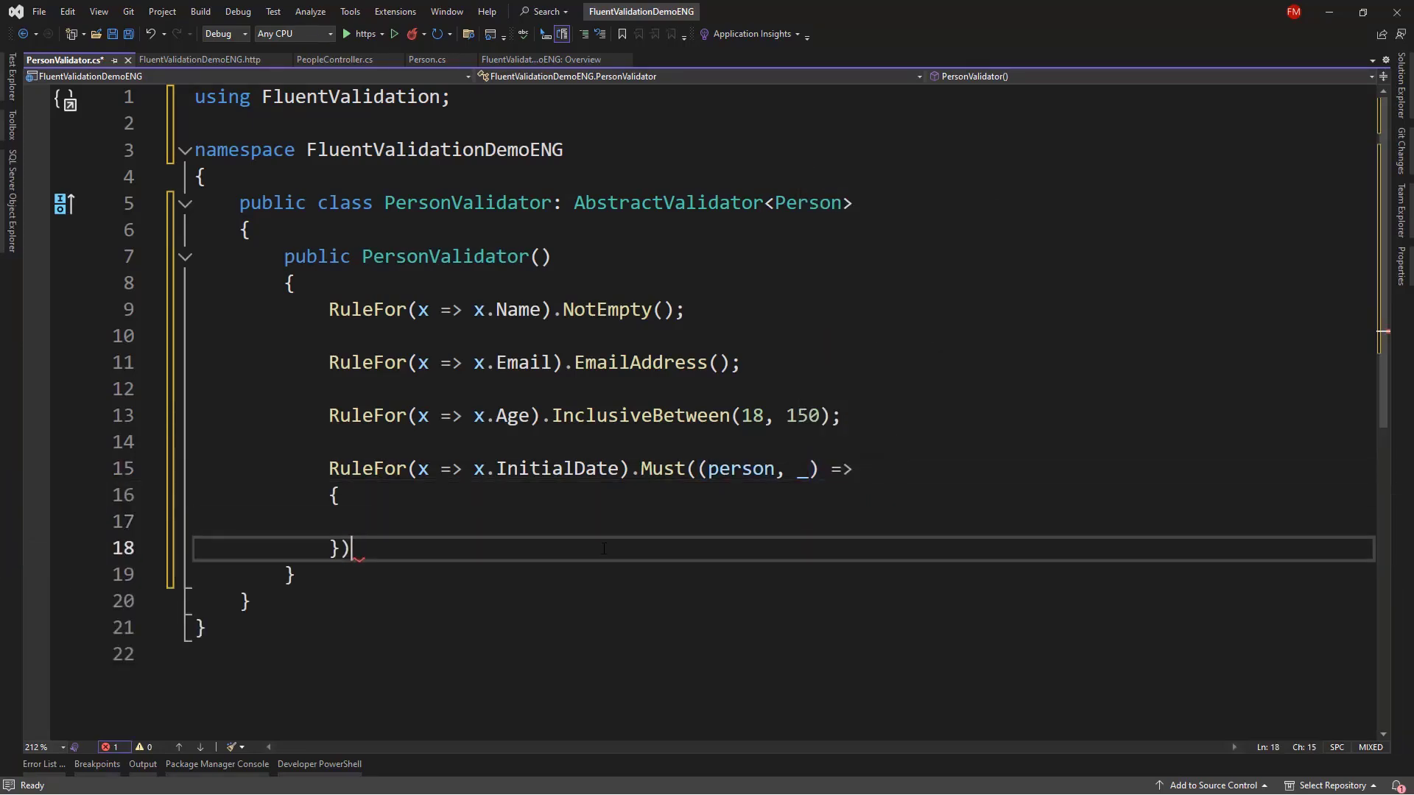
pyautogui.write('return pe')
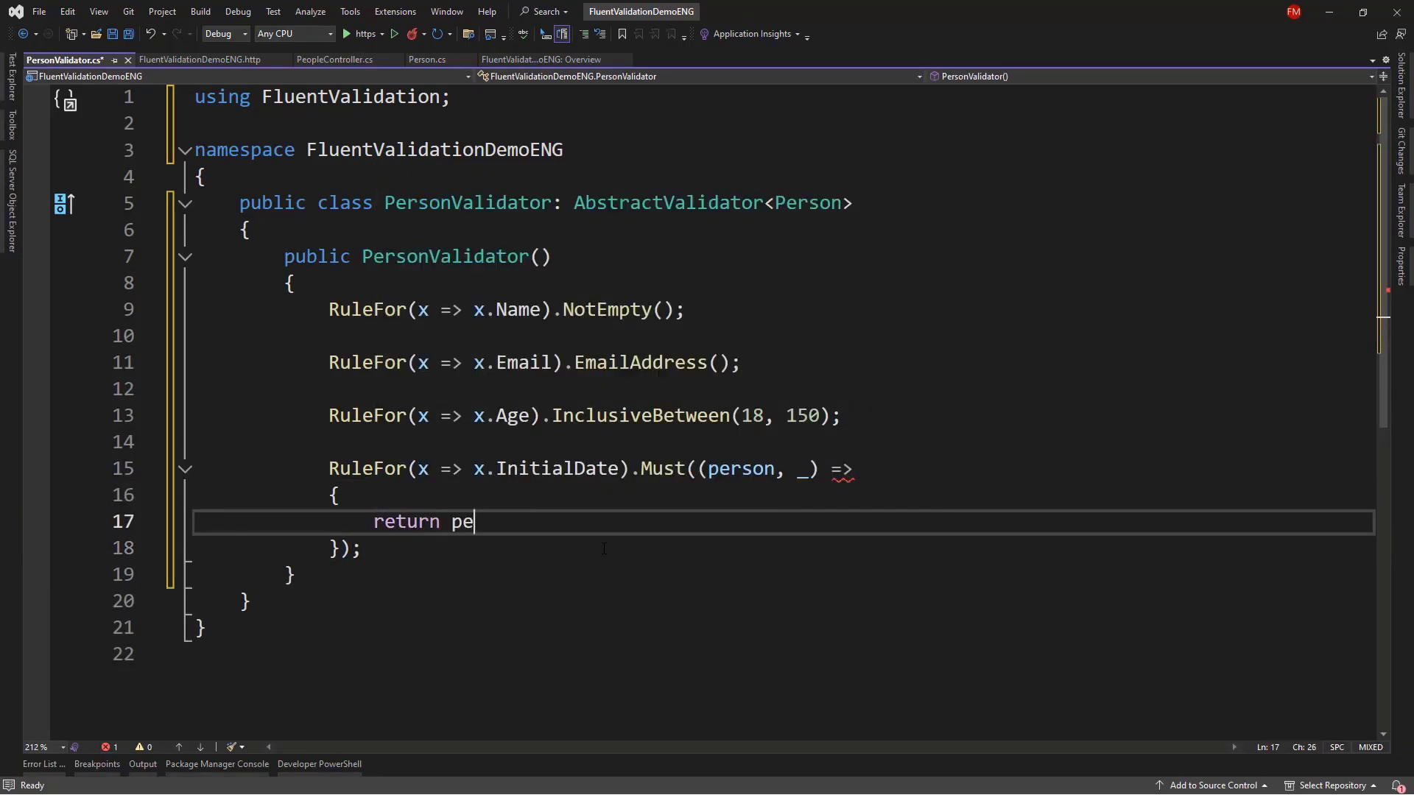
pyautogui.write('rson.InitialDate')
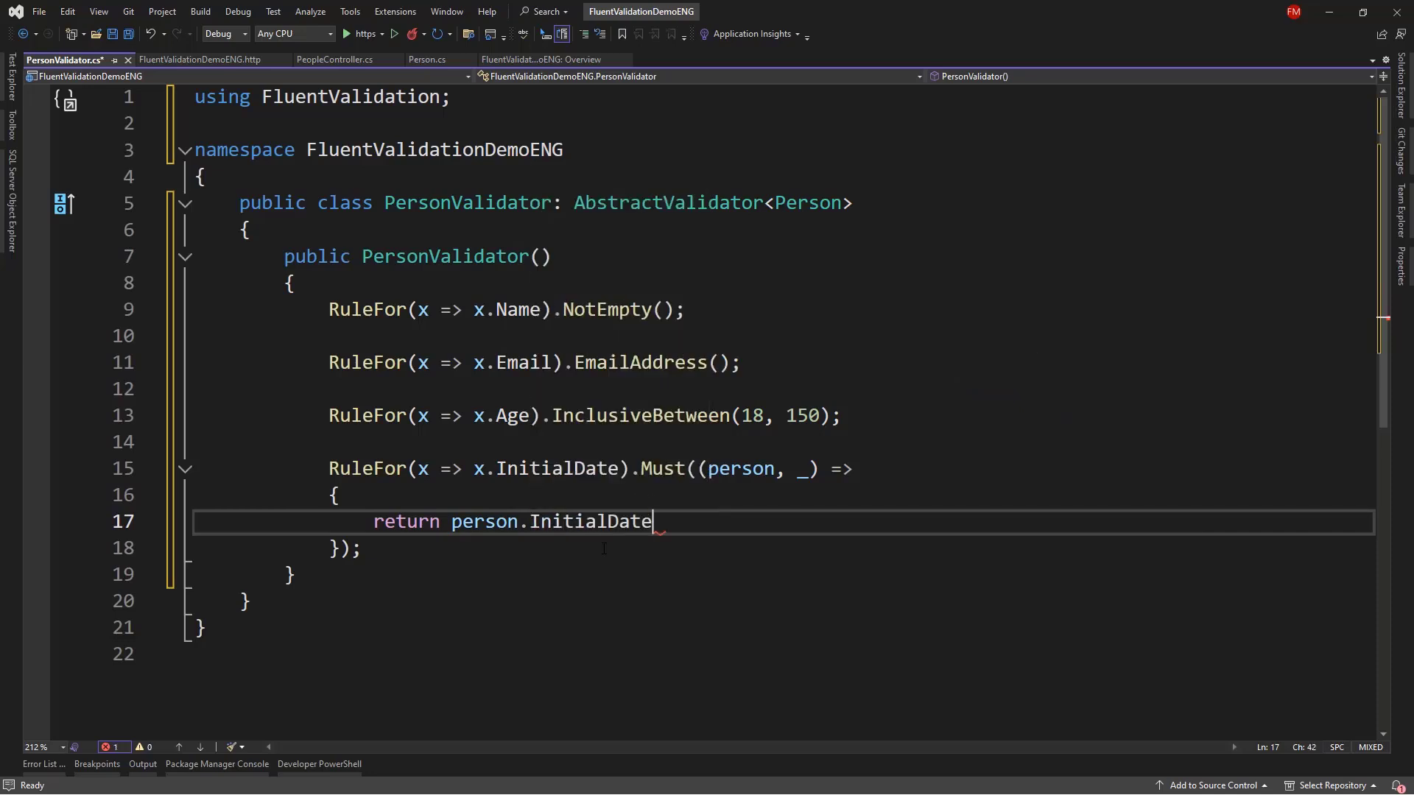
pyautogui.write('< person')
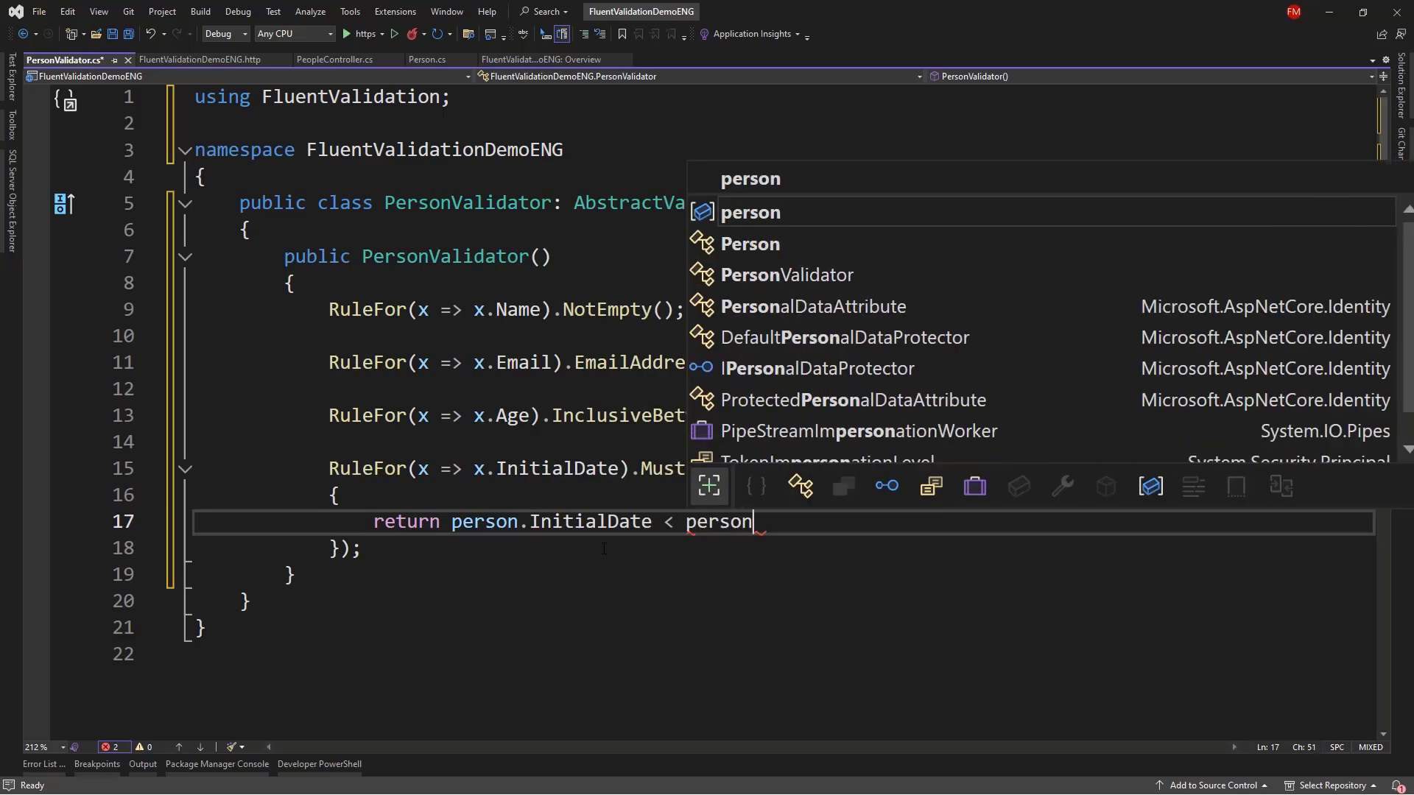
pyautogui.write('.EndDate;')
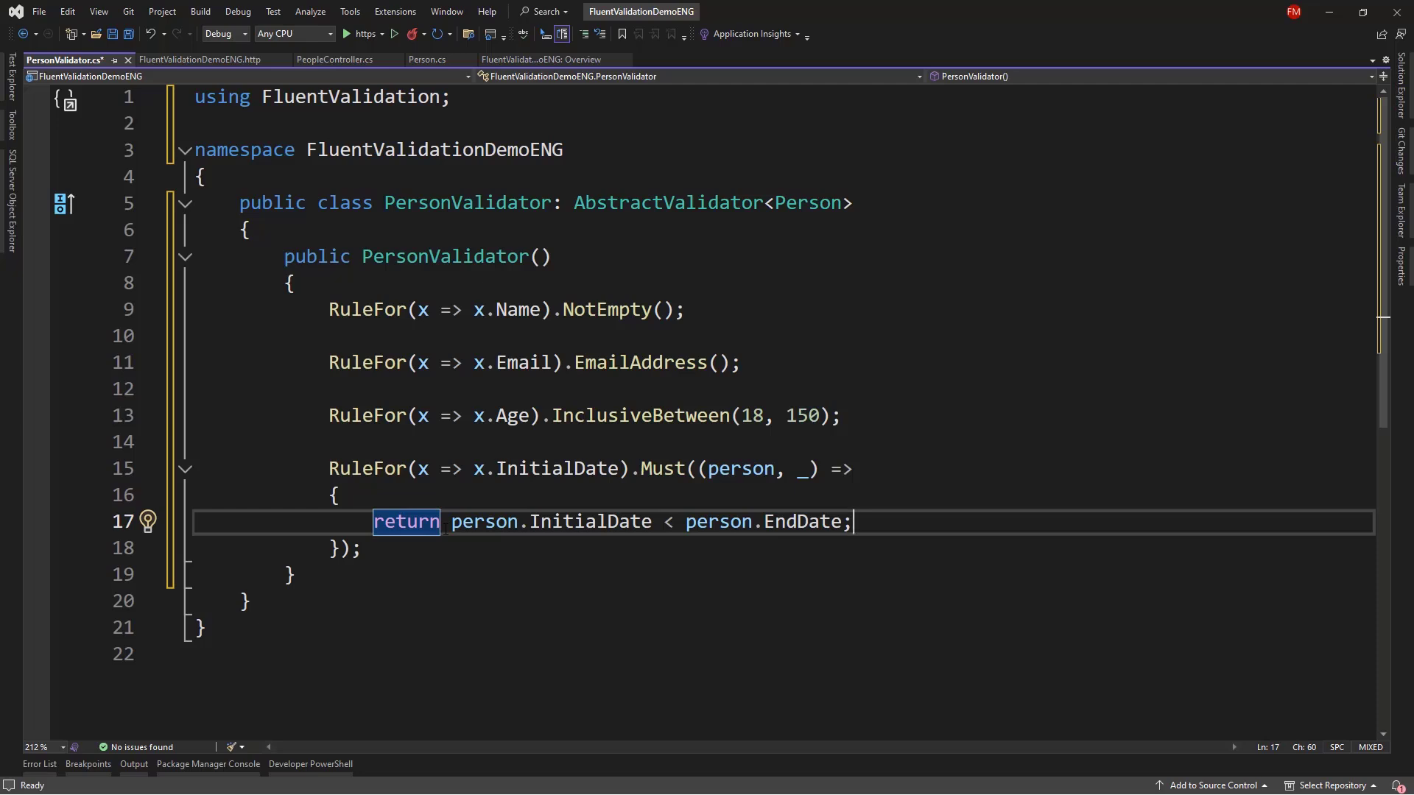
pyautogui.moveTo(583, 521)
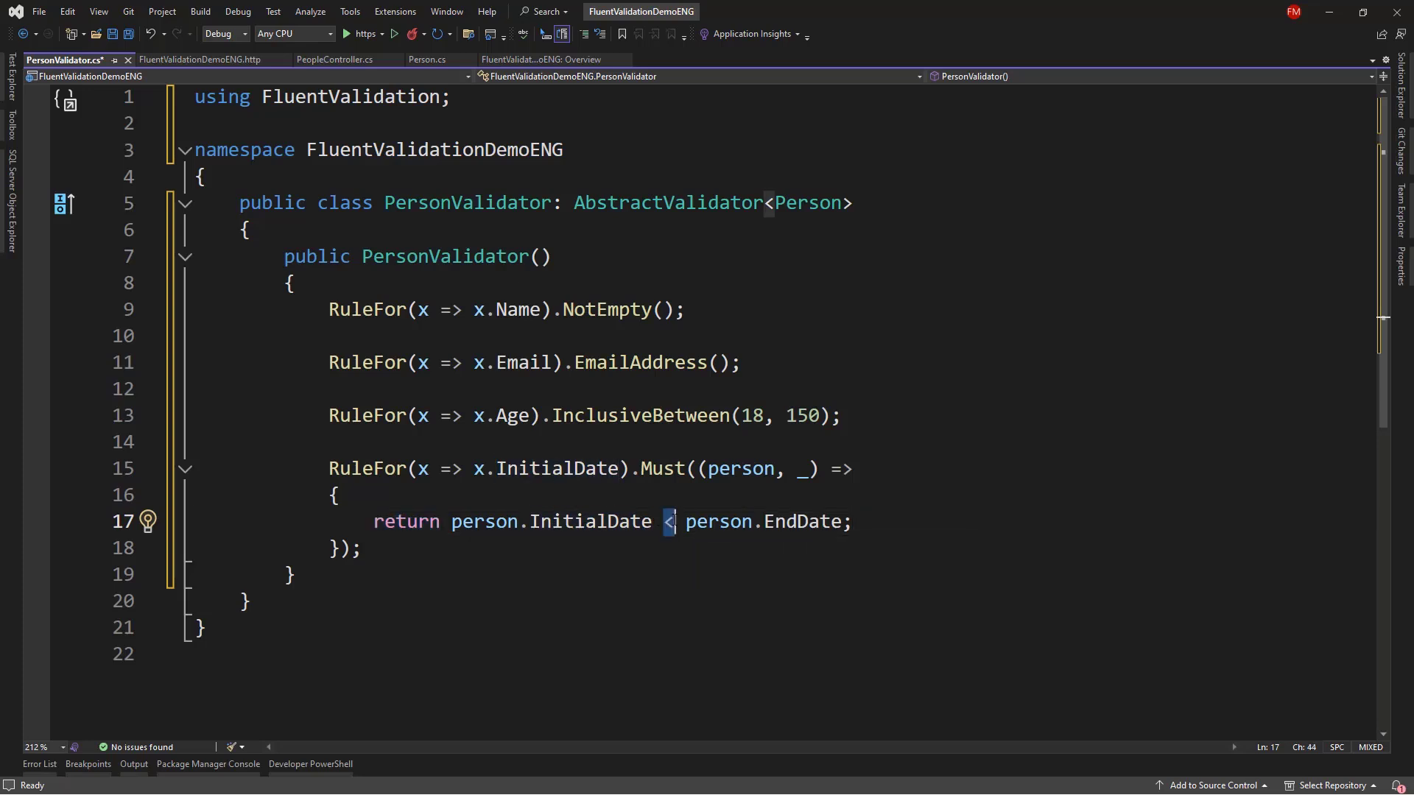
pyautogui.doubleClick(802, 521)
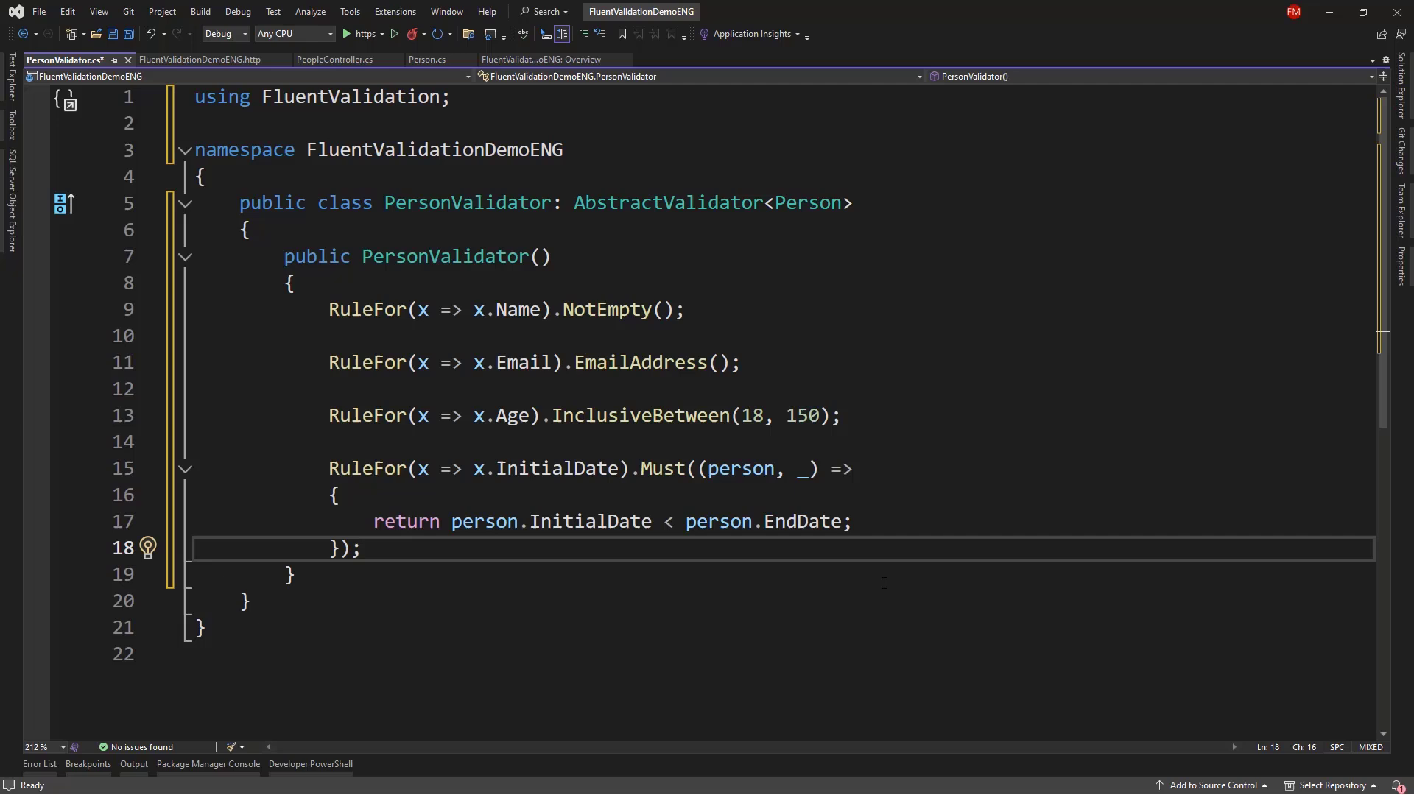
# Attach WithMessage("The initial date should come before the end date") to the rule.
pyautogui.write('.WithMessage(')
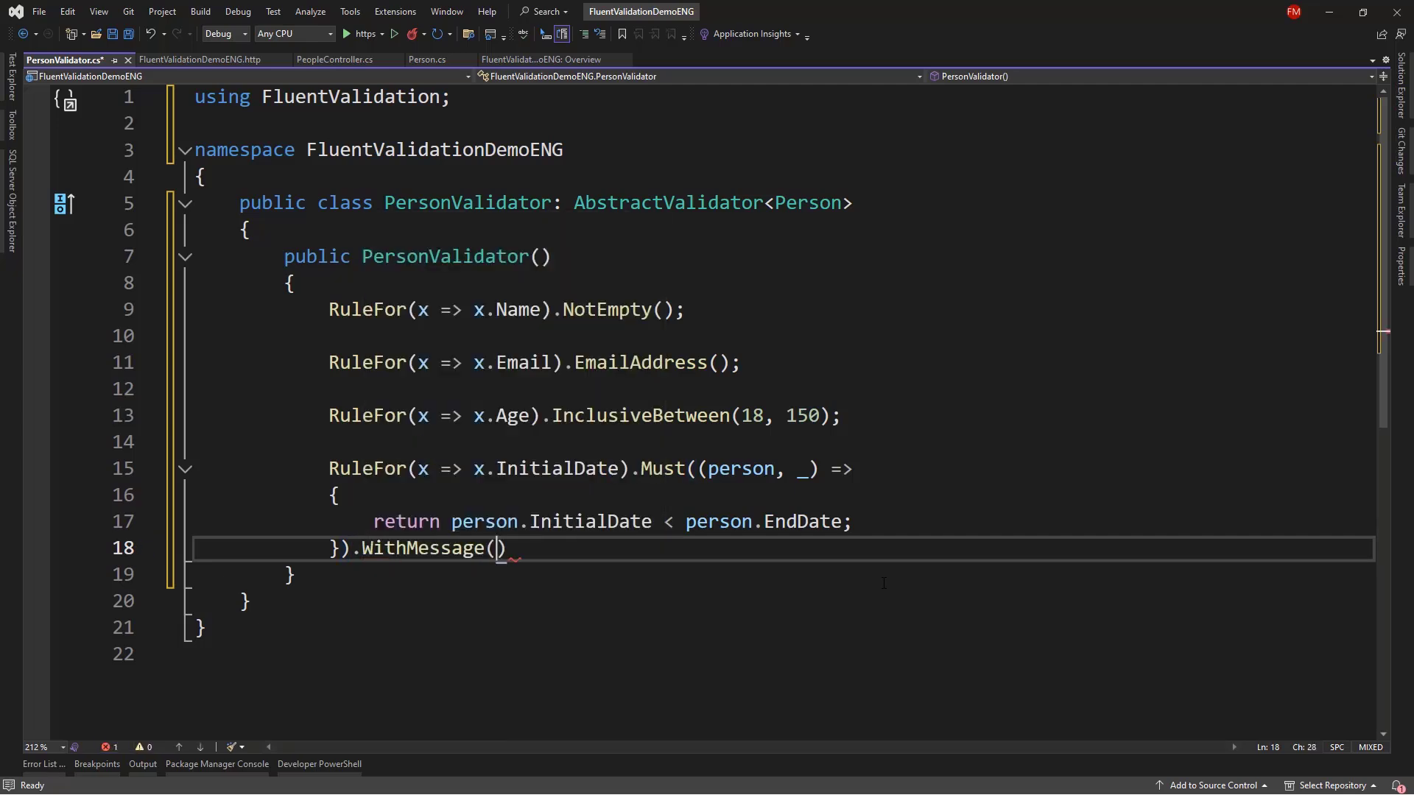
pyautogui.write('"T')
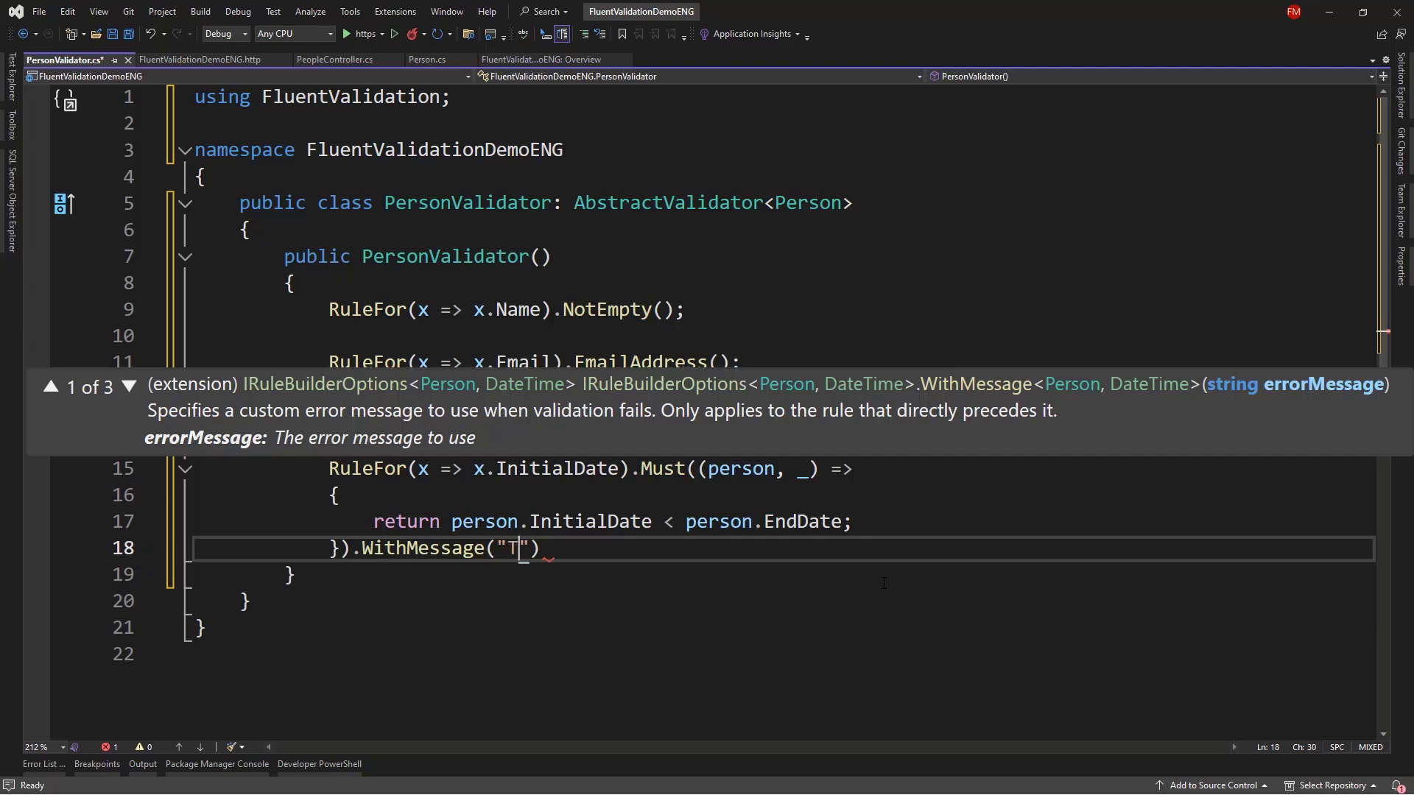
pyautogui.write('he initial da')
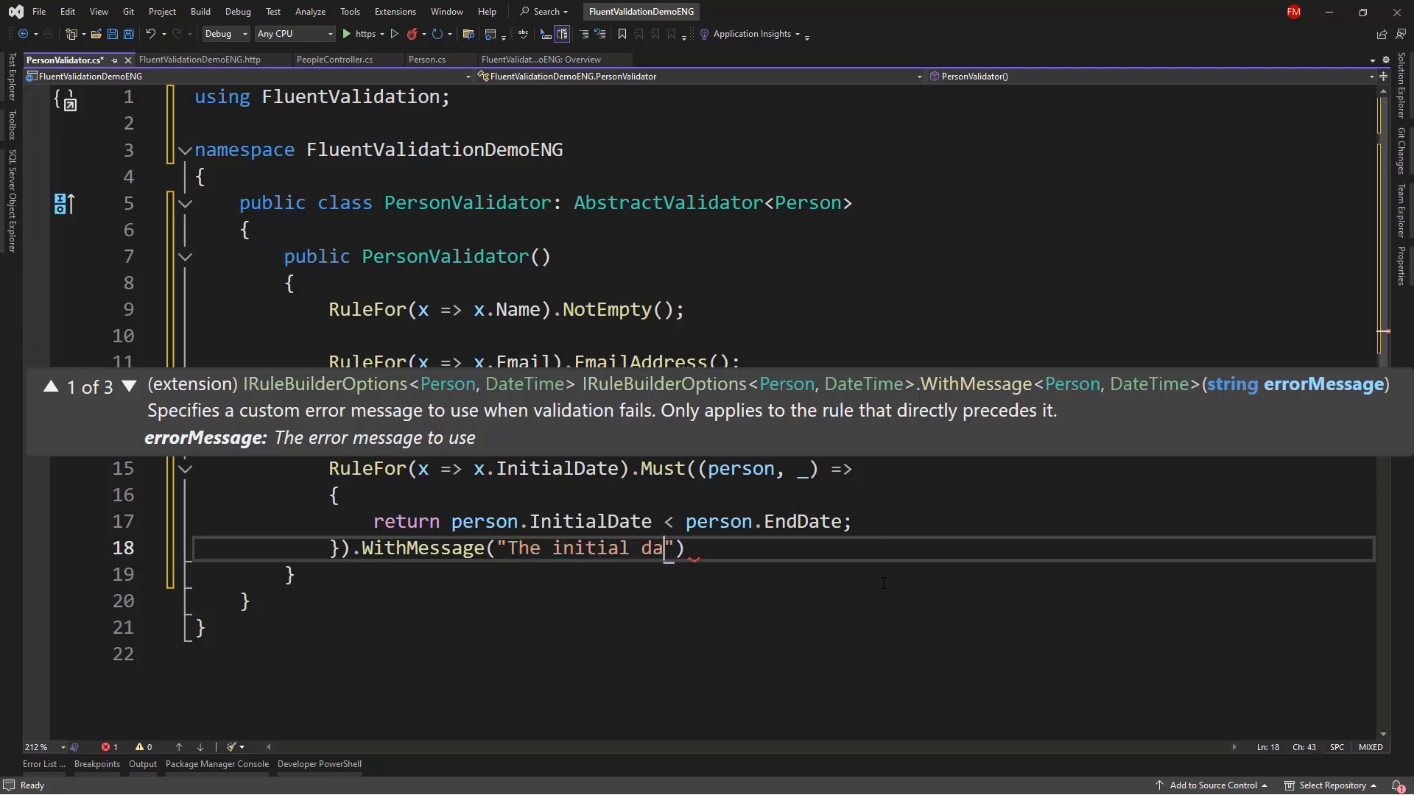
pyautogui.write('te should come before the end date')
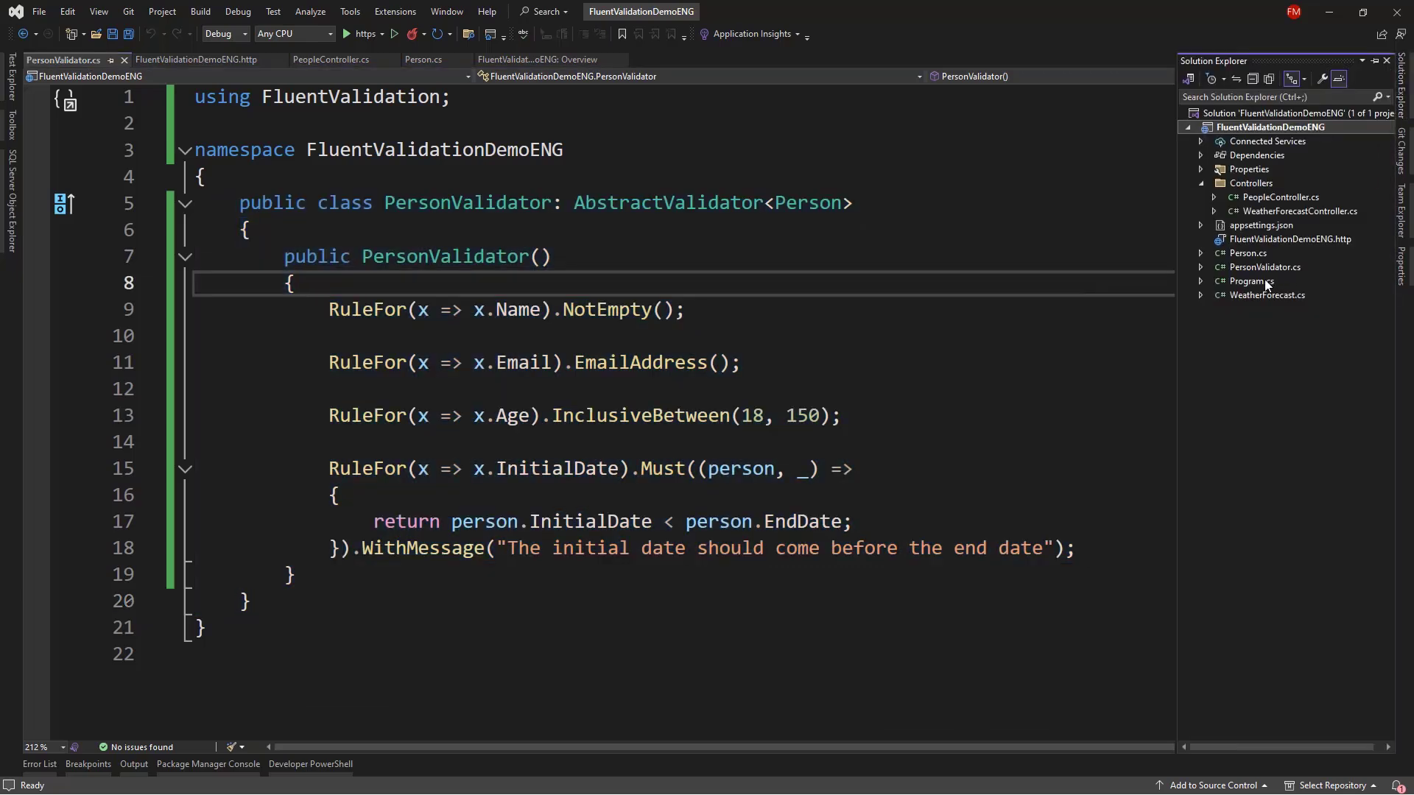
# Register builder.Services.AddFluentValidationAutoValidation() in Program.cs and build the project.
pyautogui.doubleClick(1249, 282)
pyautogui.write('builder.Services.AddValidatorsFromAssemblyContaining<Program>();')
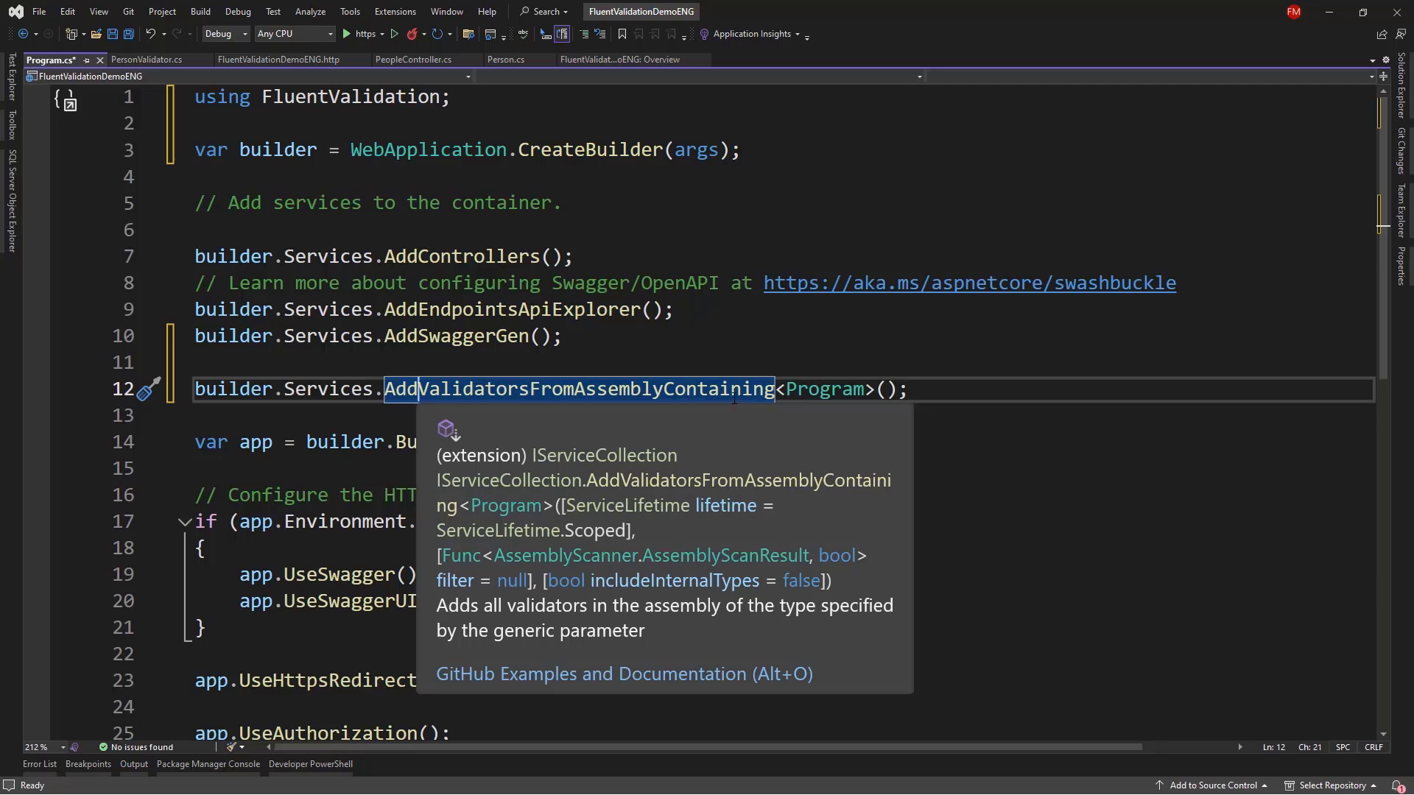
pyautogui.click(821, 389)
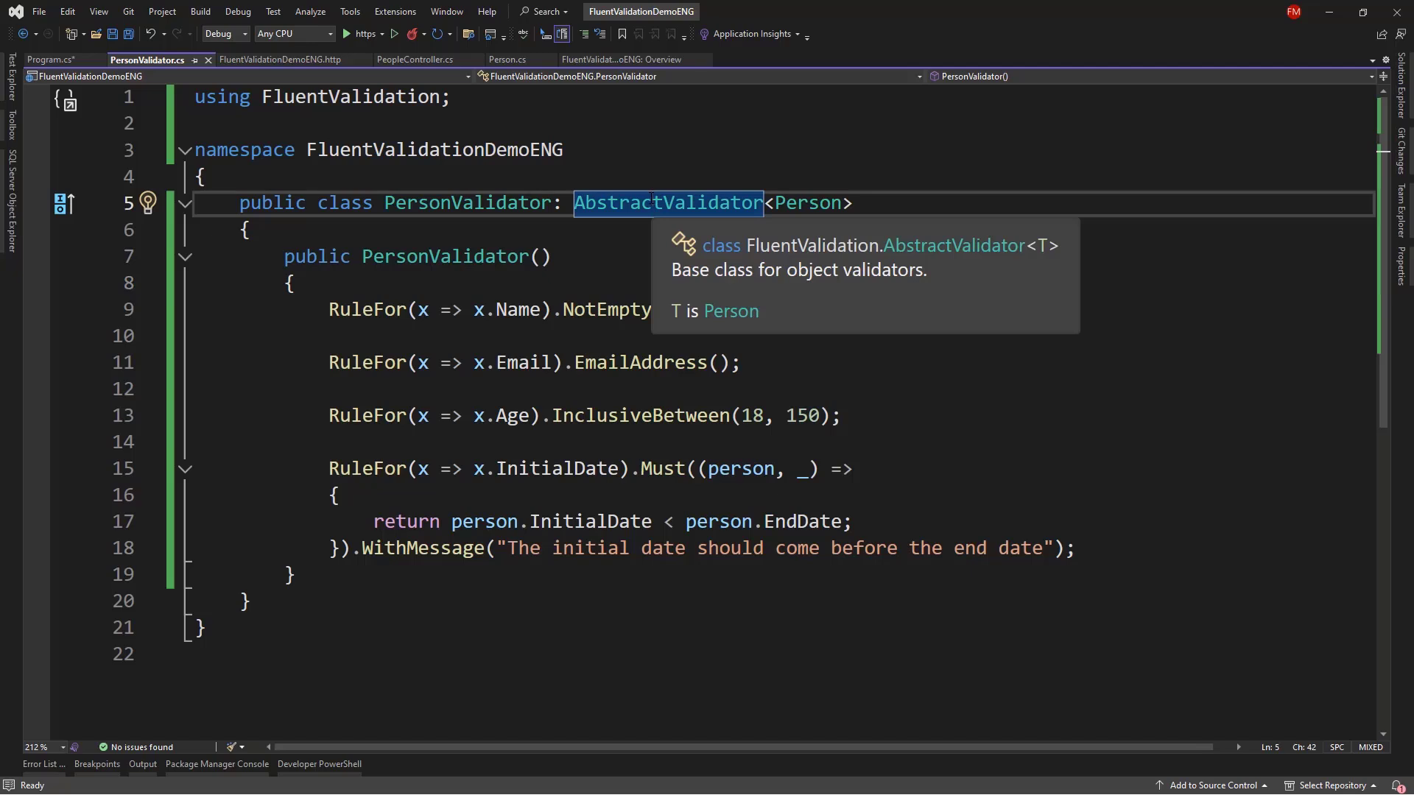
pyautogui.moveTo(330, 307); pyautogui.dragTo(853, 522)
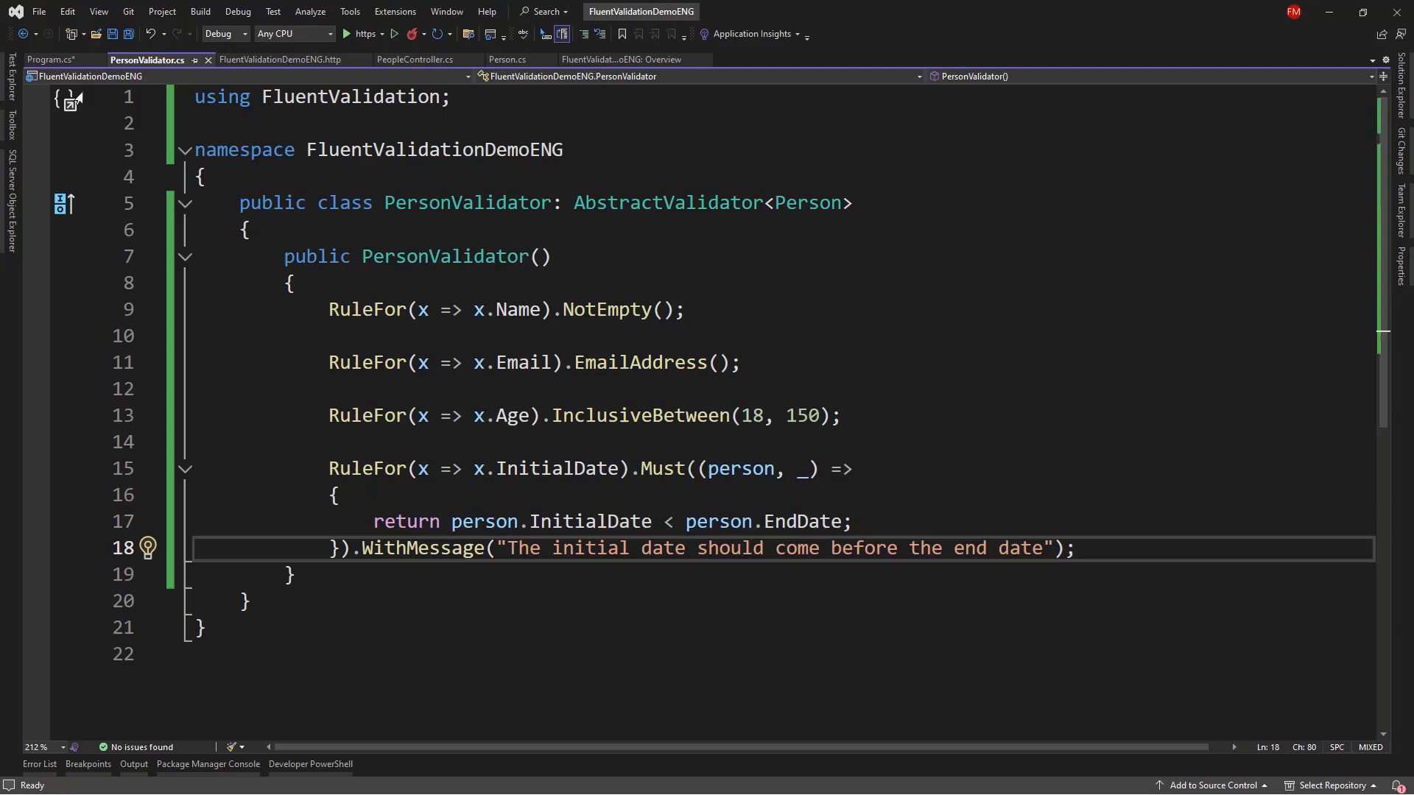
pyautogui.click(46, 59)
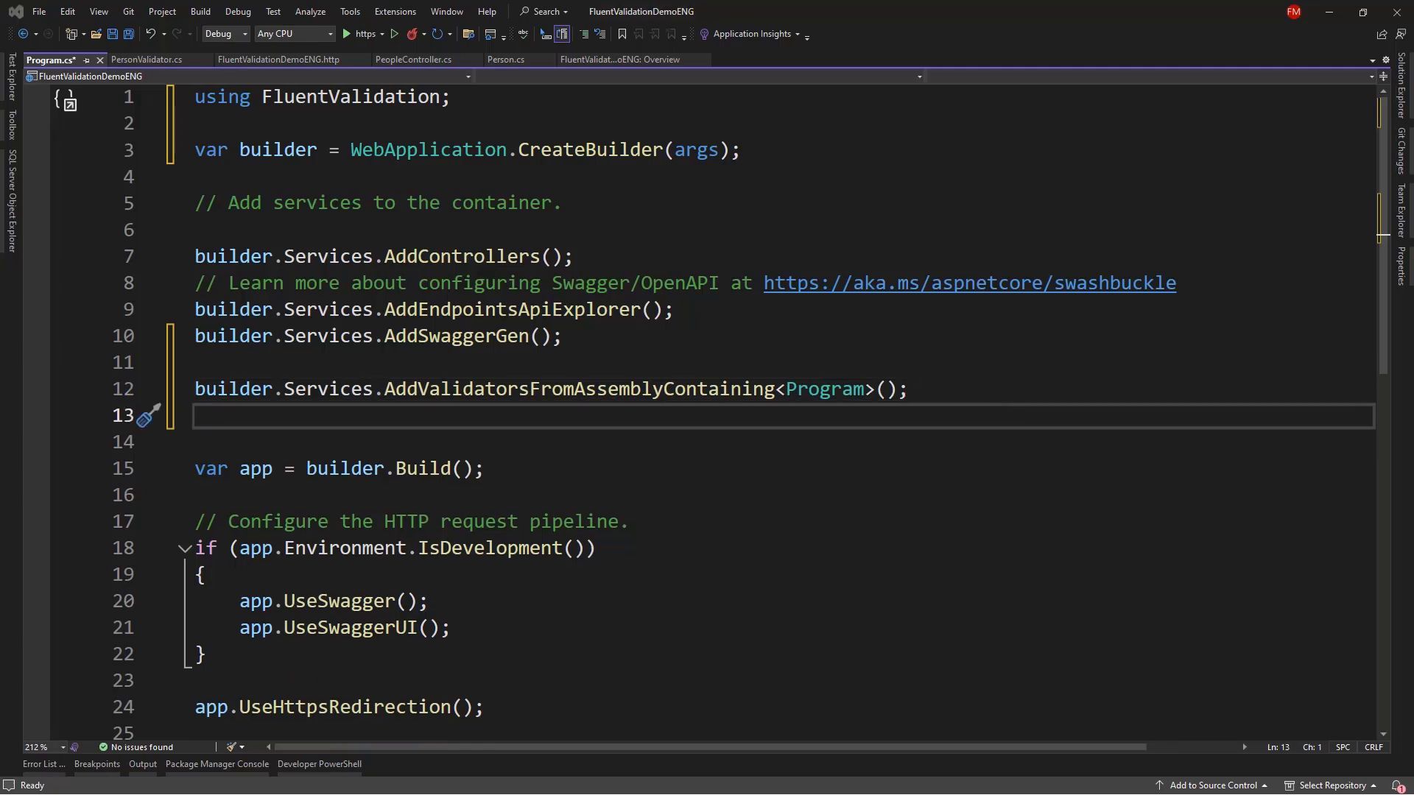
pyautogui.write('builder.Services.AddFluentValidationAutoValidation();')
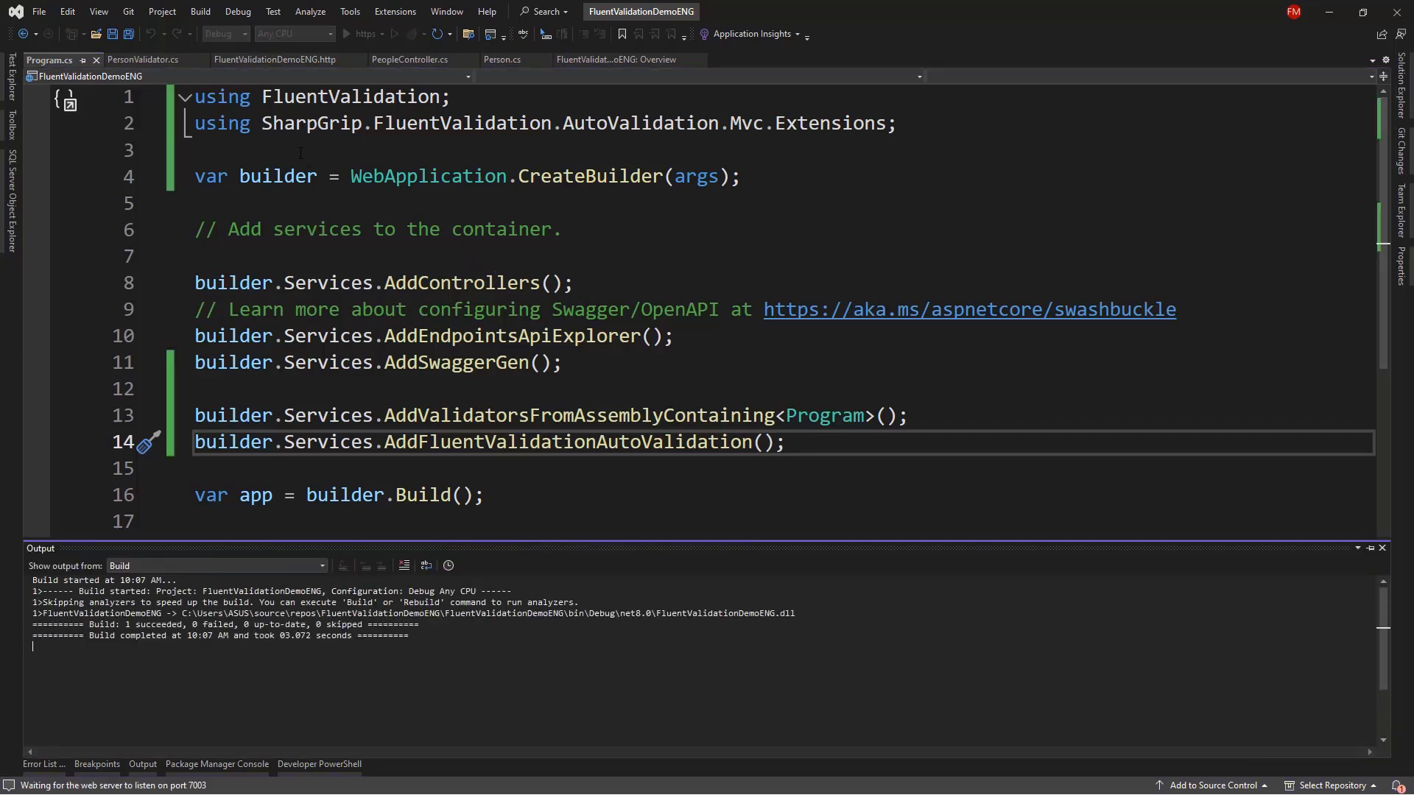
# Resend the invalid POST api/people and view the 400 response listing Age, Name, Email and InitialDate errors.
pyautogui.click(272, 59)
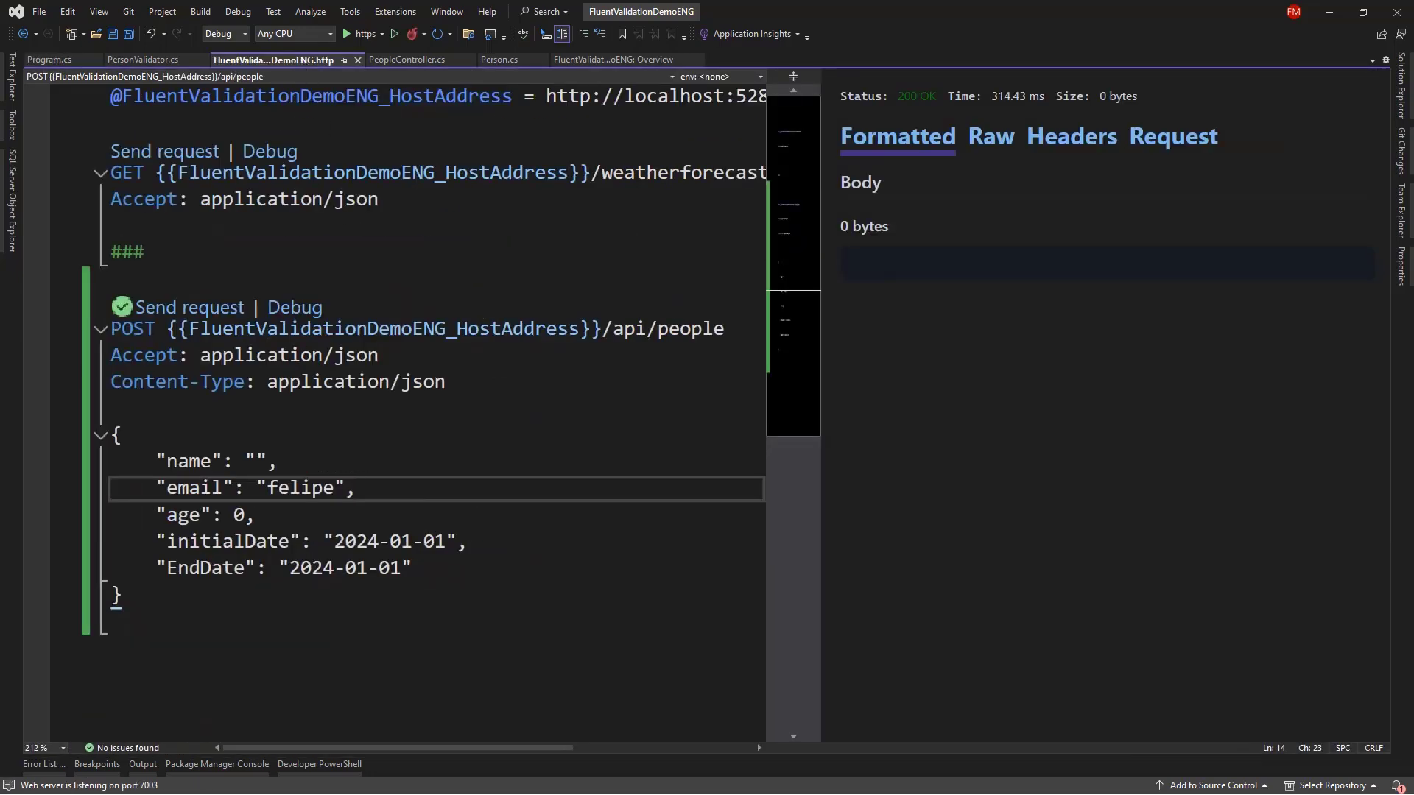
pyautogui.moveTo(115, 433); pyautogui.dragTo(115, 603)
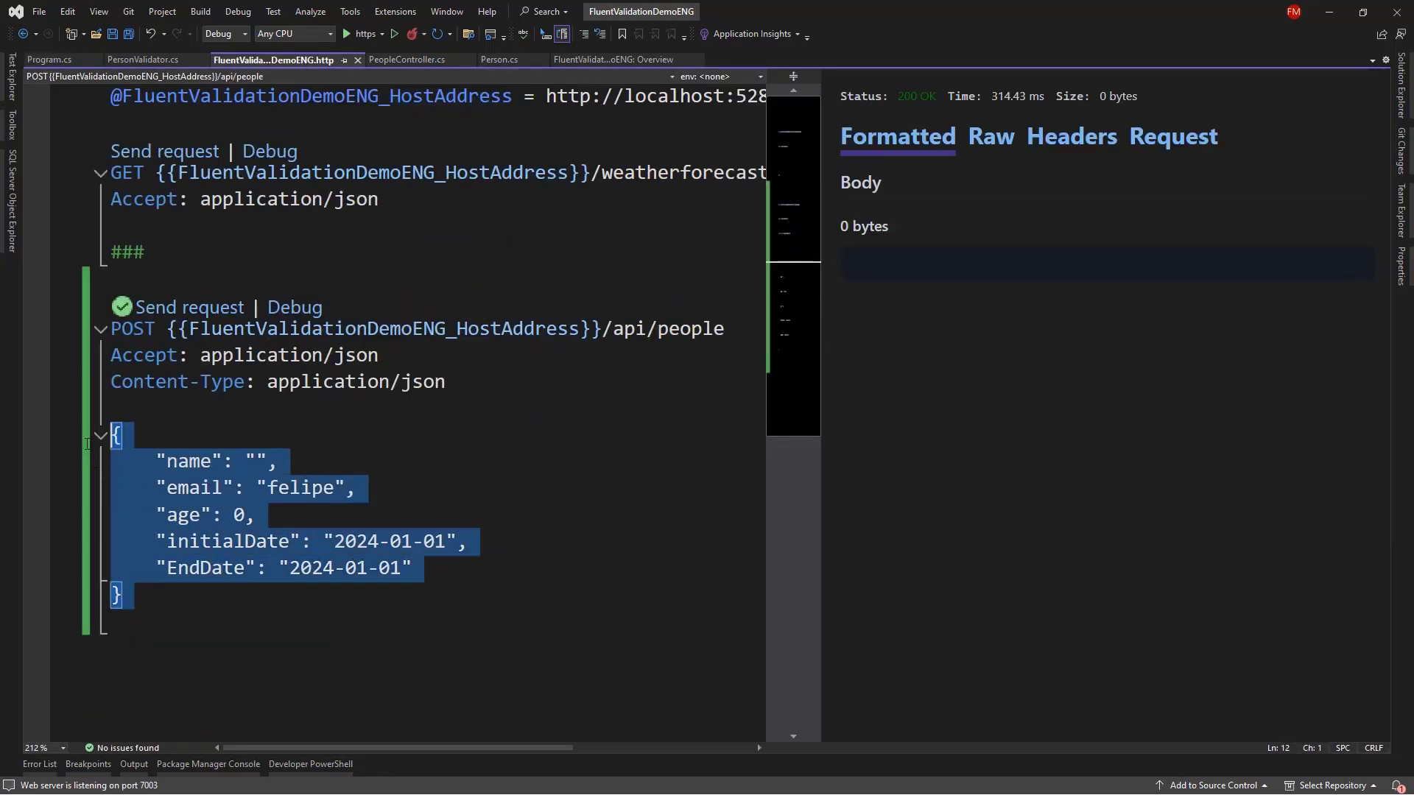
pyautogui.click(190, 306)
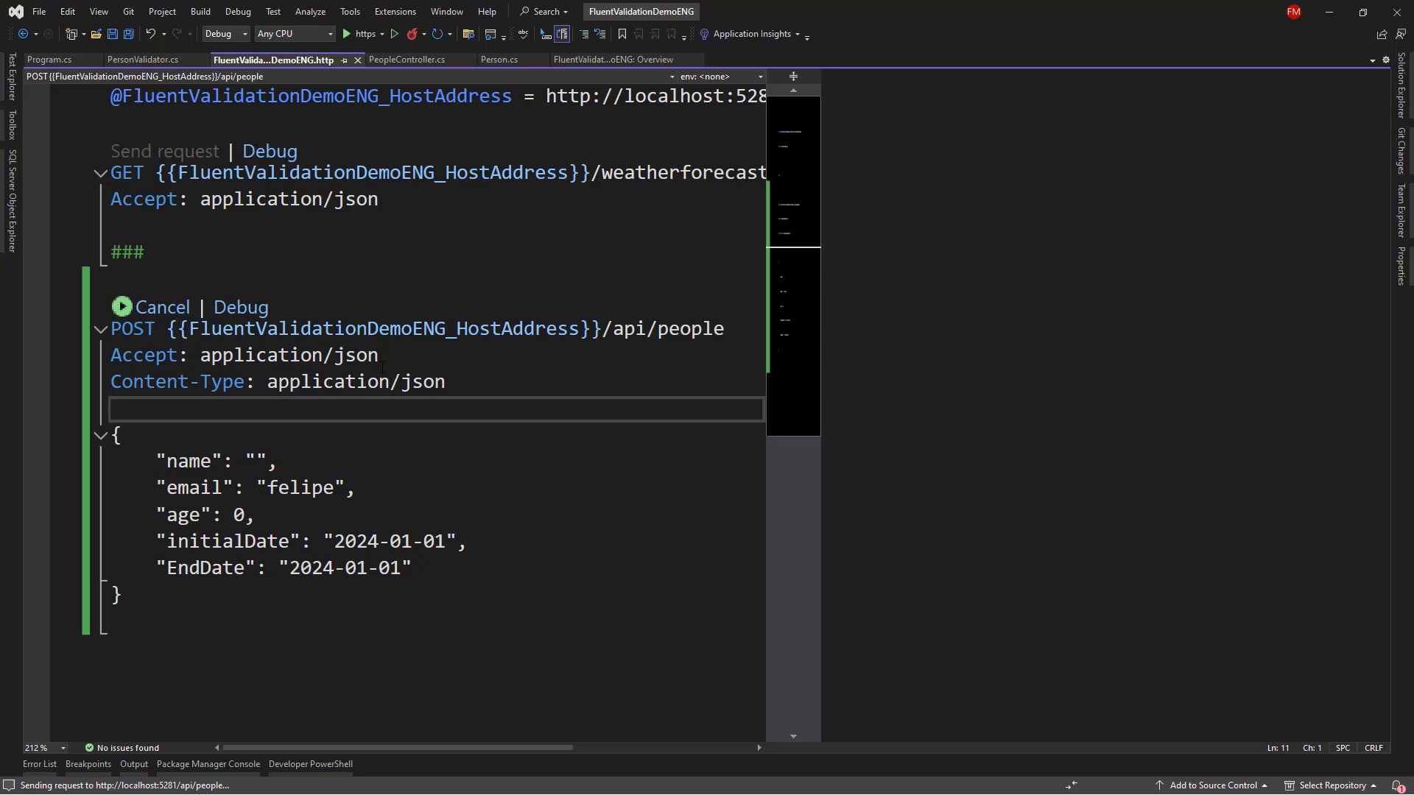
pyautogui.click(162, 307)
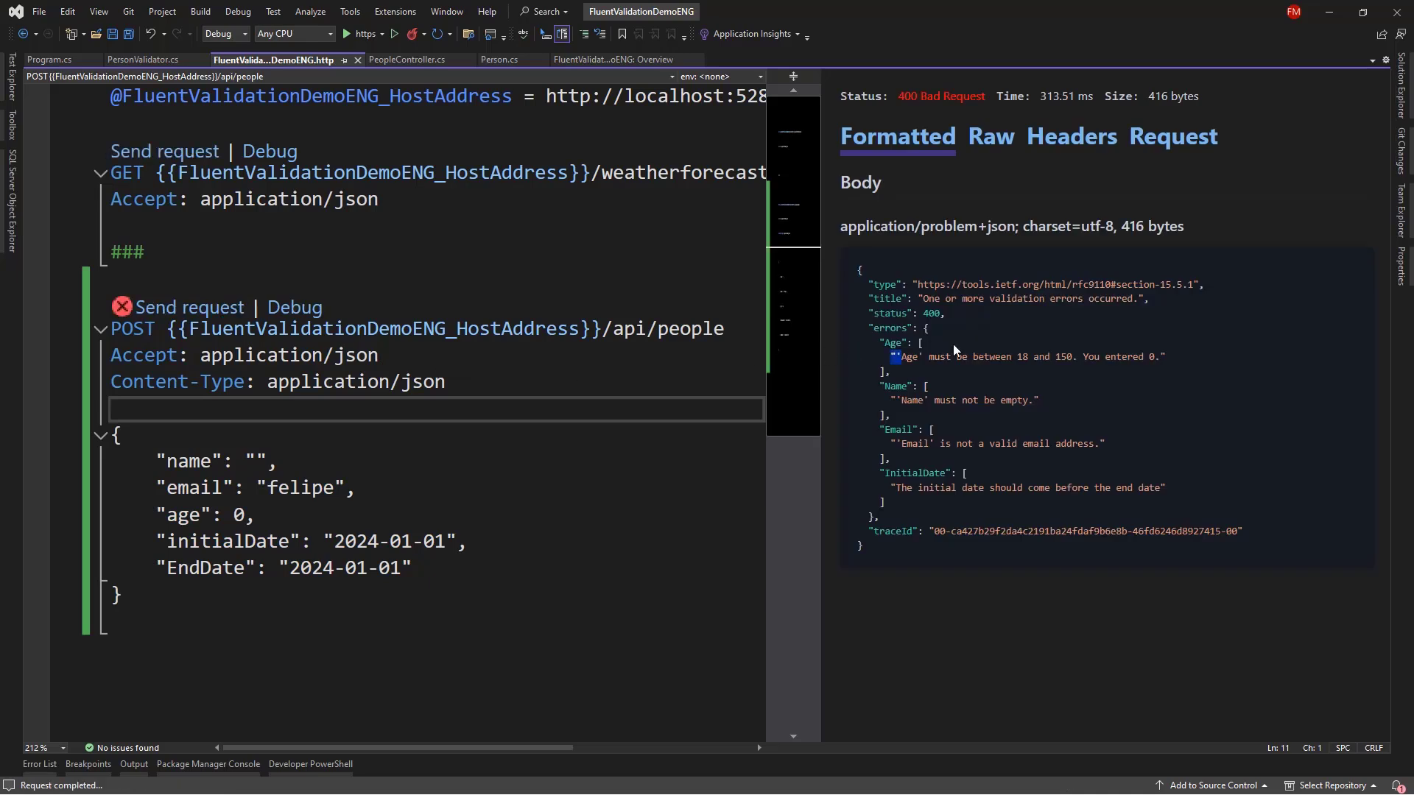
pyautogui.moveTo(897, 357); pyautogui.dragTo(1074, 357)
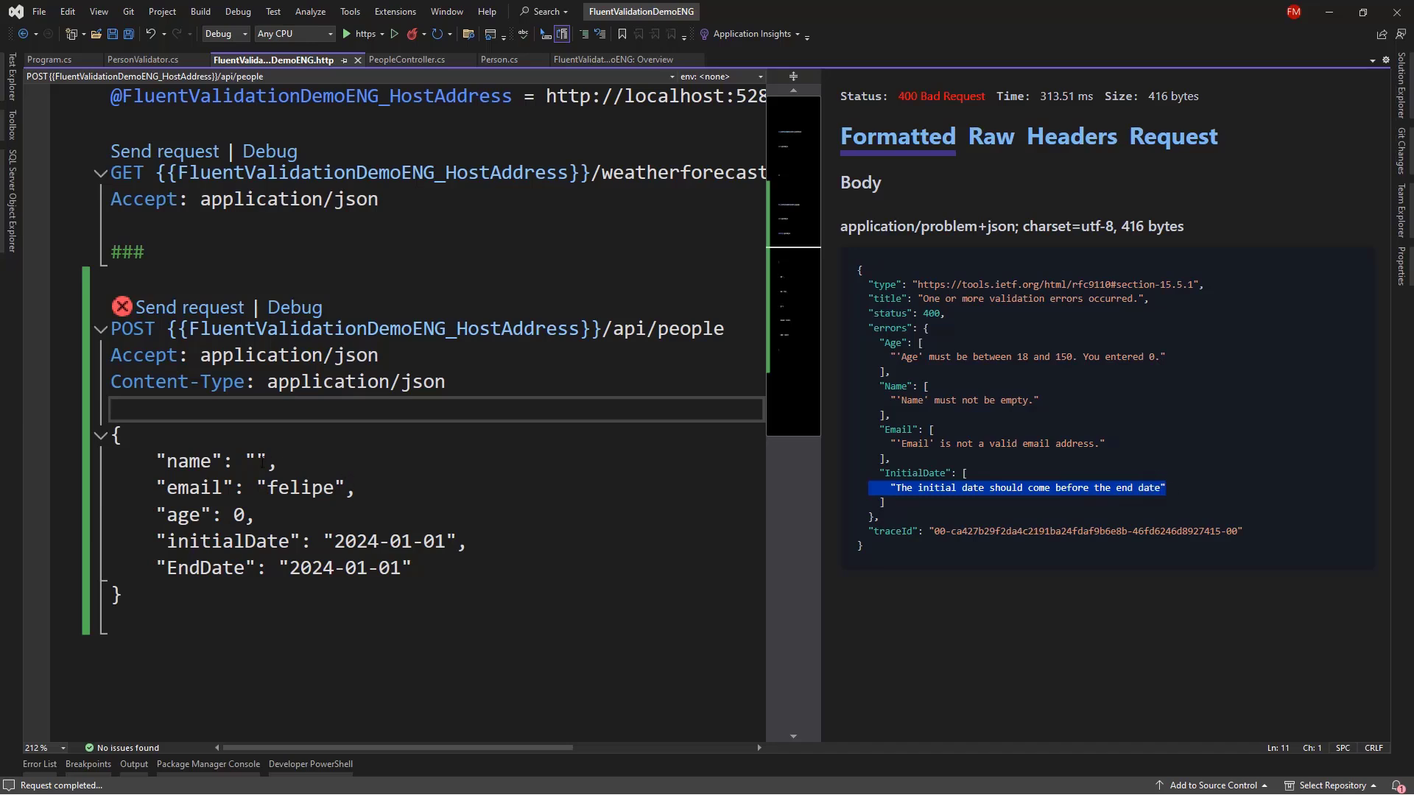
pyautogui.write('Felipe')
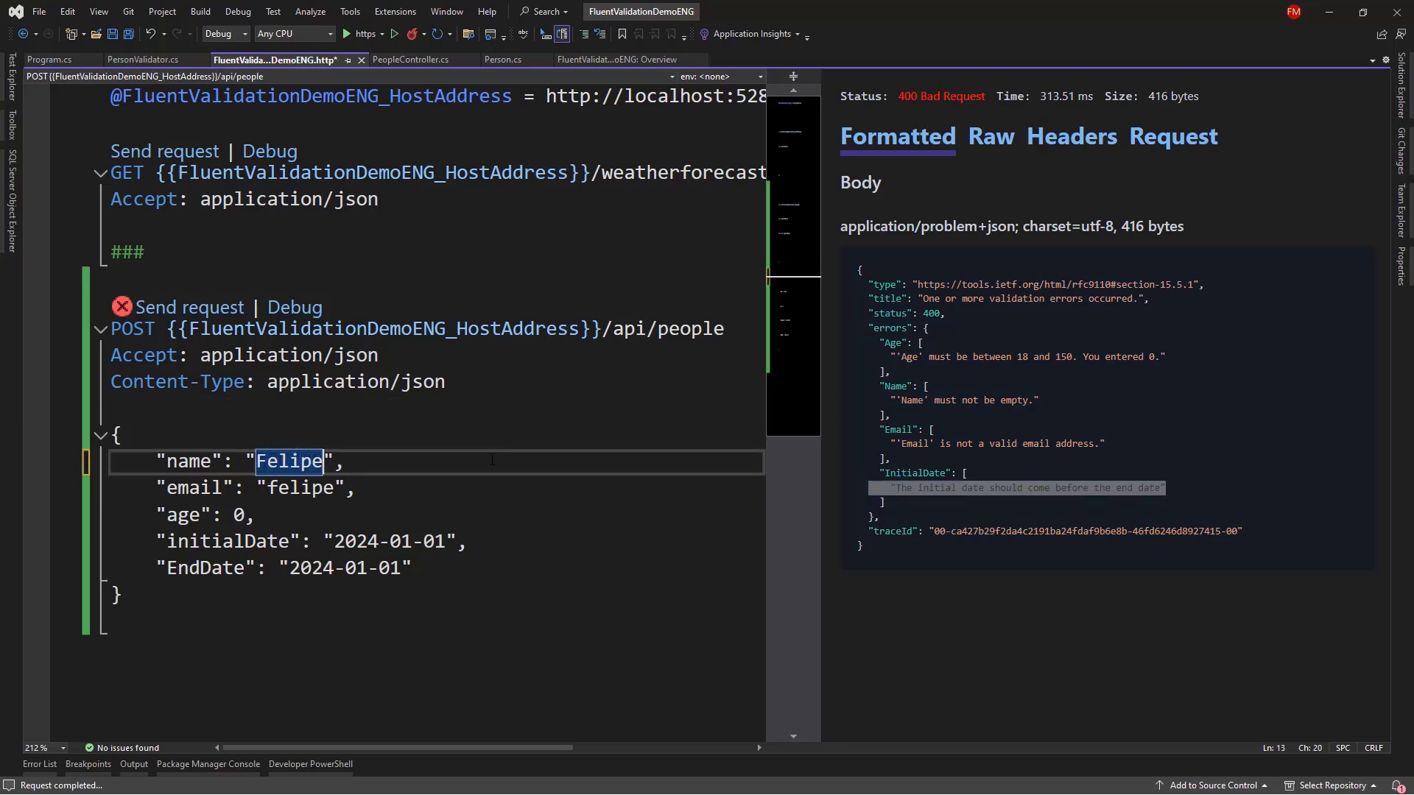
pyautogui.doubleClick(301, 488)
pyautogui.write('@hotmail.com')
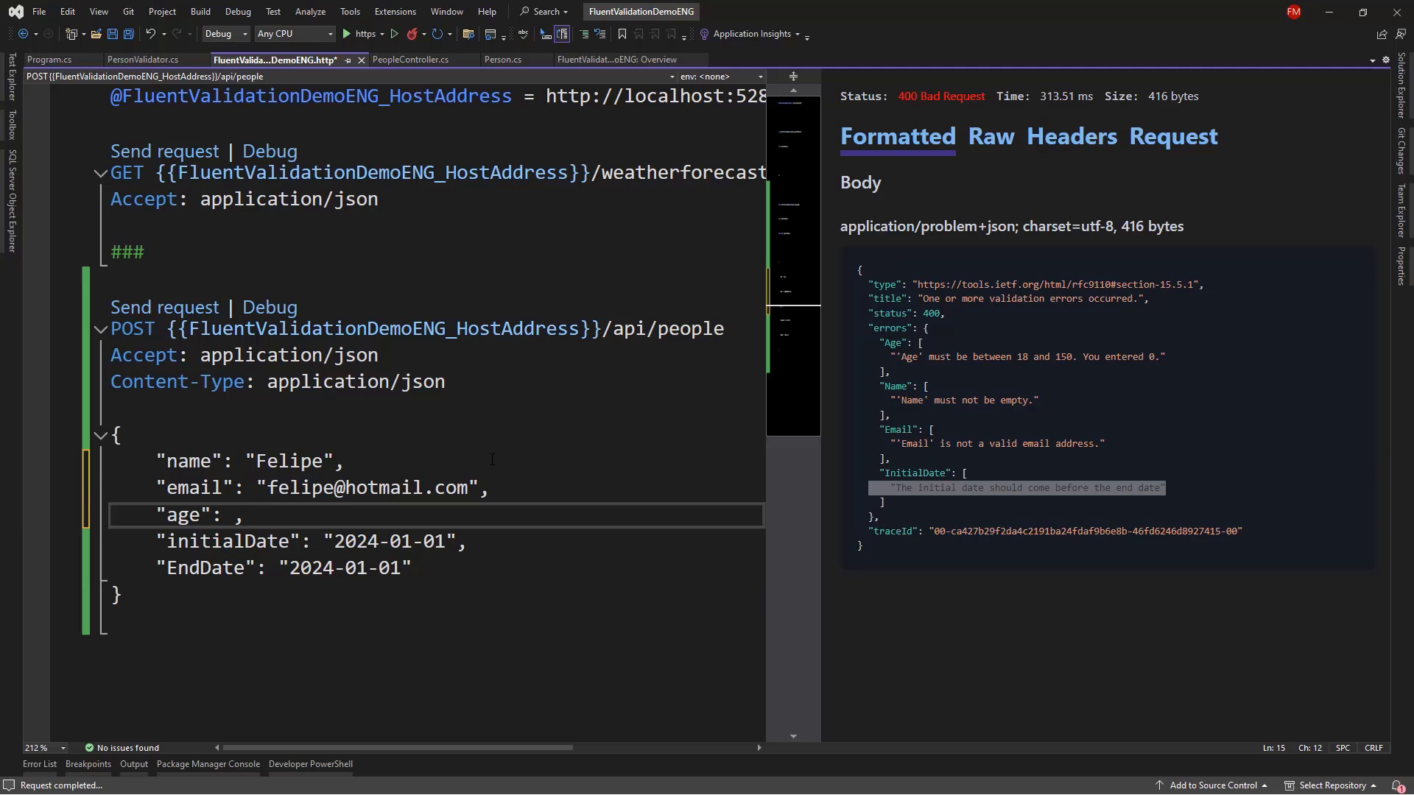
pyautogui.write('99')
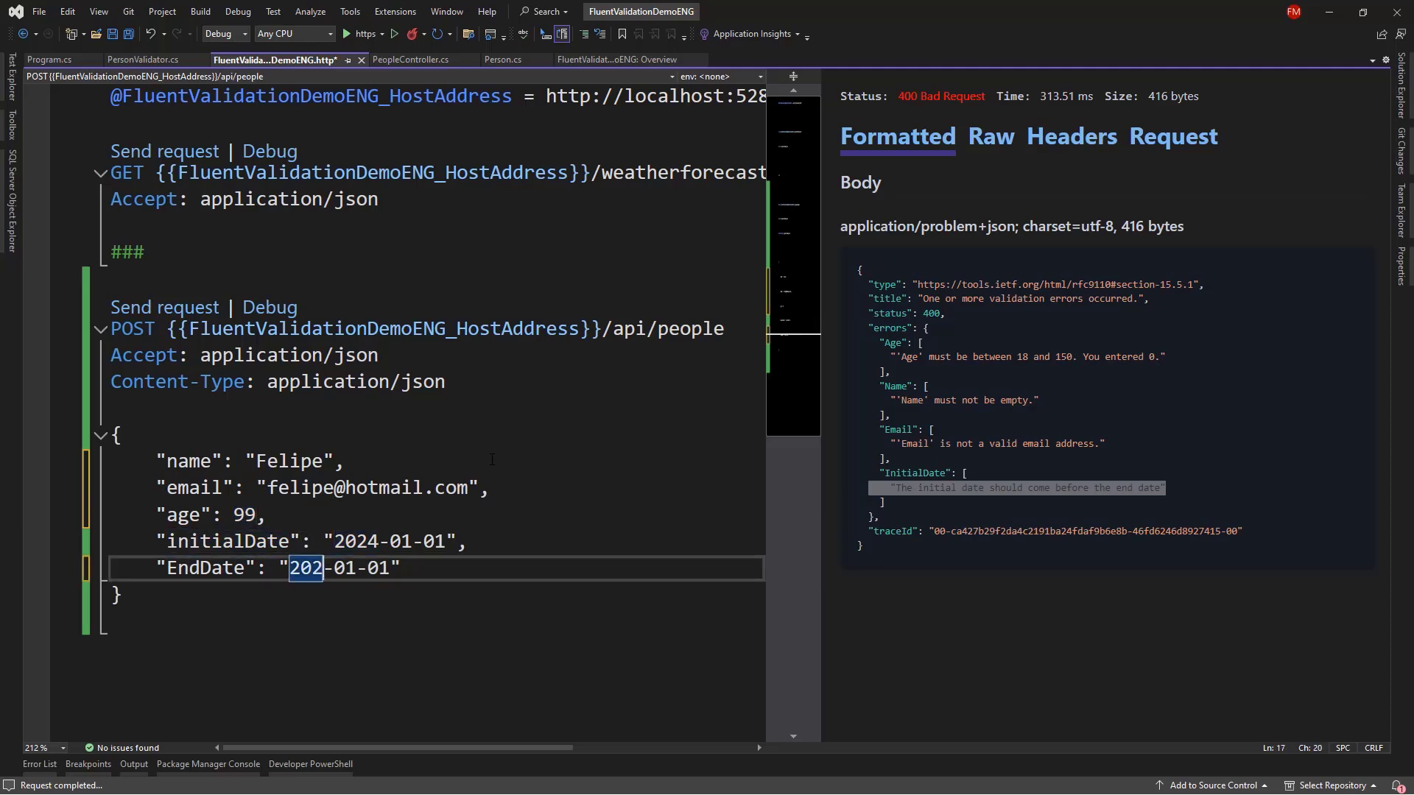
pyautogui.write('5')
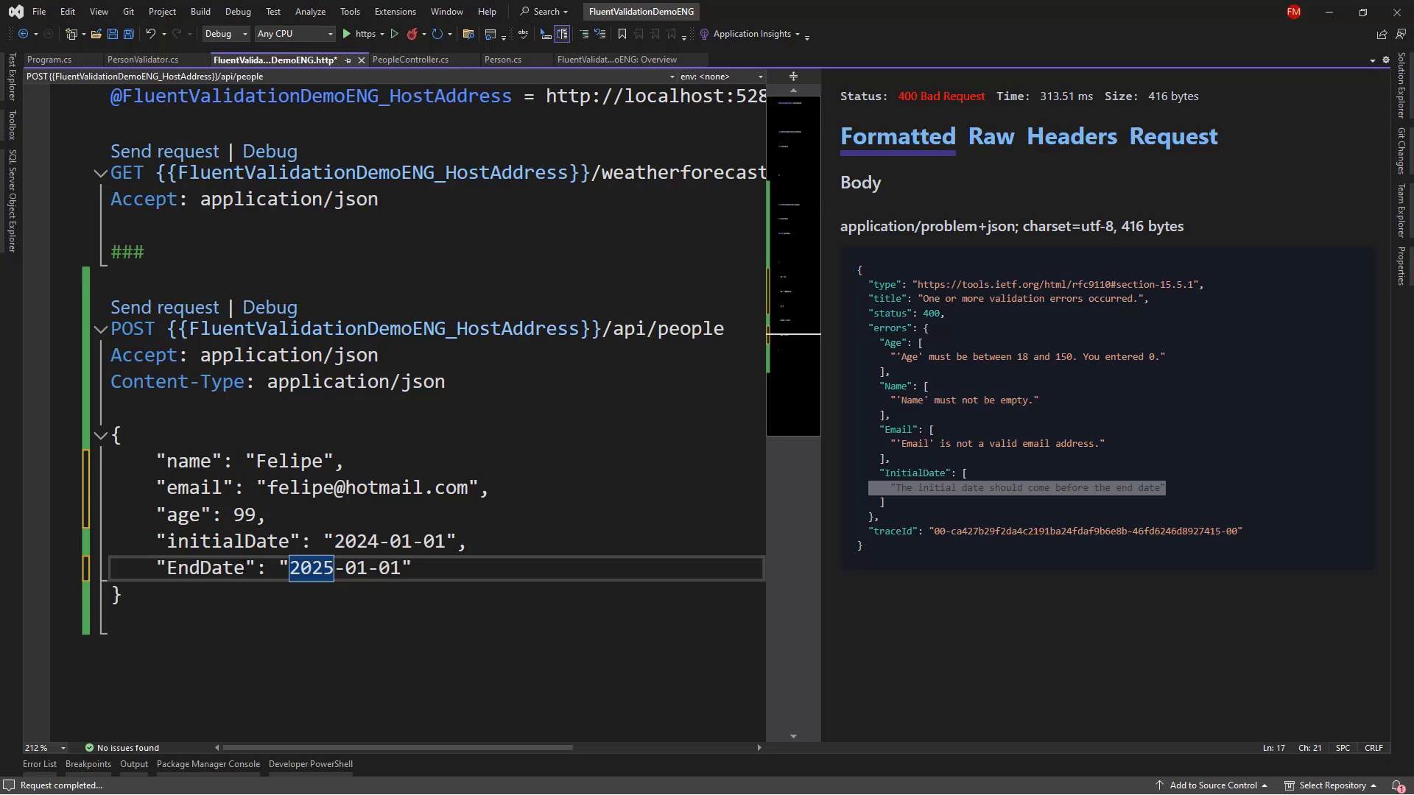
pyautogui.doubleClick(225, 541)
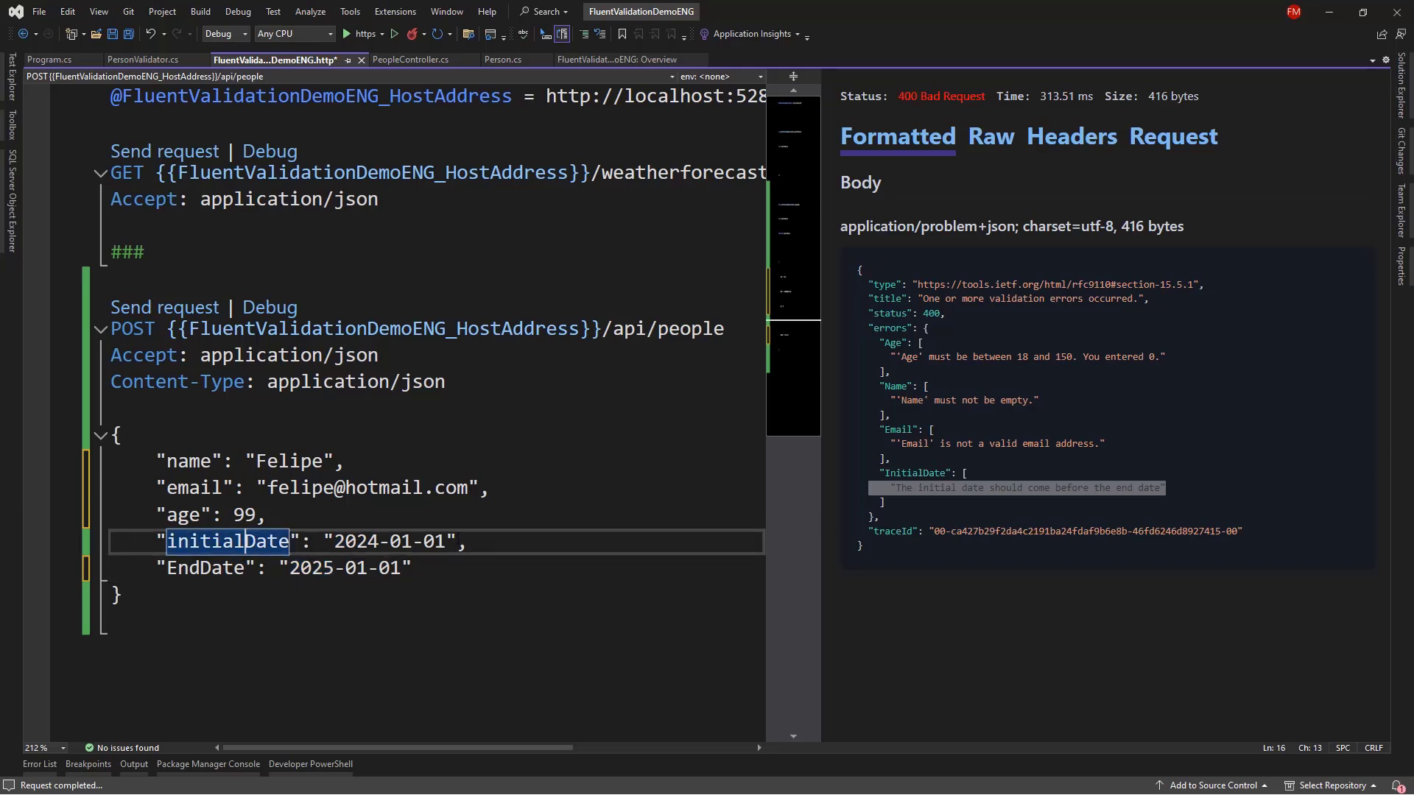